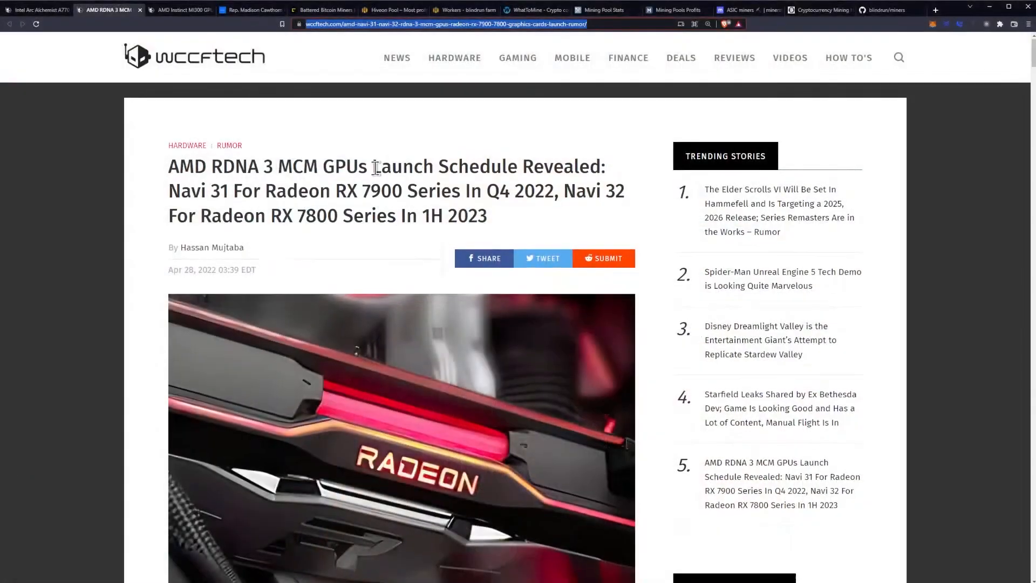
Step: Scroll past the headline and hero image into the RDNA 3 launch schedules section
scroll("down", 3)
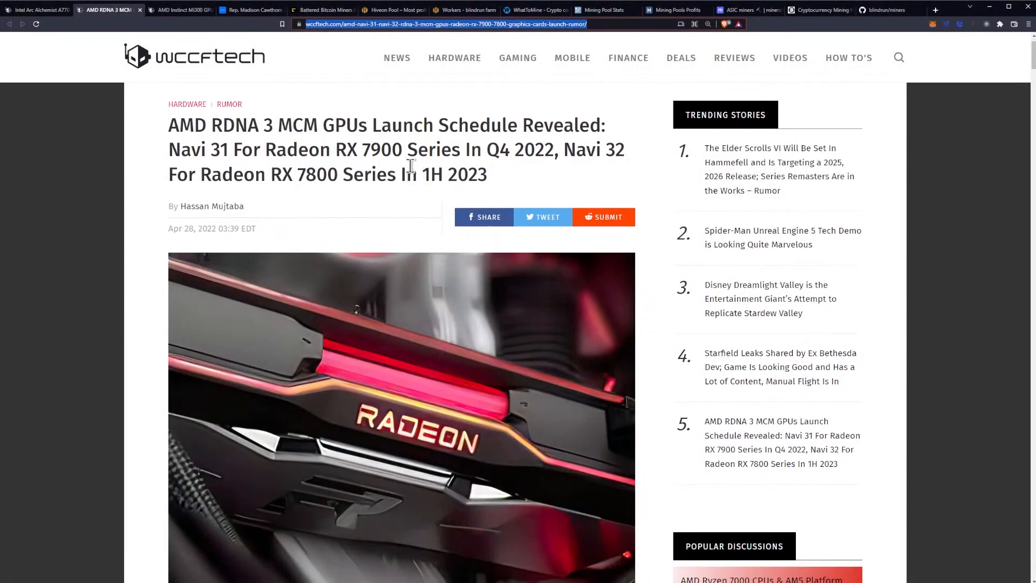
mouse_move(526, 151)
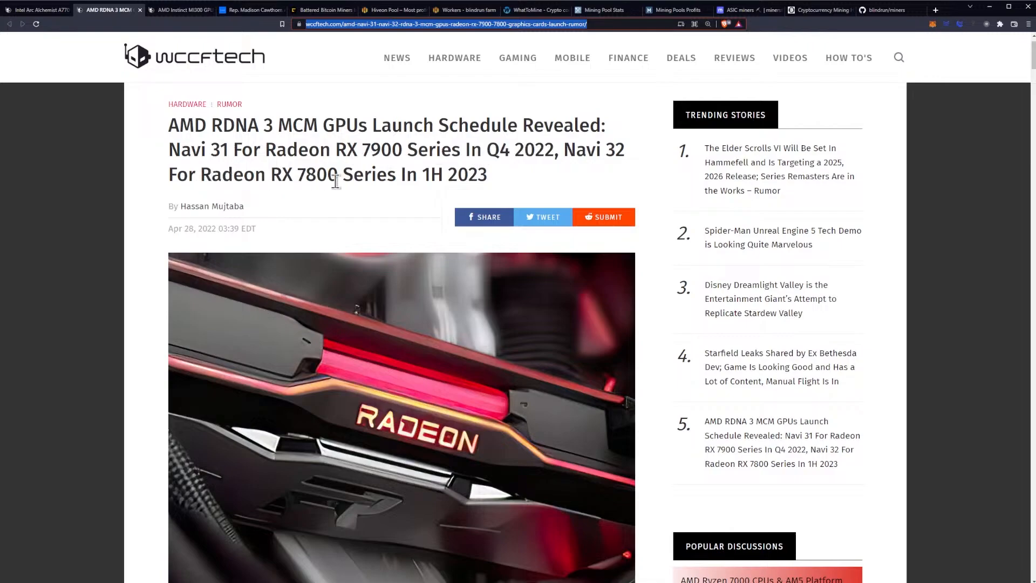
scroll("down", 3)
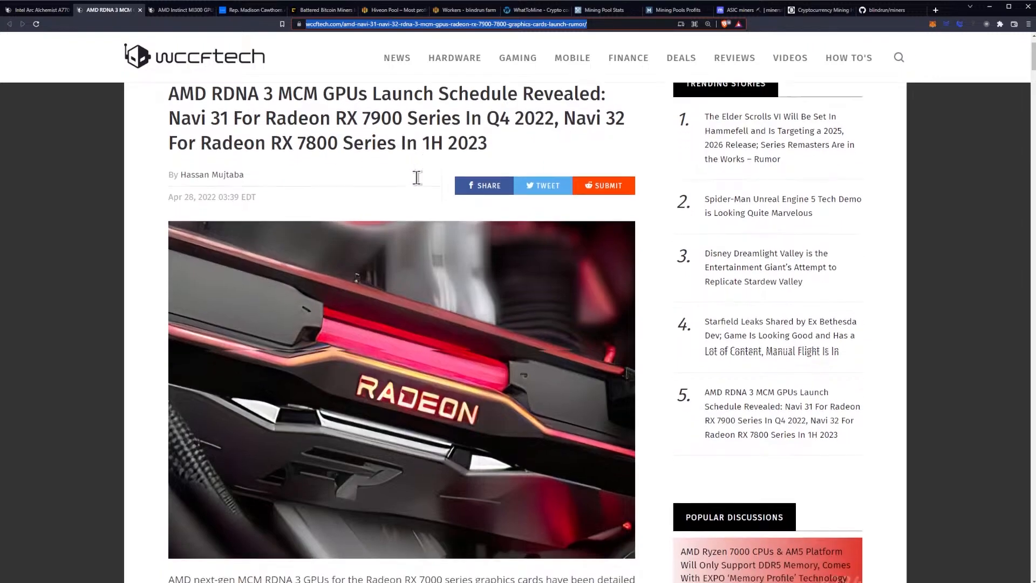
scroll("down", 3)
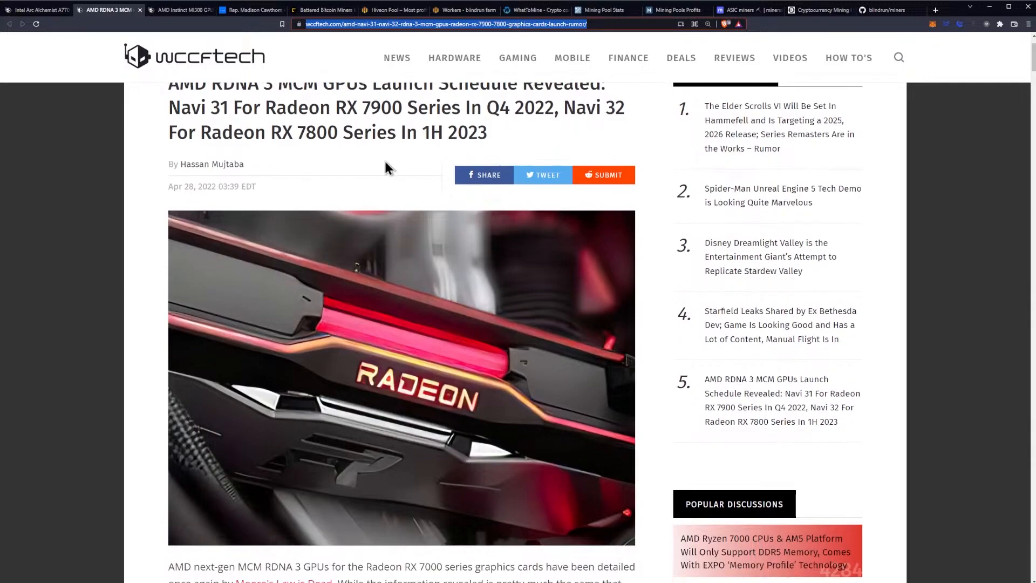
scroll("down", 3)
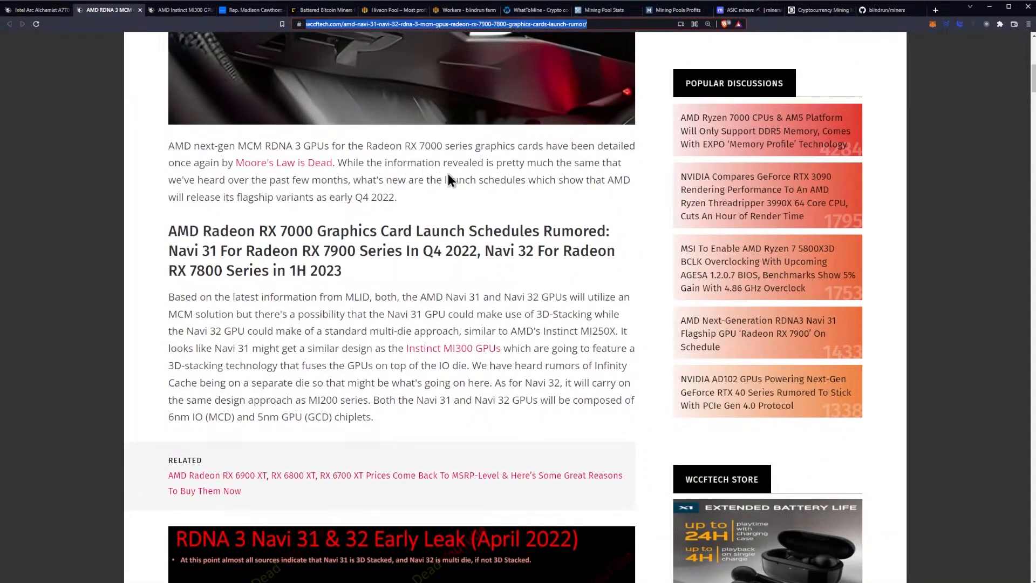
mouse_move(424, 156)
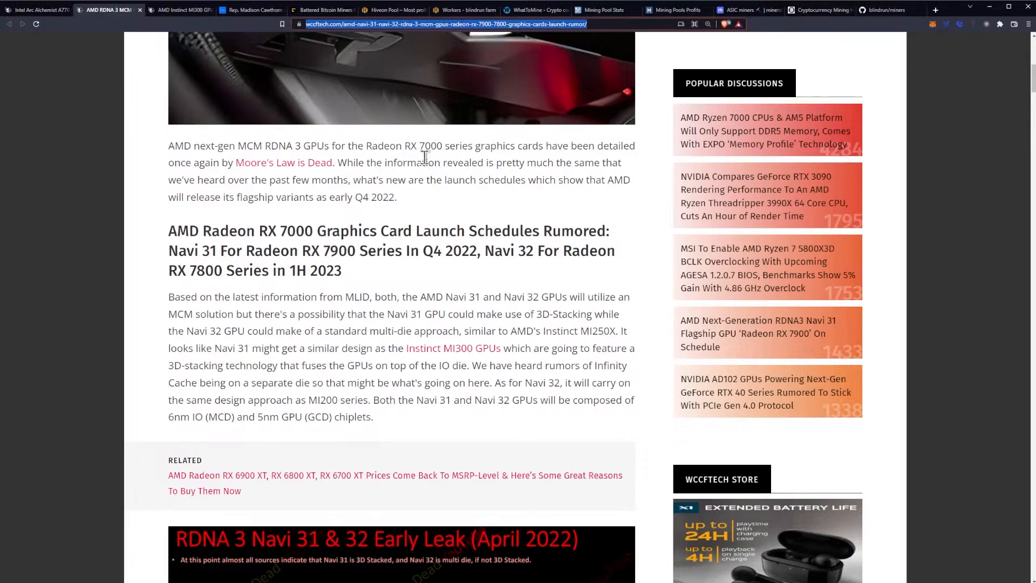
mouse_move(440, 149)
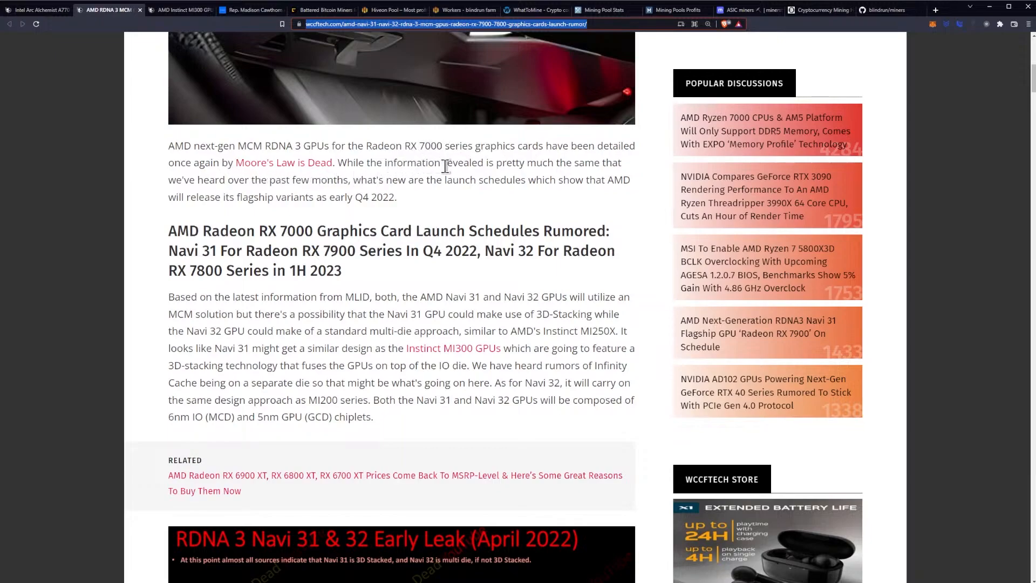
mouse_move(435, 204)
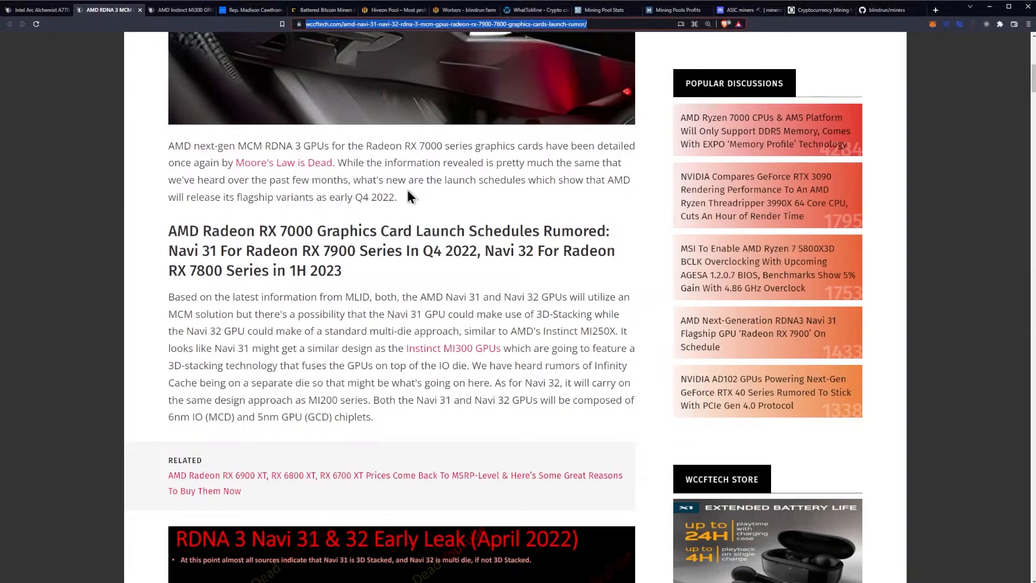
mouse_move(467, 195)
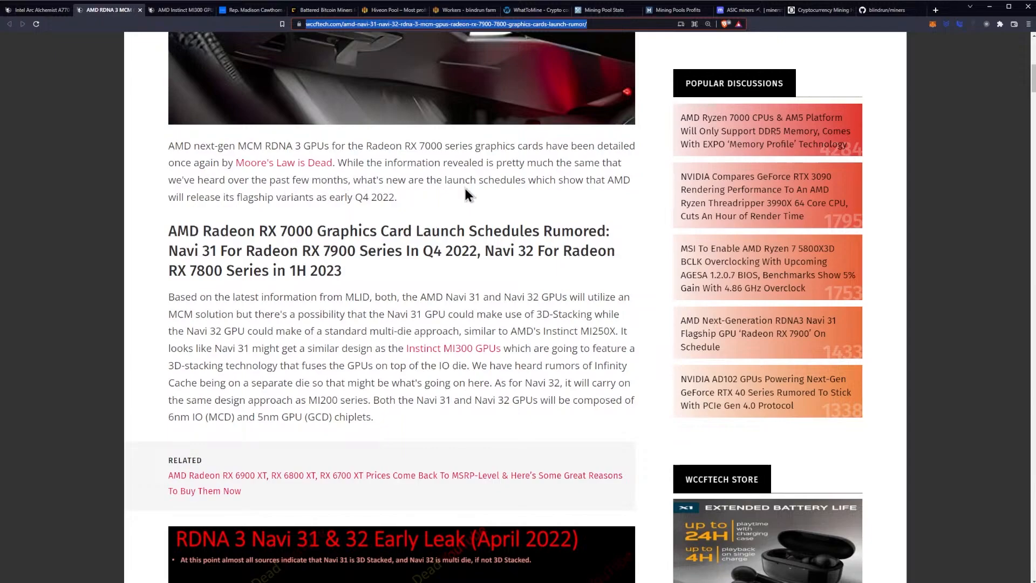
mouse_move(448, 195)
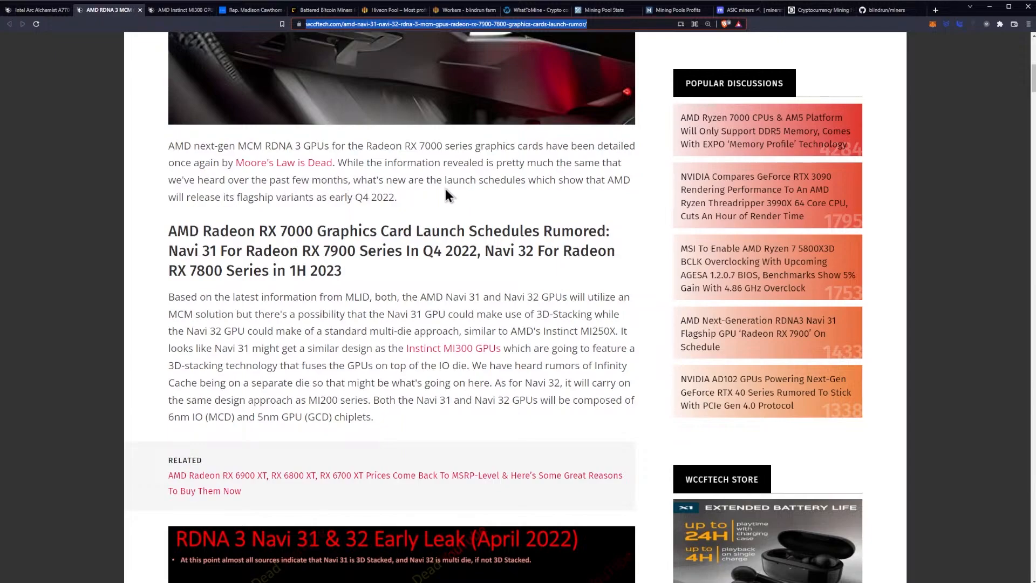
scroll("down", 3)
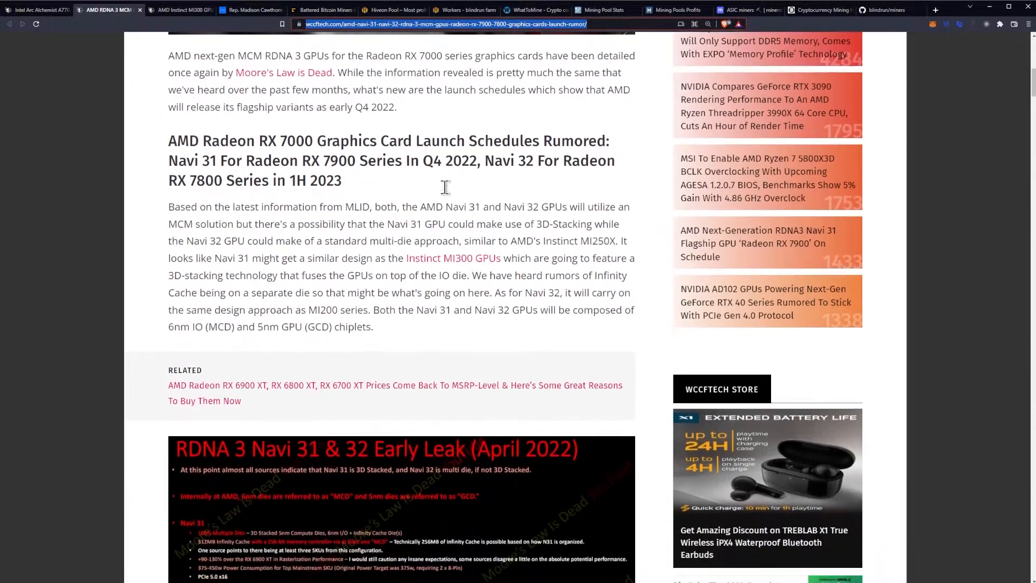
Step: Scroll through the MLID Navi 31/32 stacking paragraph to the April 2022 early-leak slide
scroll("down", 3)
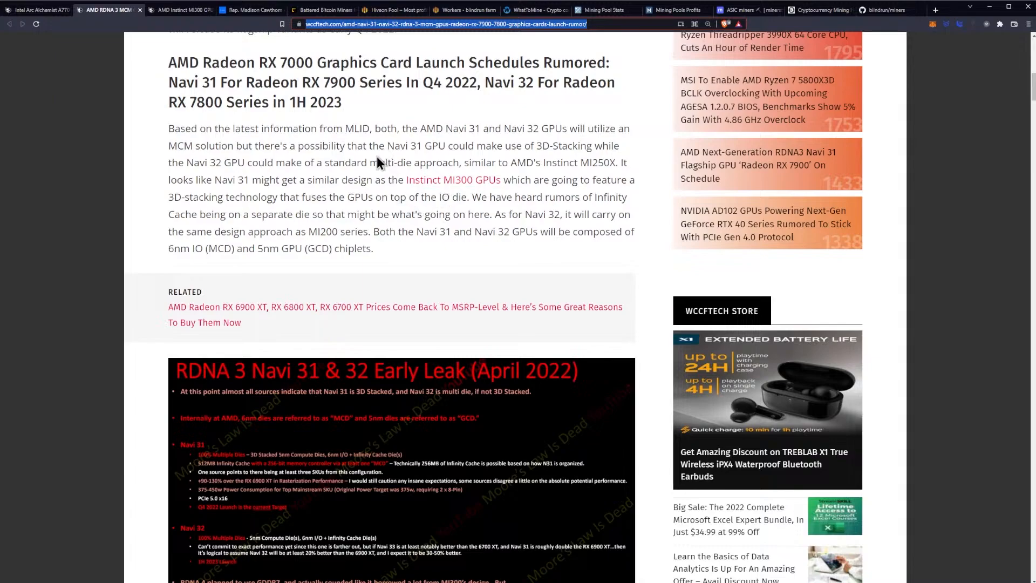
mouse_move(299, 175)
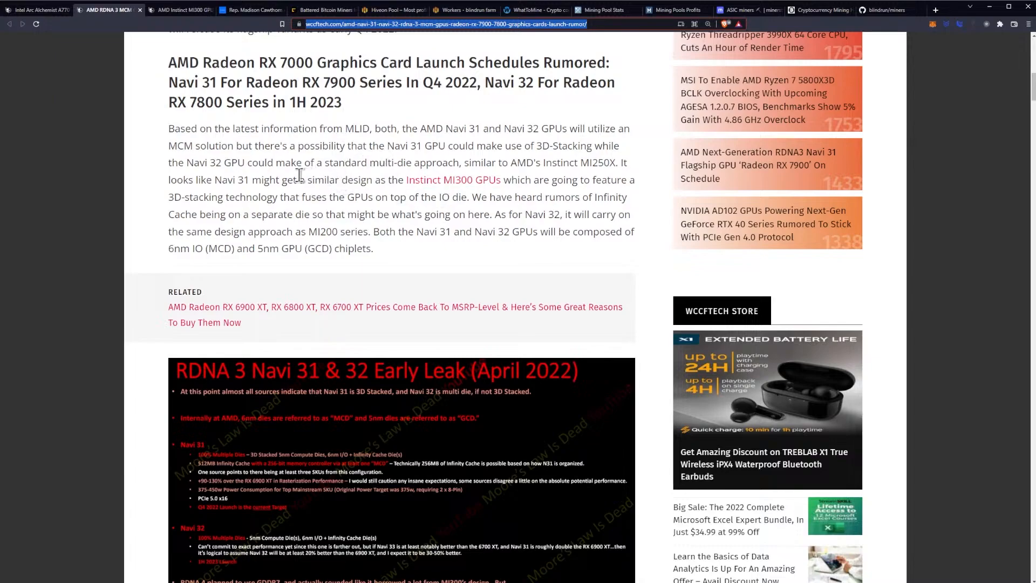
mouse_move(349, 153)
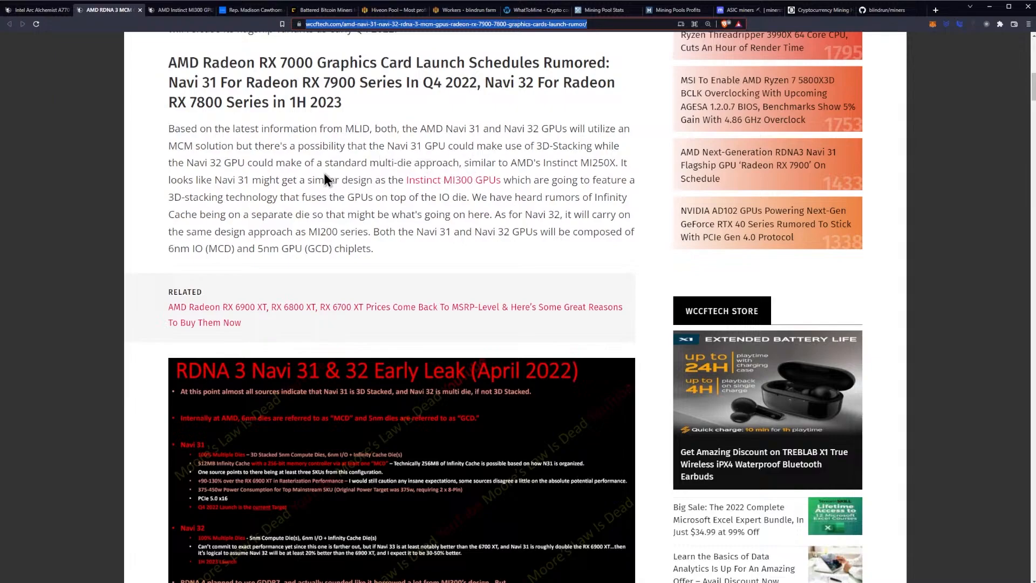
mouse_move(250, 168)
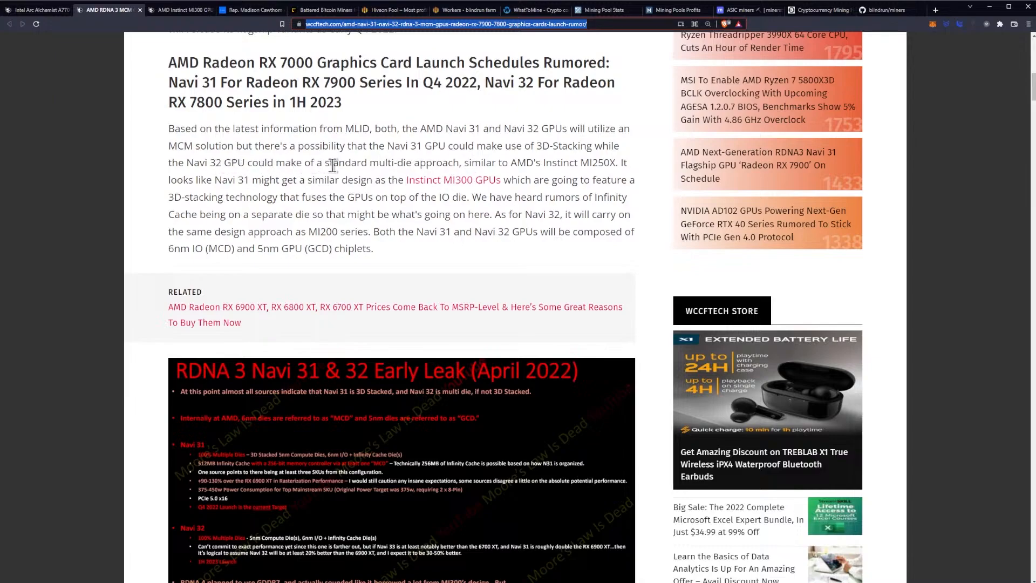
mouse_move(445, 165)
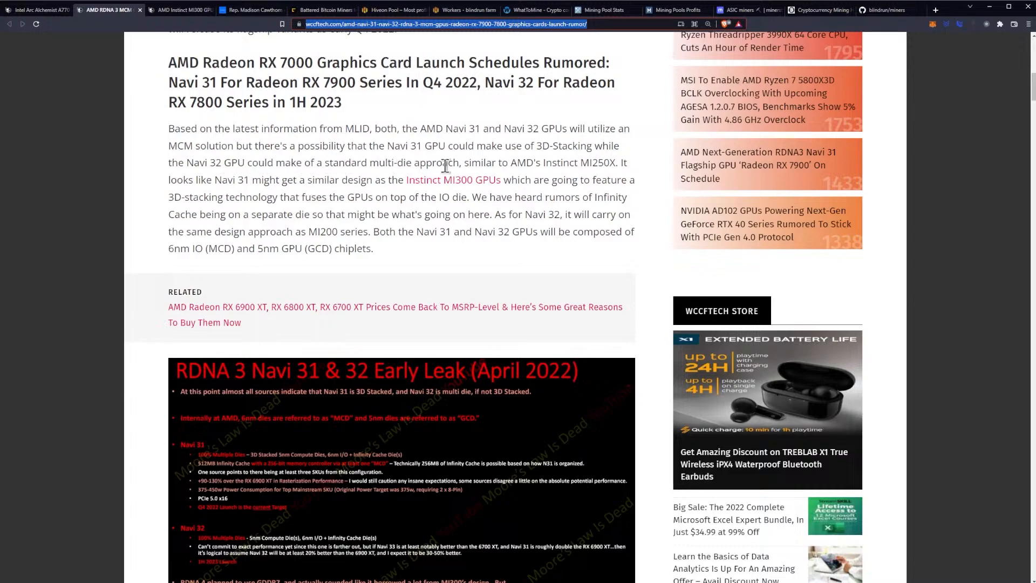
scroll("down", 3)
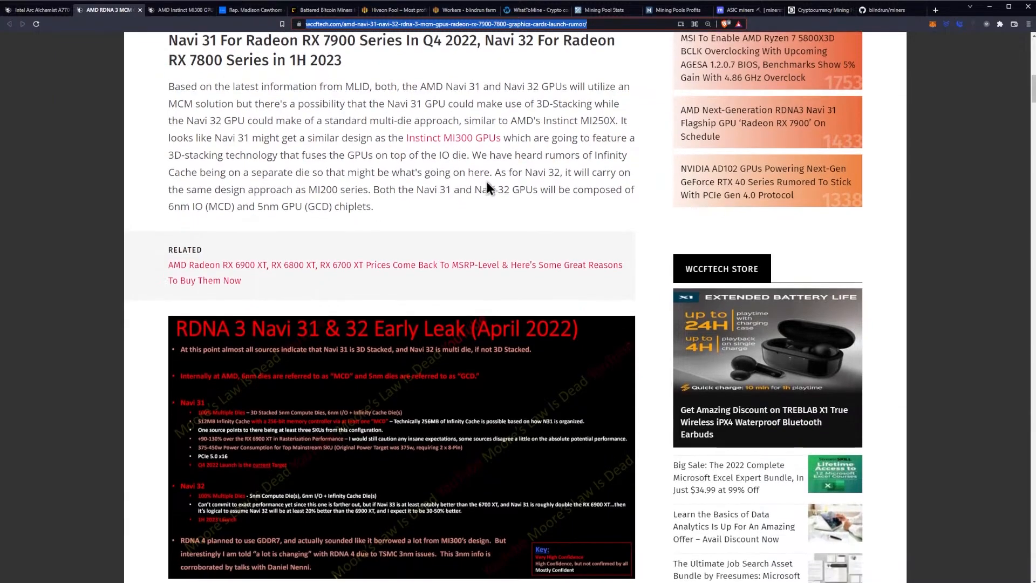
mouse_move(470, 169)
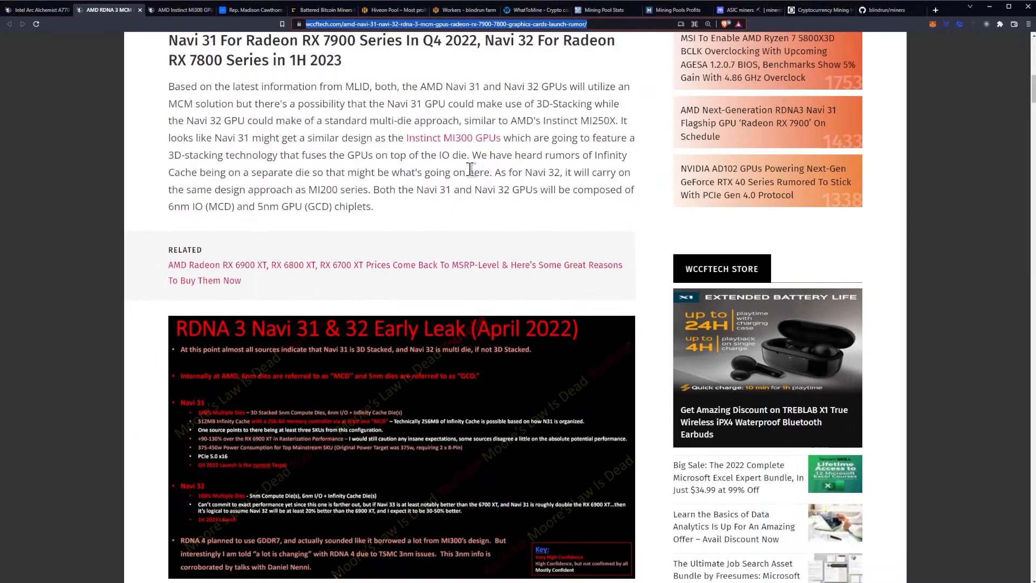
mouse_move(403, 170)
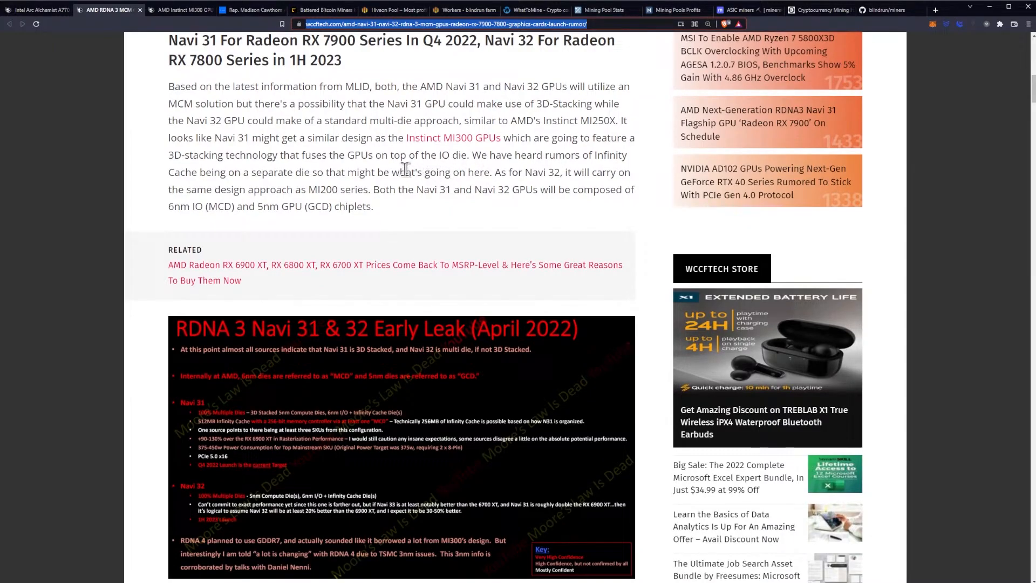
mouse_move(420, 169)
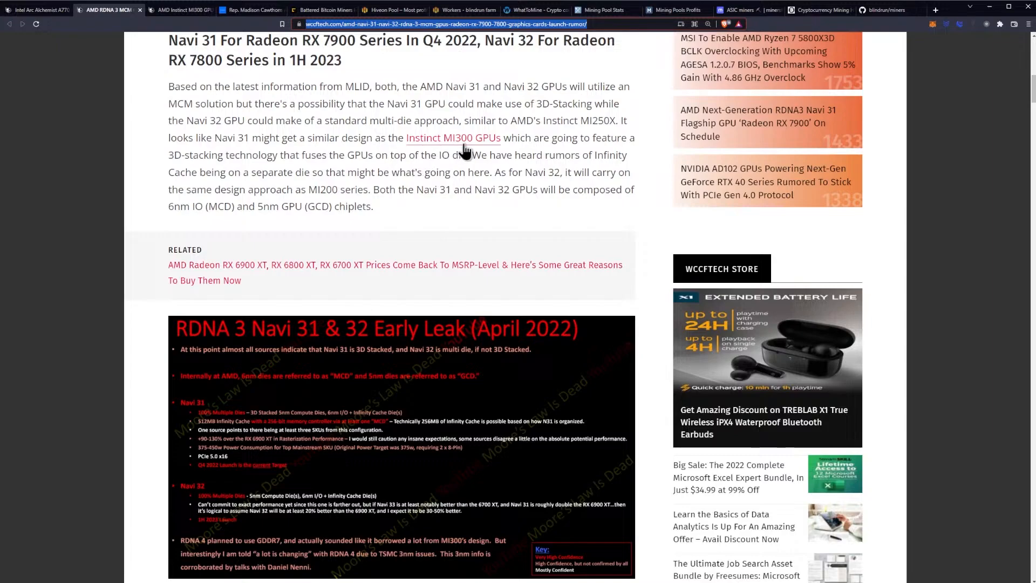
mouse_move(185, 38)
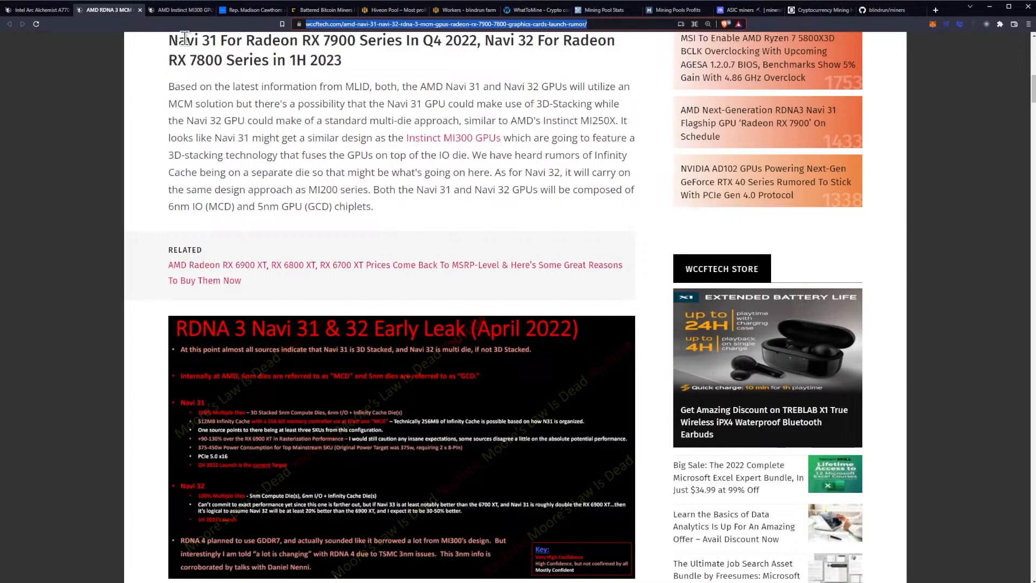
mouse_move(504, 142)
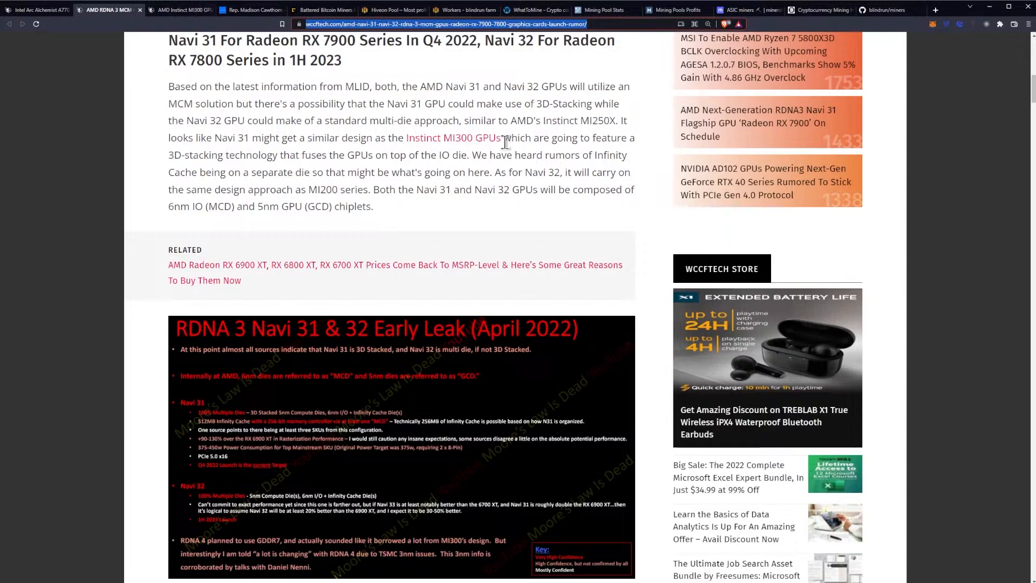
mouse_move(265, 171)
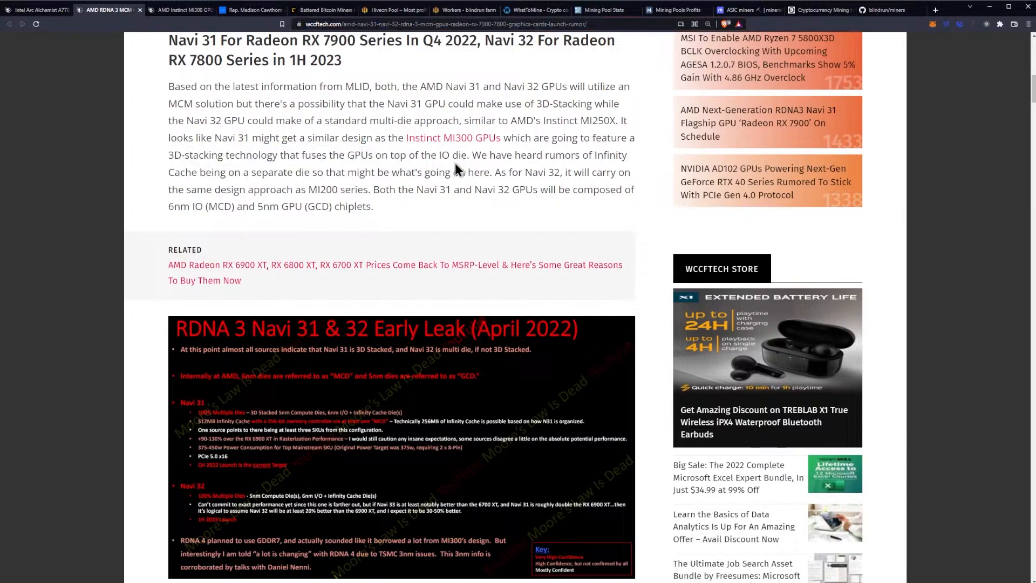
scroll("down", 3)
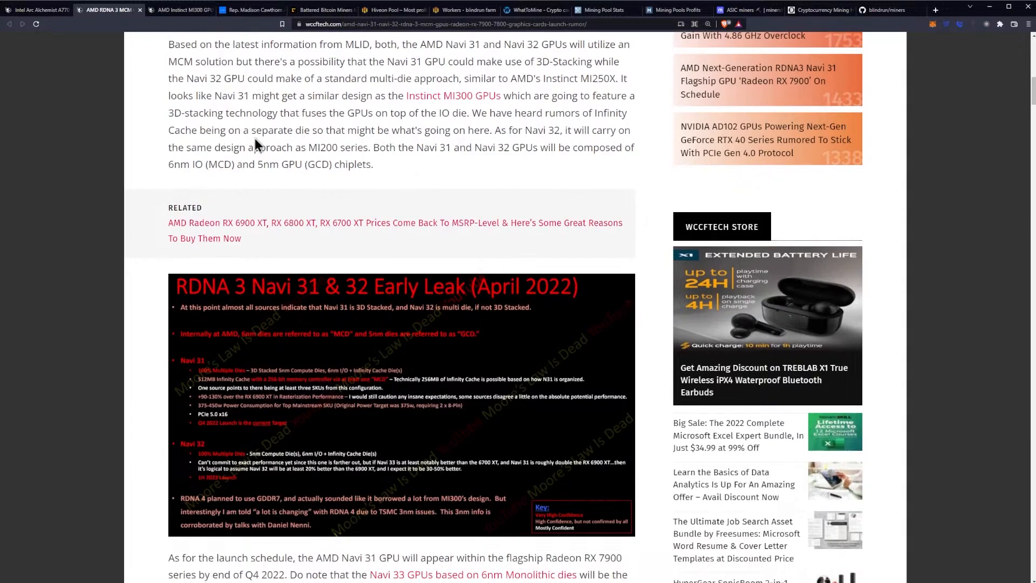
mouse_move(403, 136)
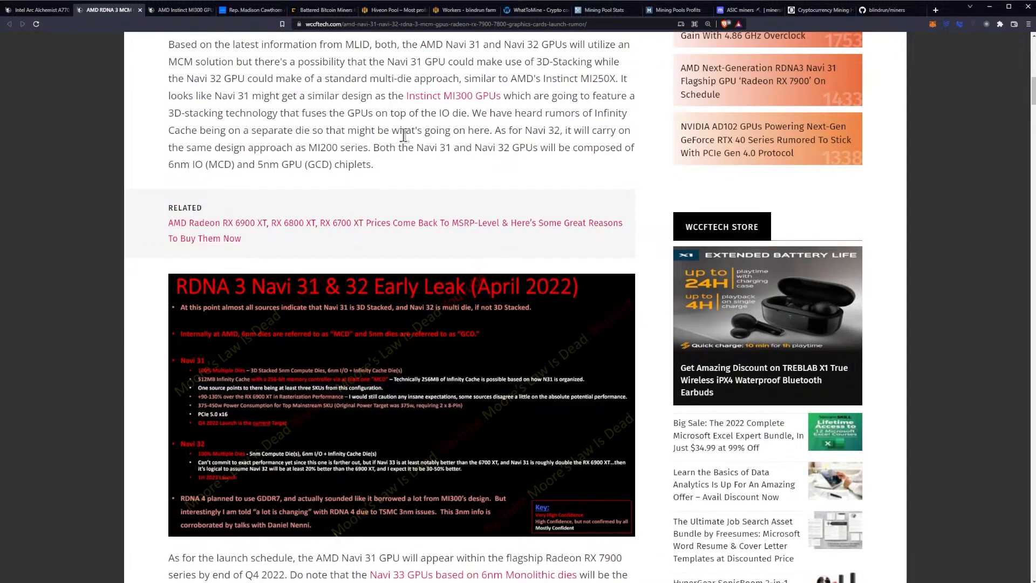
mouse_move(481, 146)
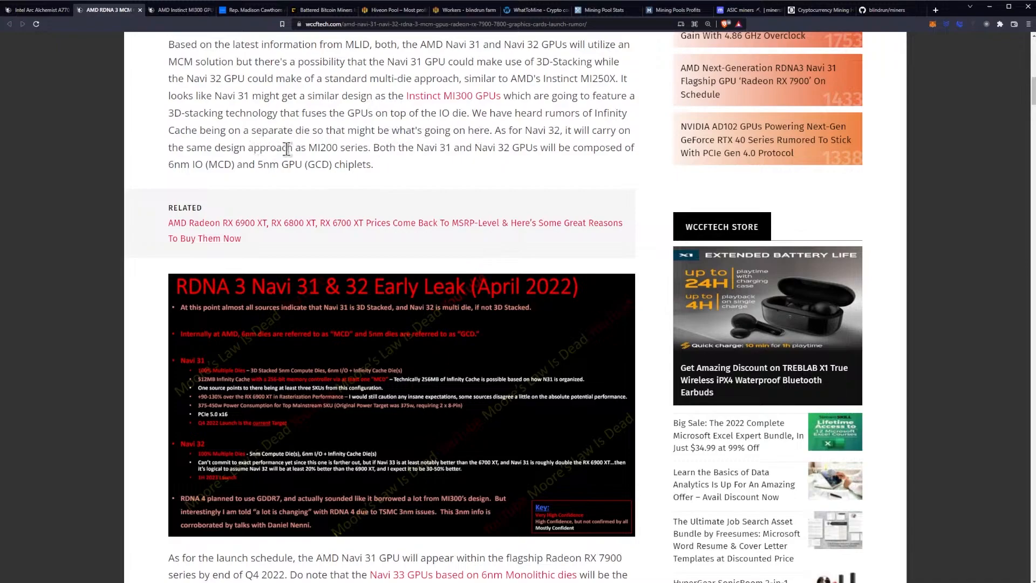
mouse_move(418, 162)
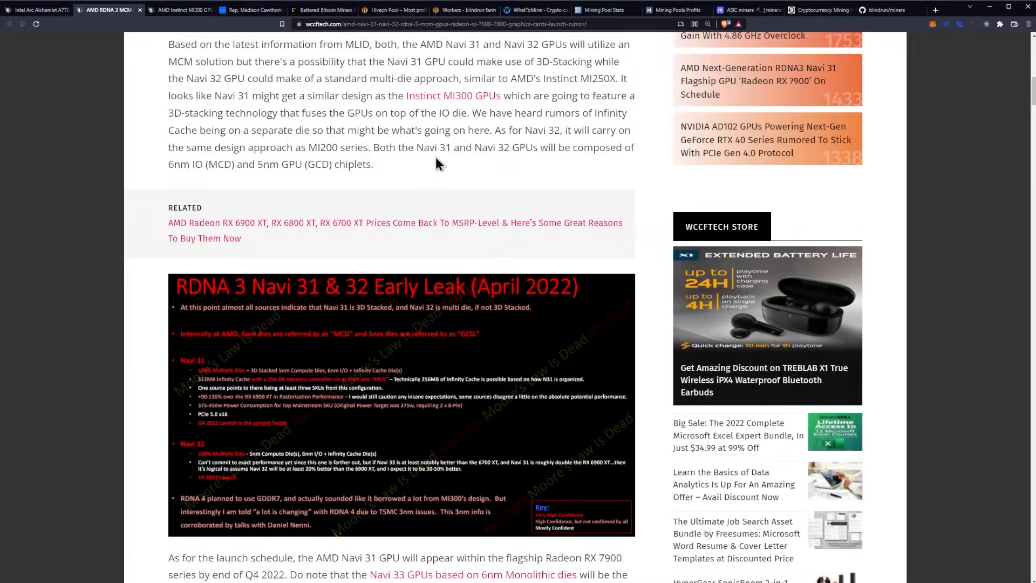
mouse_move(423, 149)
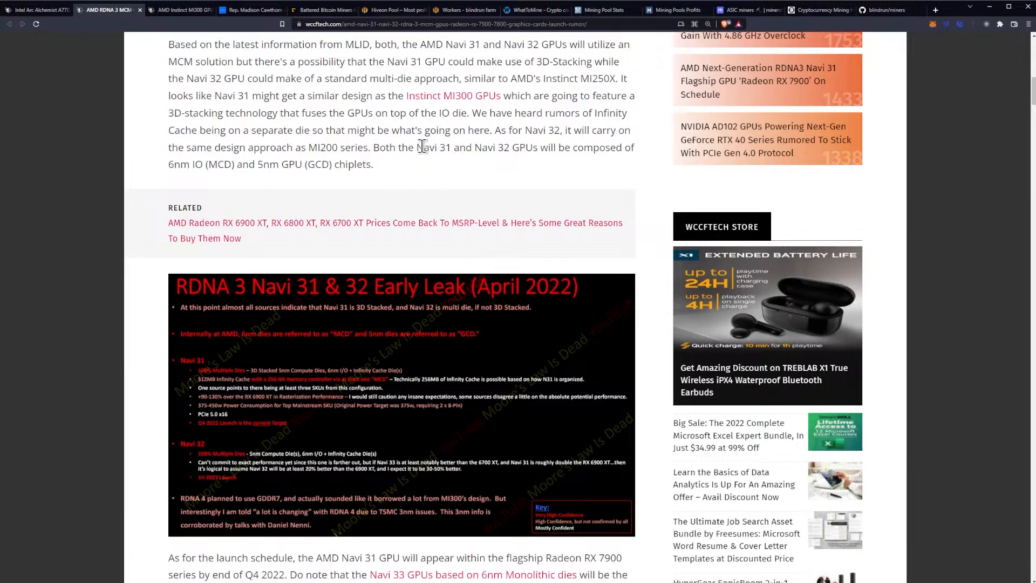
Step: Scroll past the early leak slide to the launch schedule paragraph and Navi 31 & MI300 Leak image
scroll("down", 3)
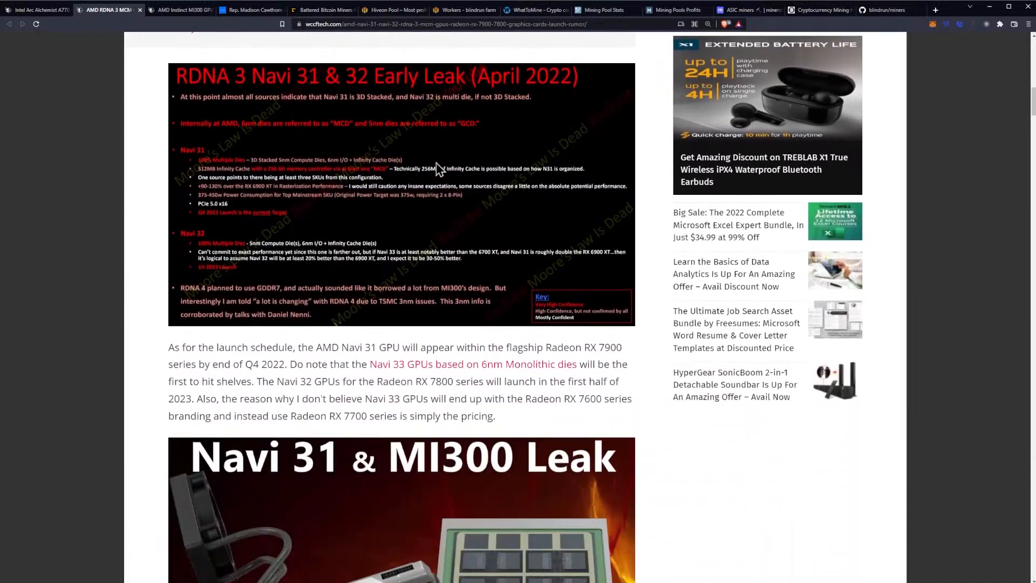
scroll("down", 3)
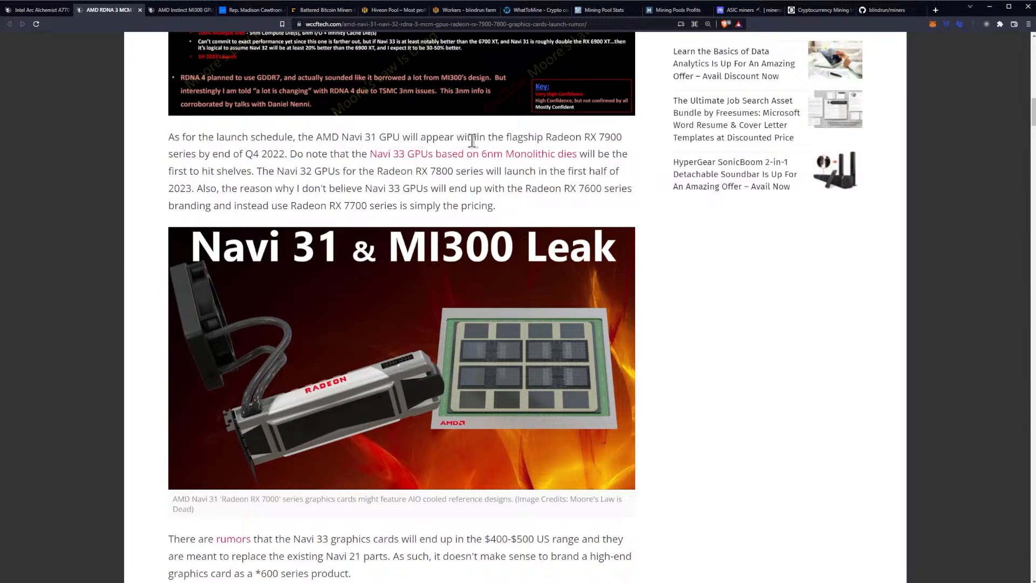
mouse_move(314, 168)
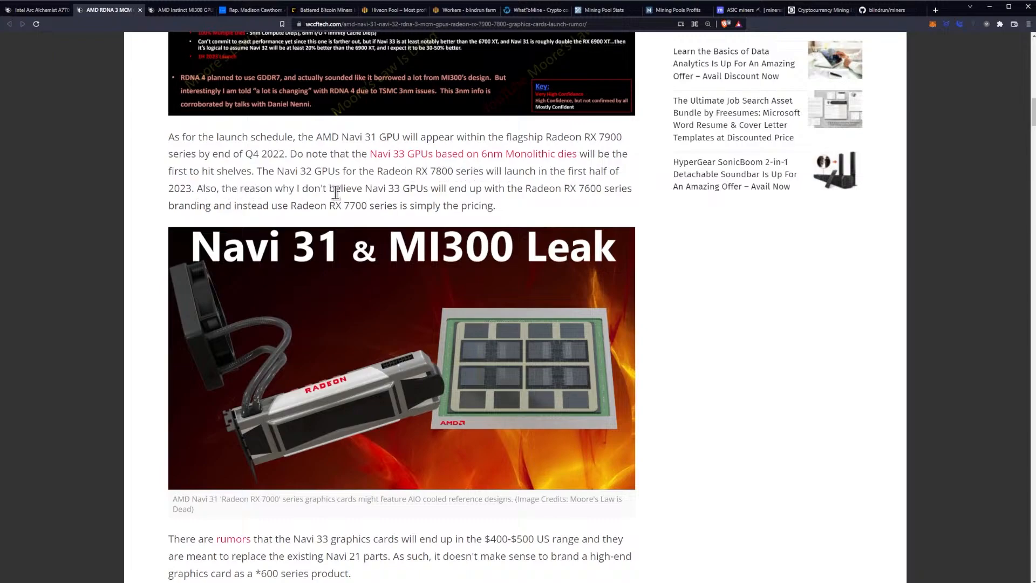
mouse_move(475, 162)
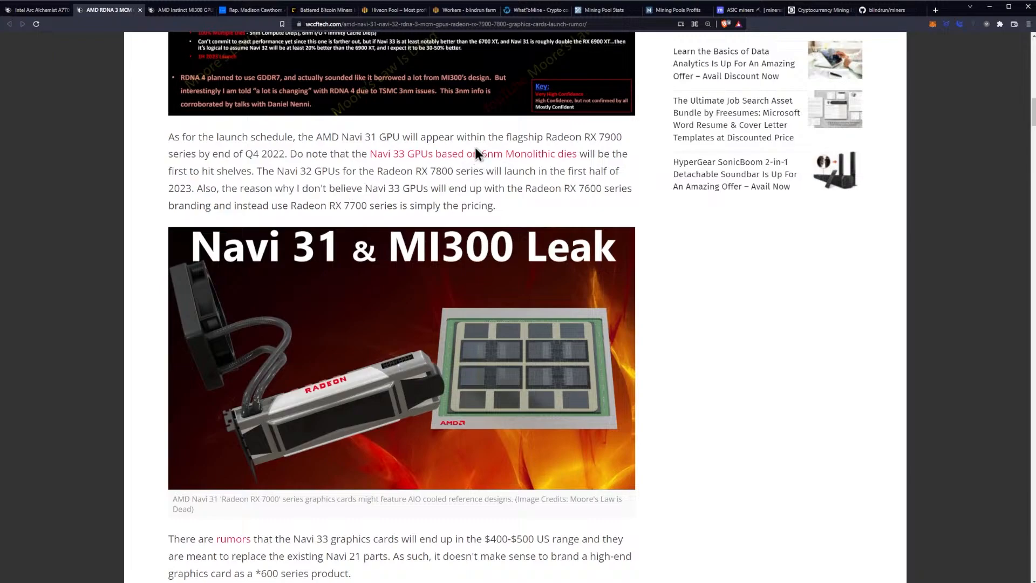
mouse_move(469, 154)
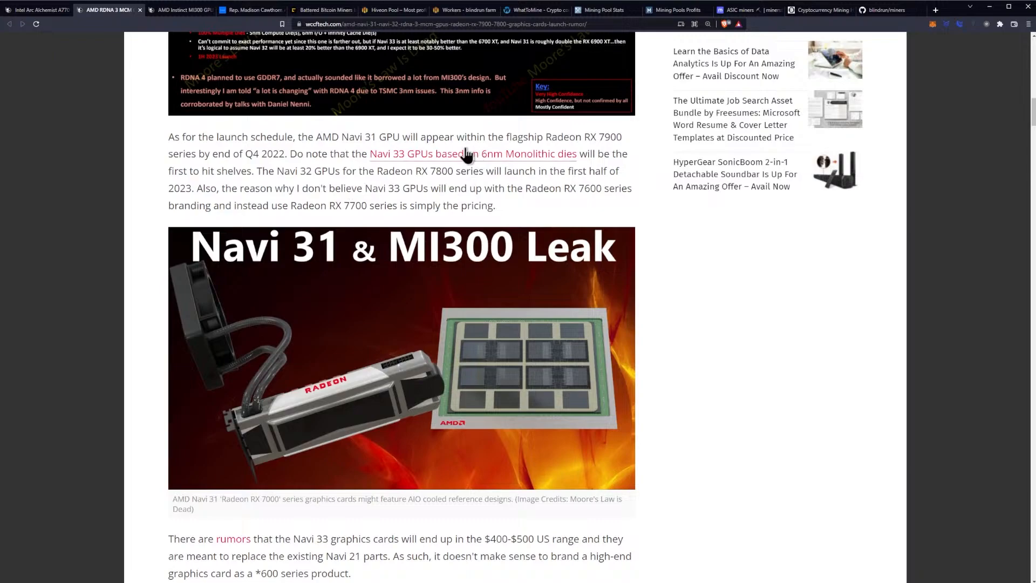
Step: Scroll past the Navi 33 $400-500 tweet and seven-chiplet rumor to the RDNA lineup table
scroll("down", 3)
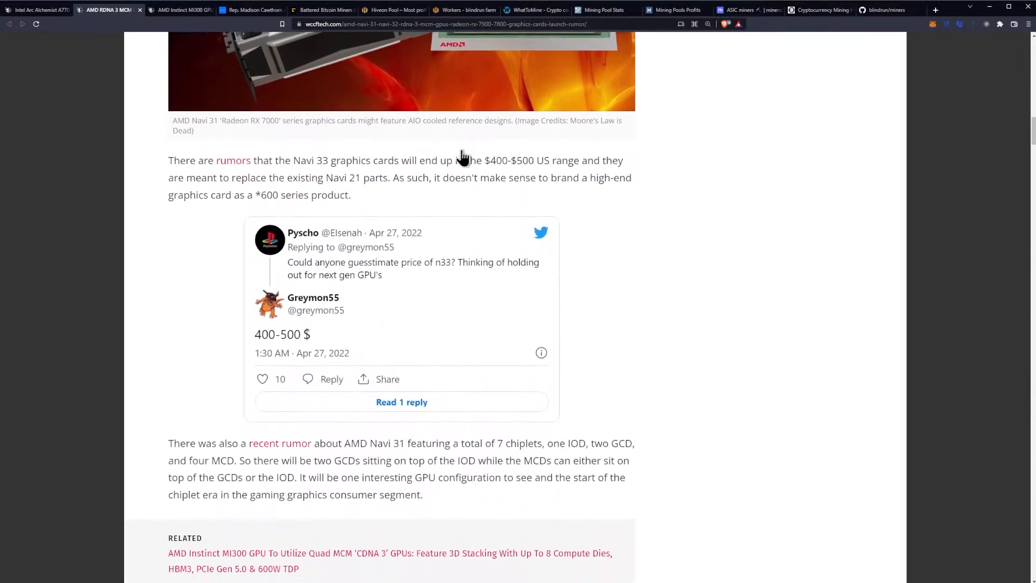
scroll("down", 3)
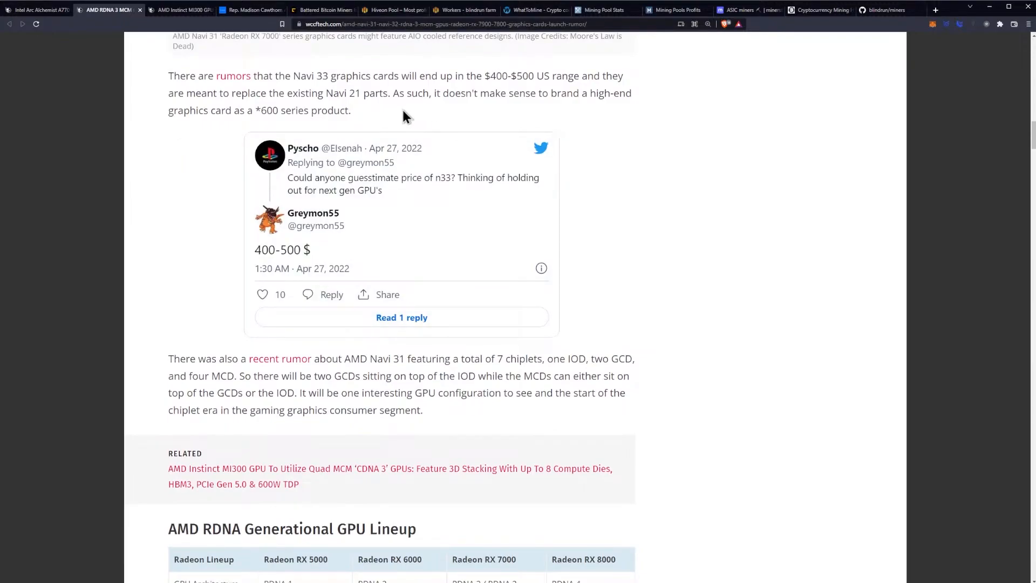
mouse_move(344, 110)
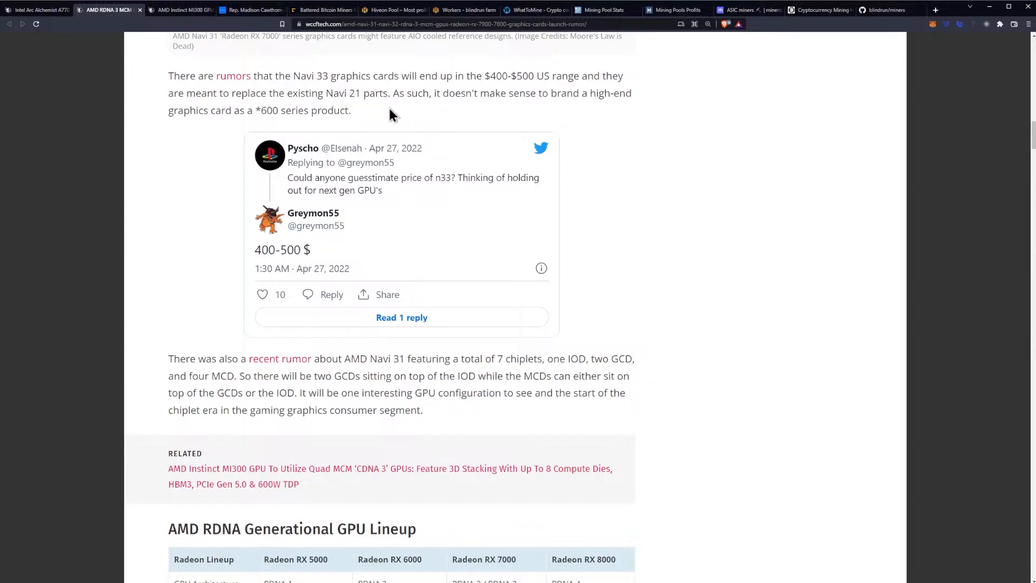
mouse_move(231, 115)
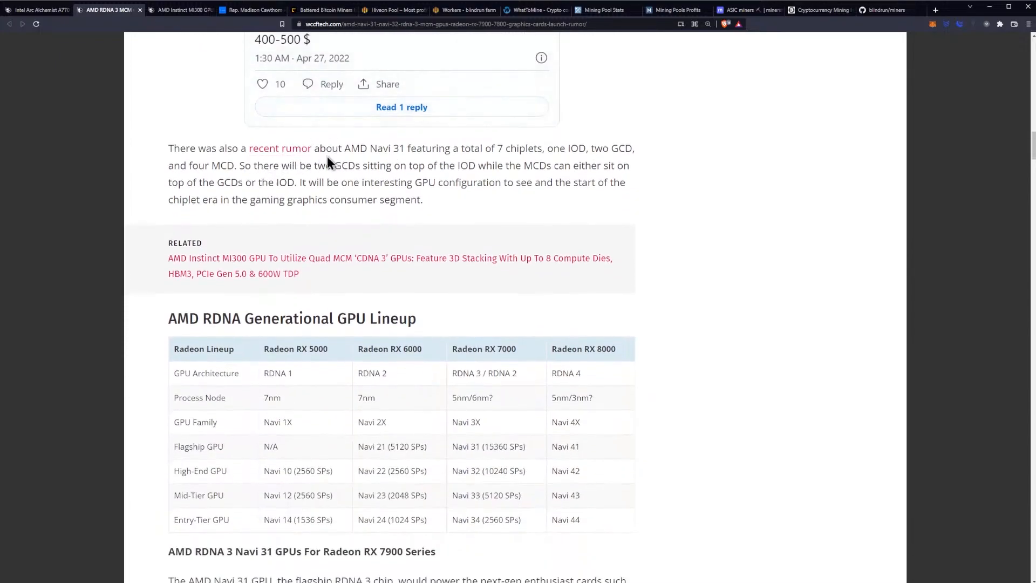
mouse_move(436, 165)
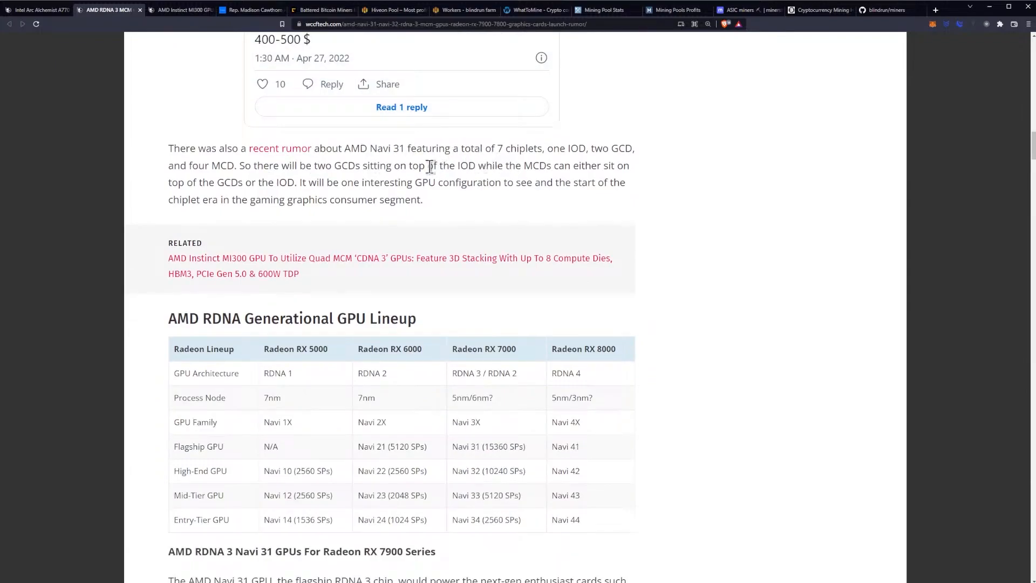
mouse_move(224, 180)
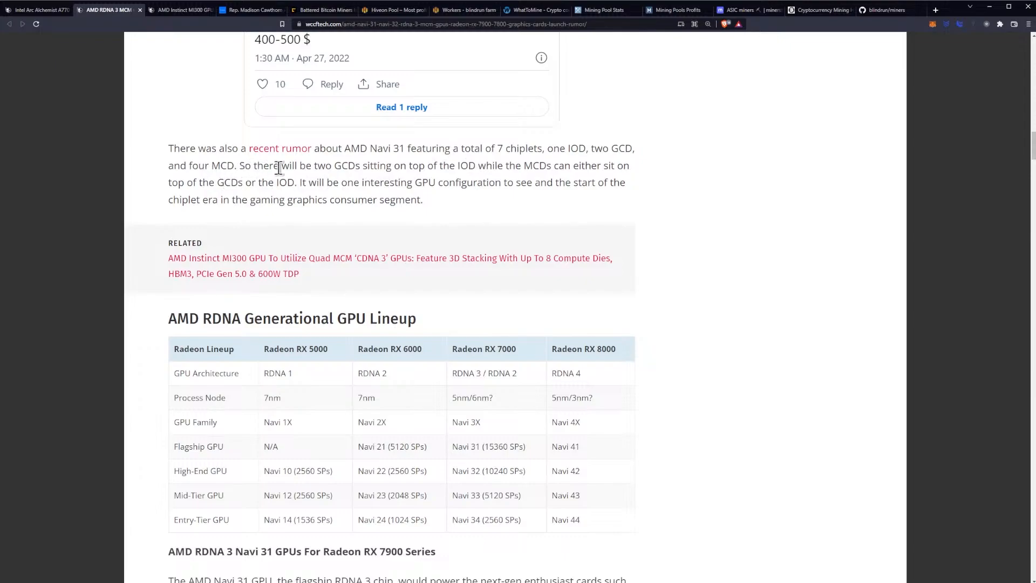
mouse_move(422, 171)
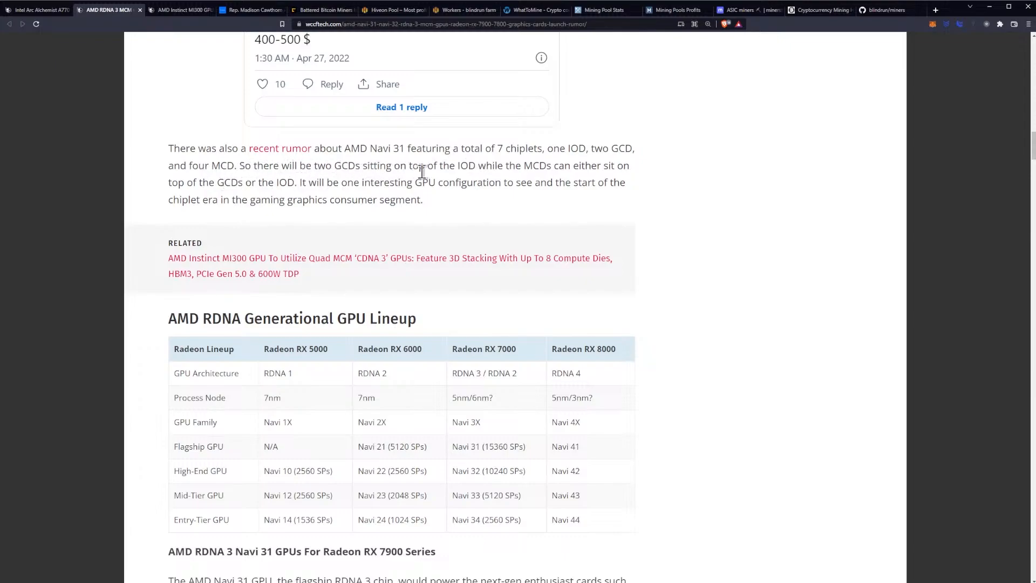
mouse_move(502, 199)
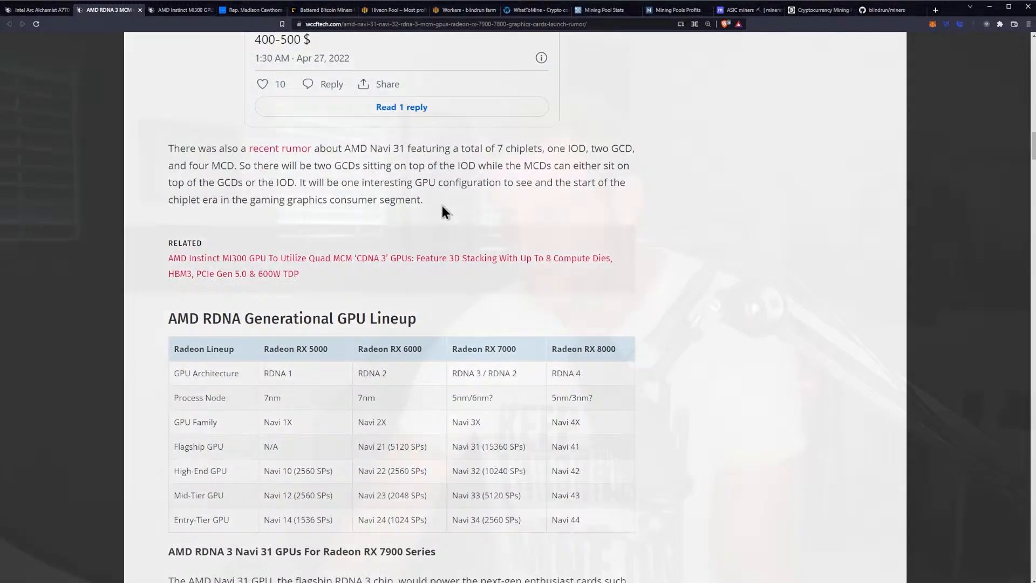
Step: Scroll below the lineup table to the Navi 31 RX 7900 Series heading and block diagram
scroll("down", 3)
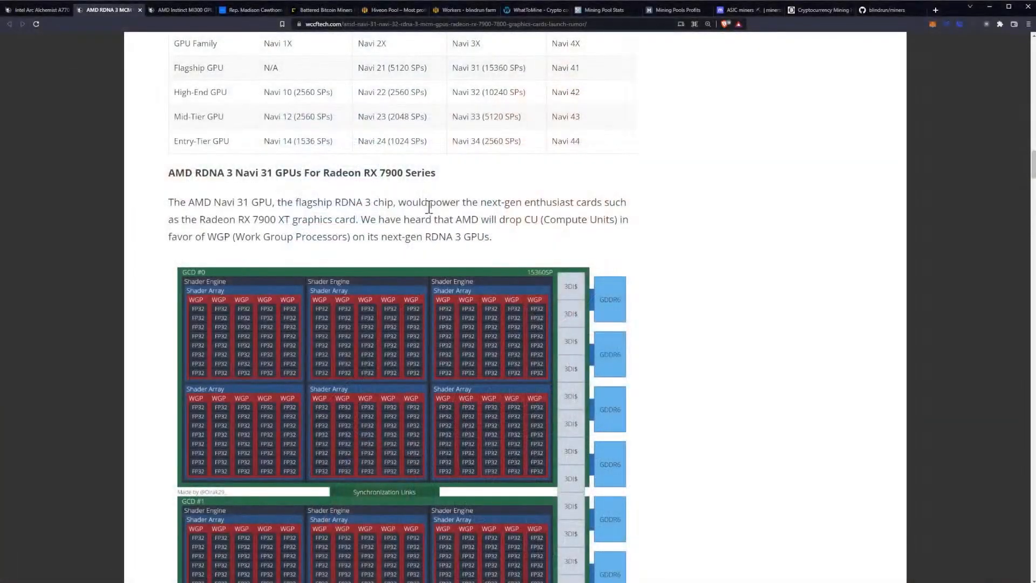
scroll("down", 3)
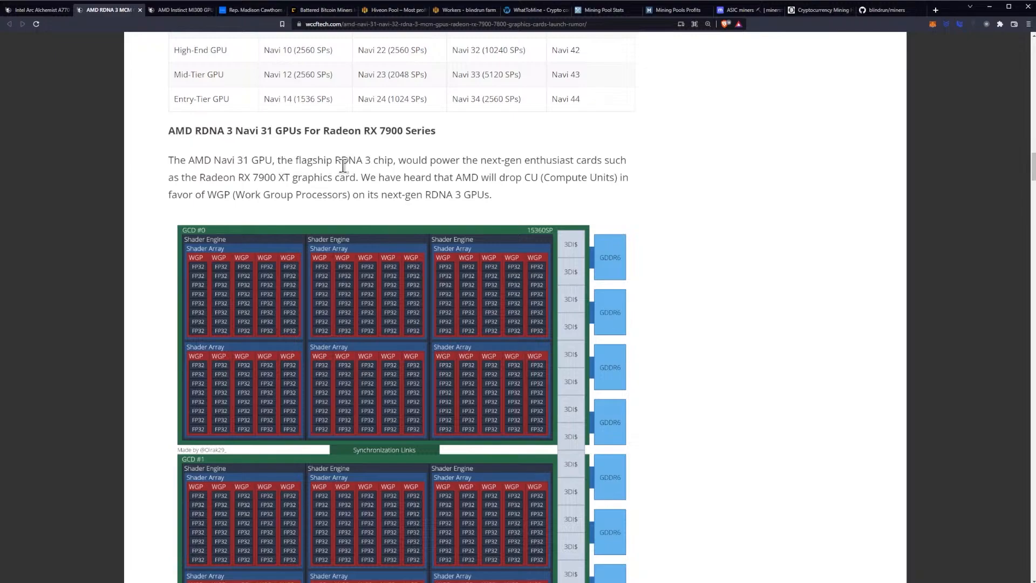
mouse_move(526, 165)
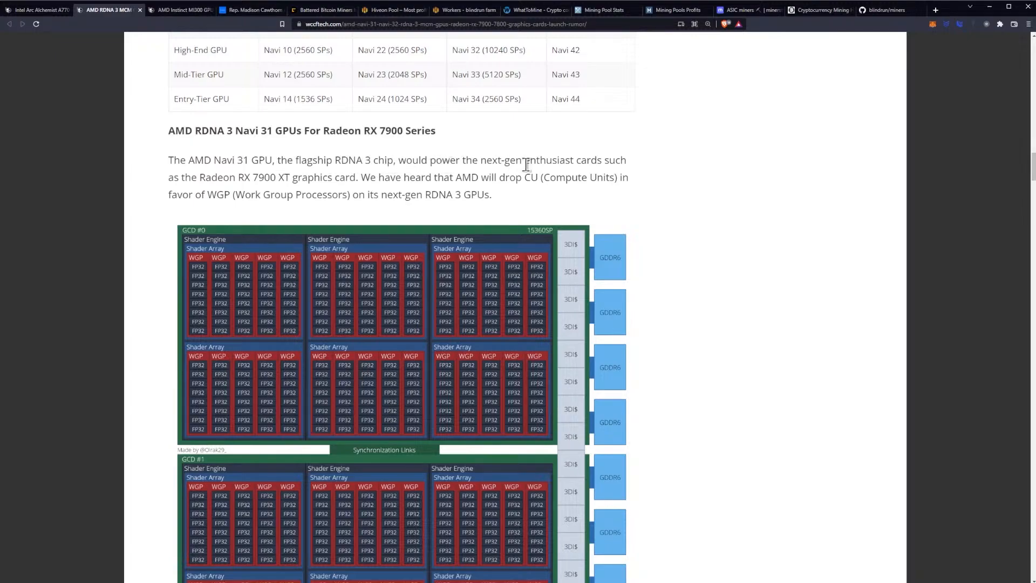
mouse_move(257, 193)
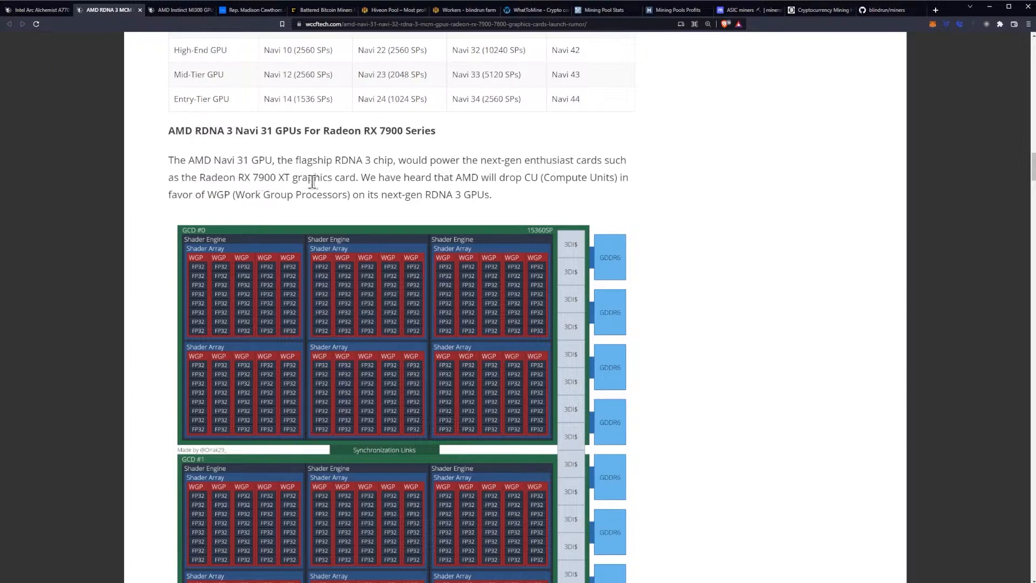
mouse_move(462, 184)
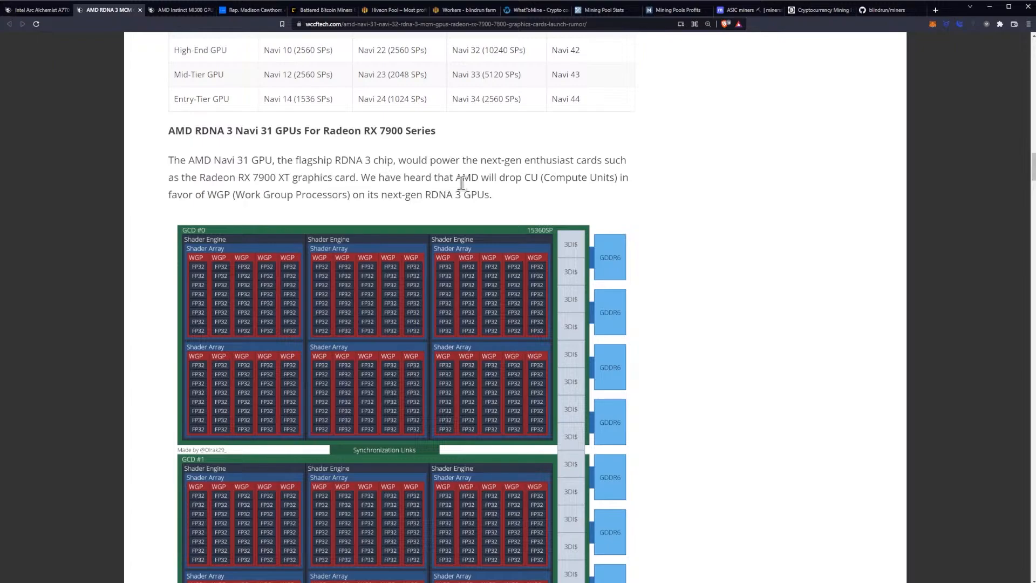
mouse_move(525, 192)
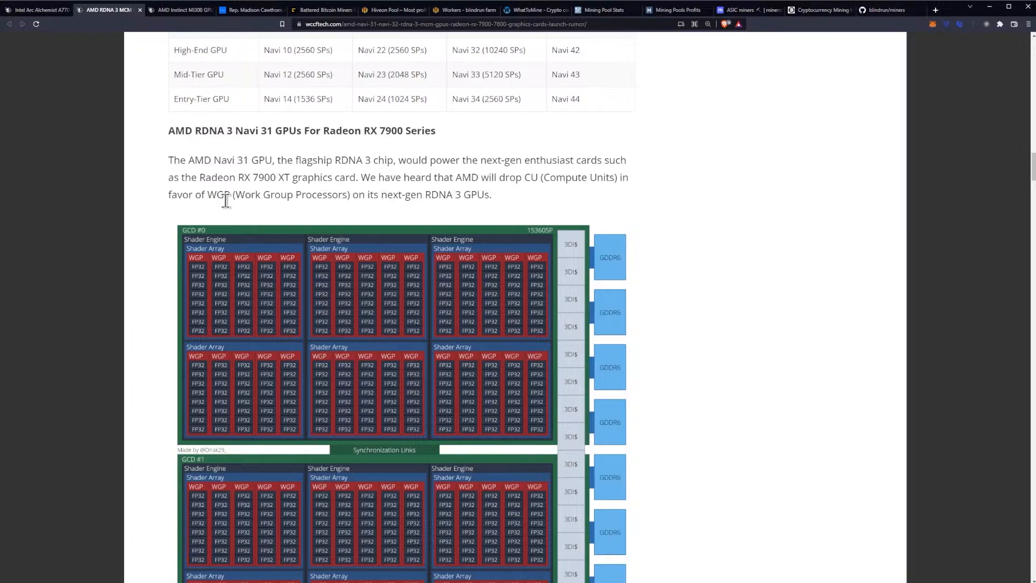
mouse_move(451, 188)
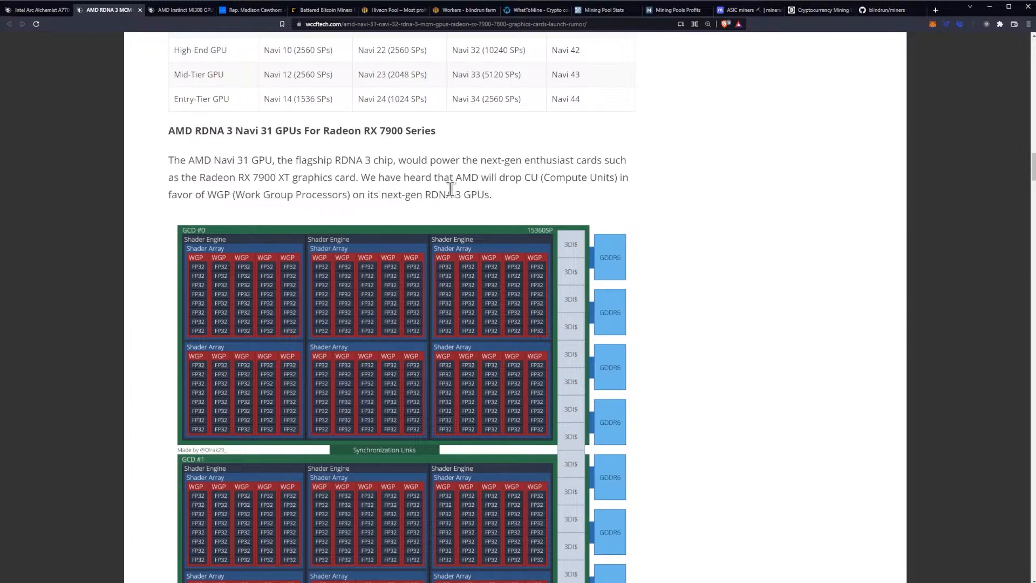
Step: Scroll through the Navi 32 RX 7800 section and die photo to the Navi 3X configurations table
scroll("down", 3)
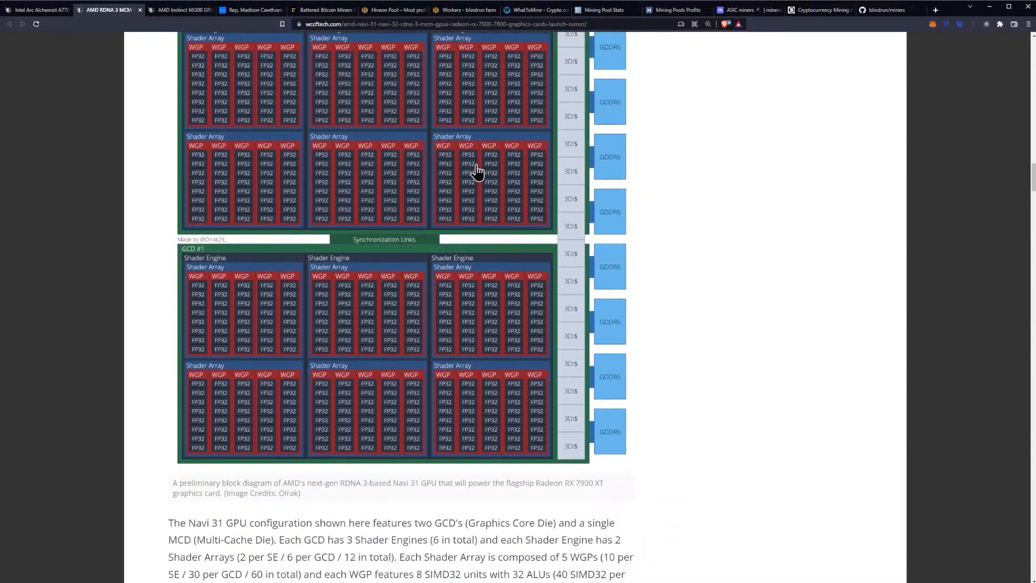
scroll("down", 3)
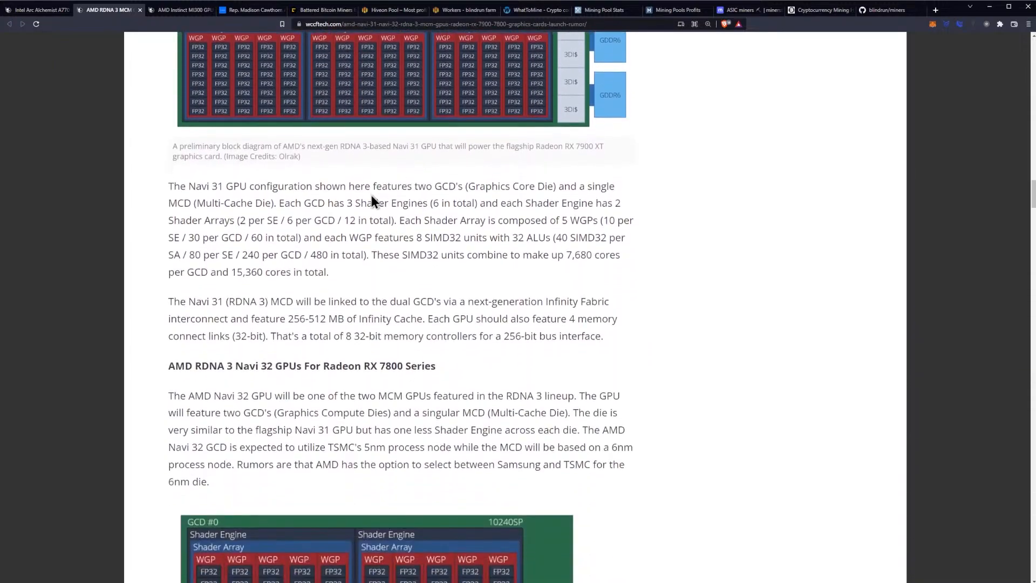
scroll("down", 3)
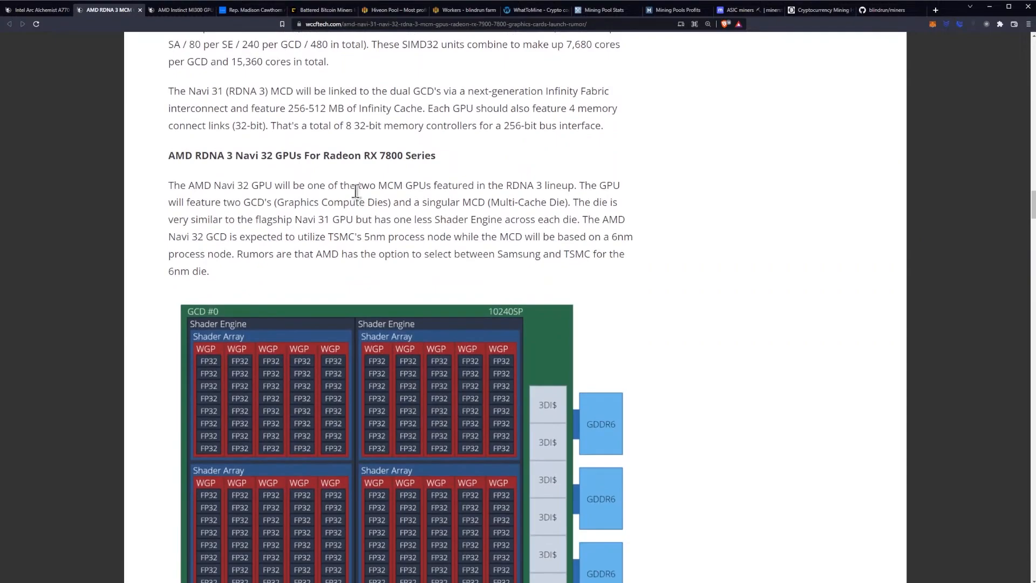
scroll("down", 3)
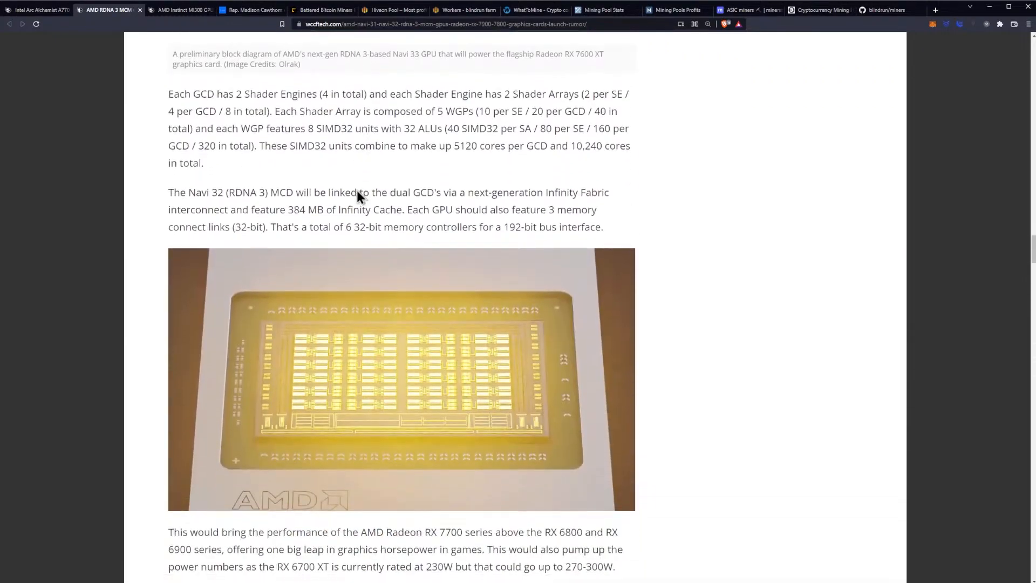
scroll("down", 3)
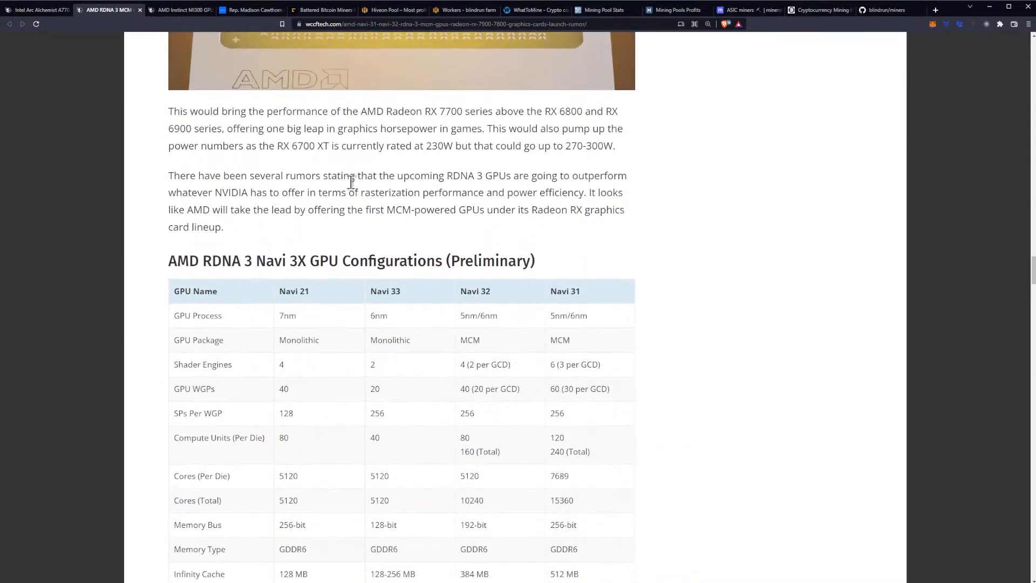
scroll("down", 3)
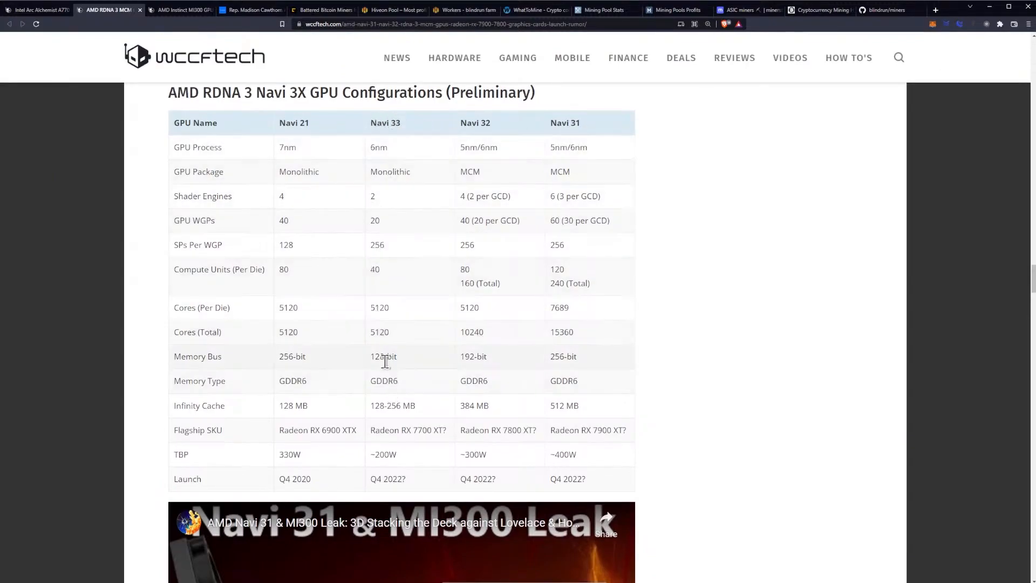
Step: Select Navi 33's GDDR6 cell, then scroll past the TBP and launch rows to the embedded leak video
double_click(383, 356)
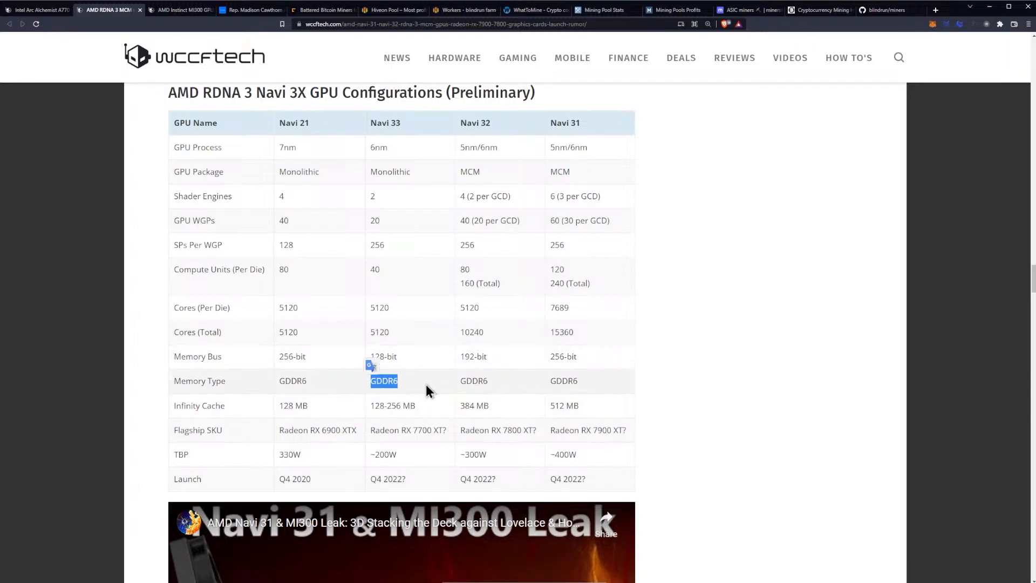
mouse_move(411, 358)
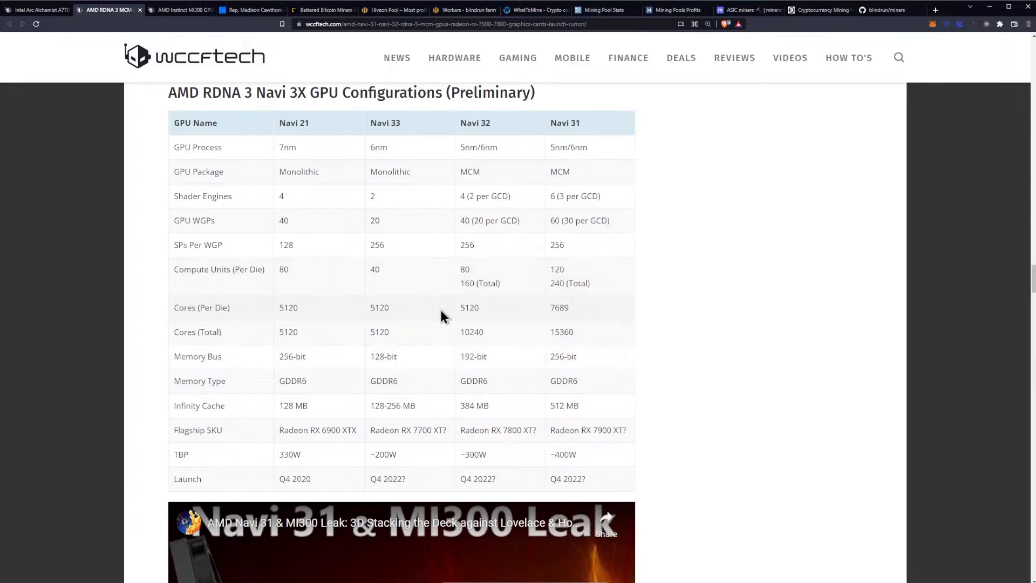
scroll("down", 3)
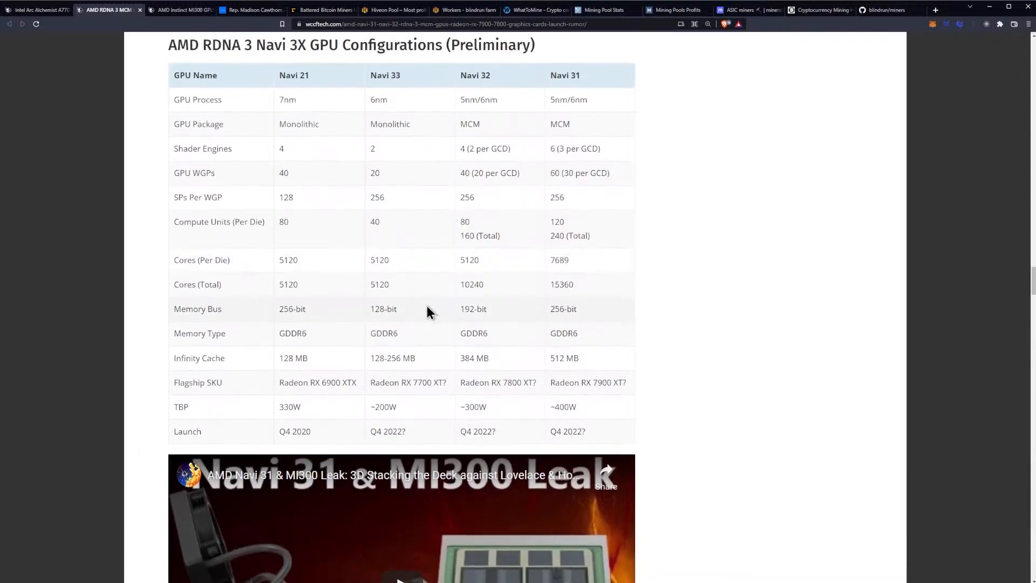
scroll("down", 3)
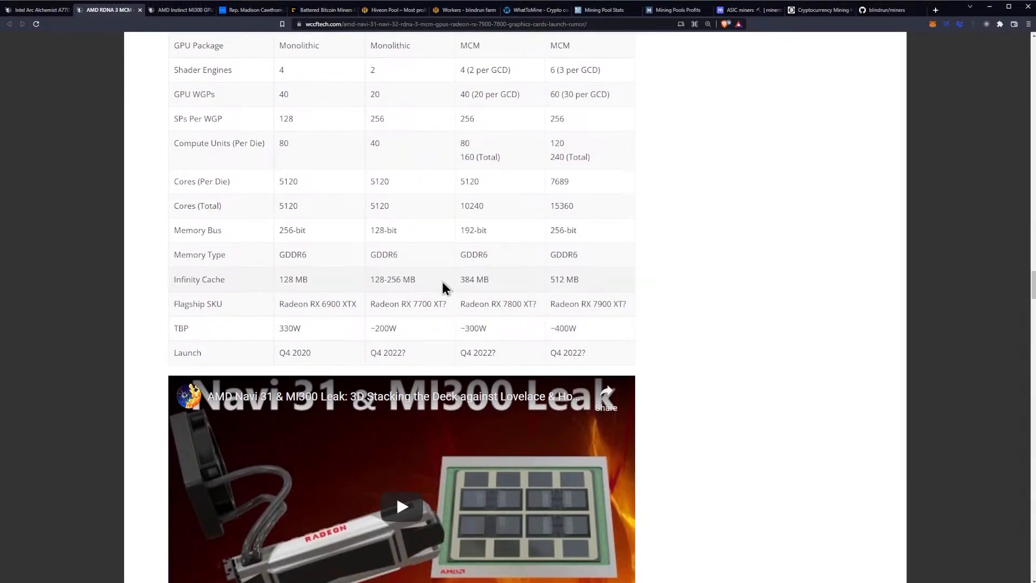
scroll("down", 3)
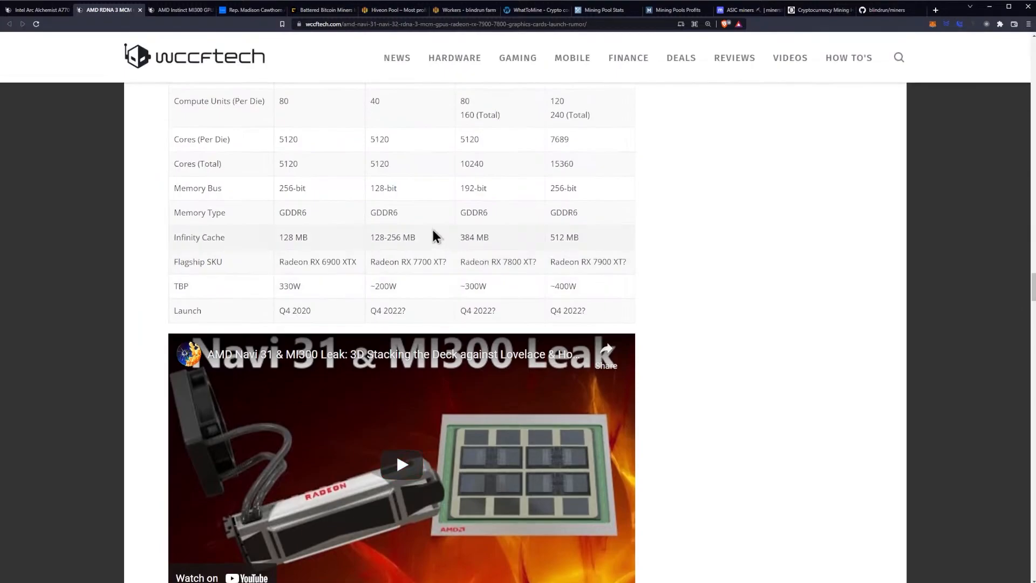
mouse_move(443, 241)
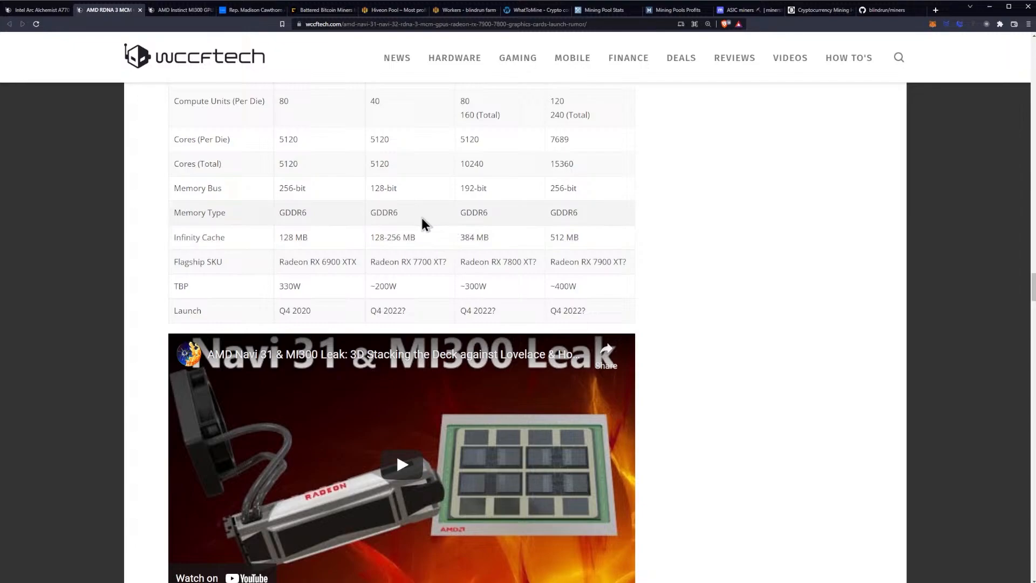
Step: Switch to the Instinct MI300 tab and scroll through its headline and introduction
left_click(180, 10)
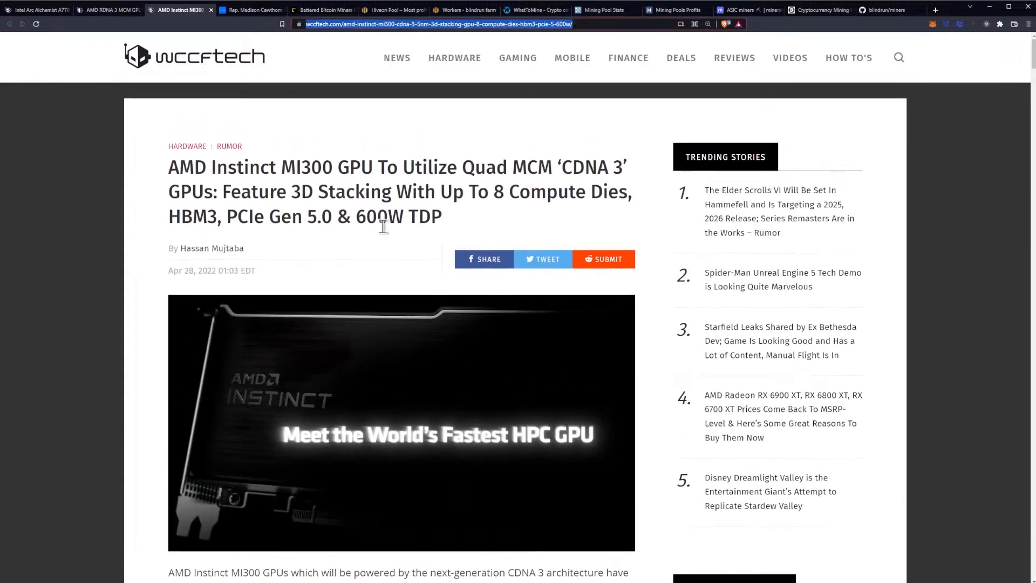
mouse_move(393, 210)
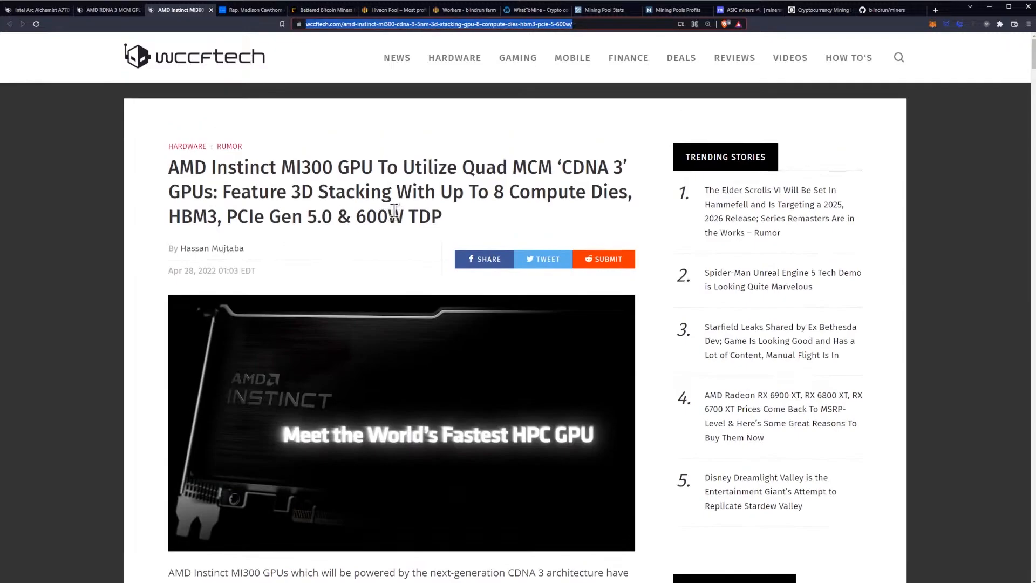
mouse_move(402, 211)
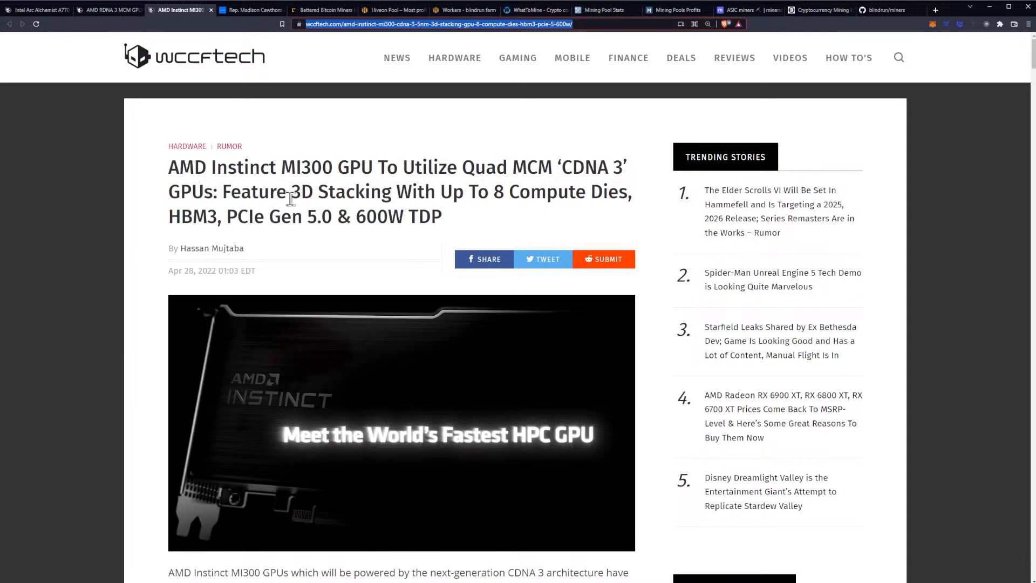
mouse_move(467, 193)
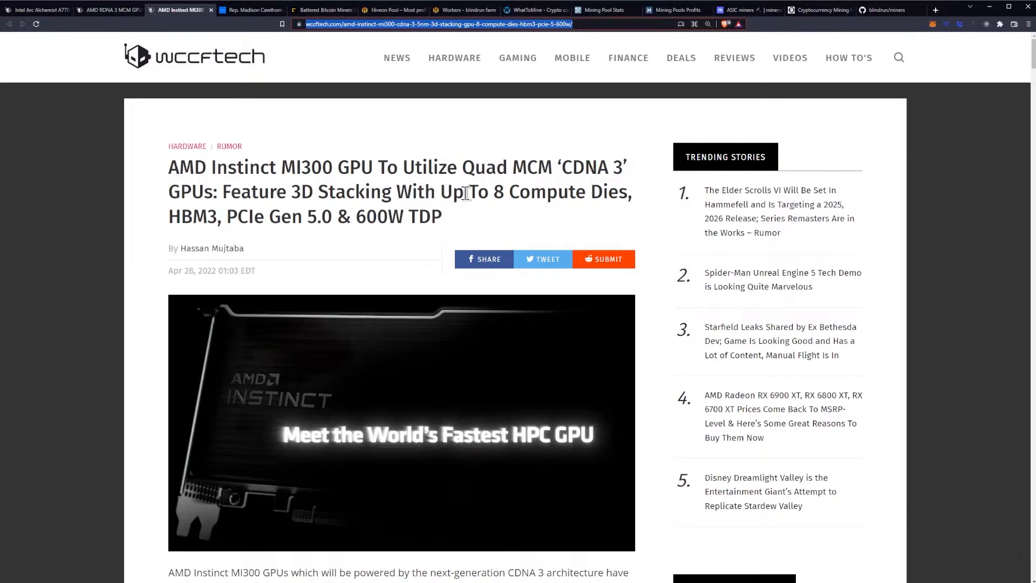
scroll("down", 3)
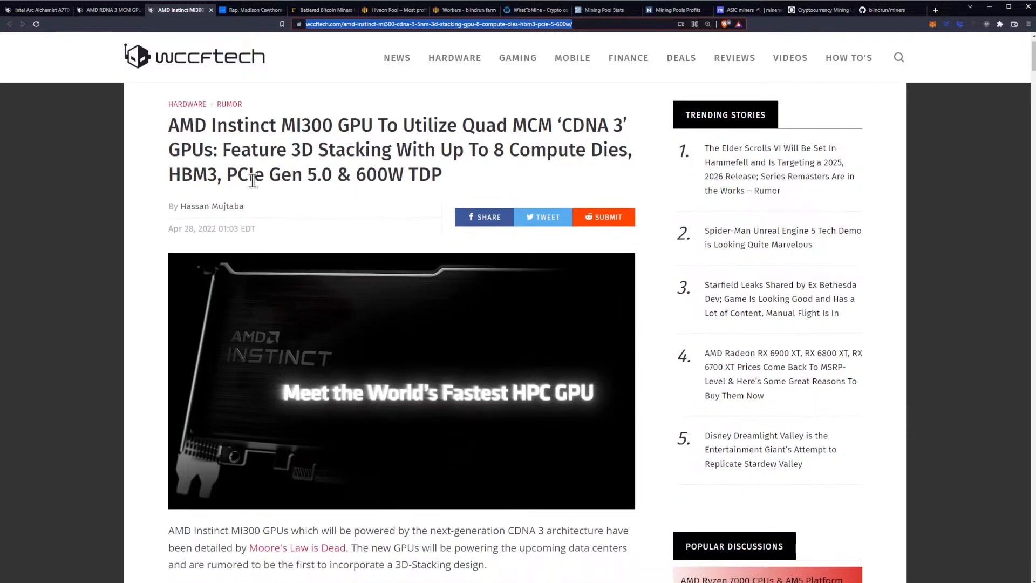
scroll("down", 3)
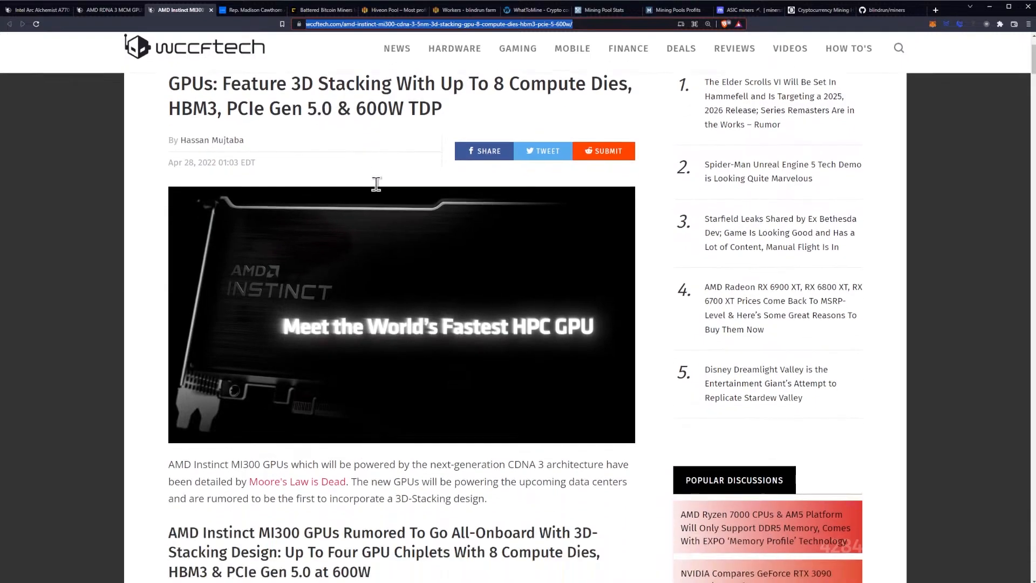
scroll("down", 3)
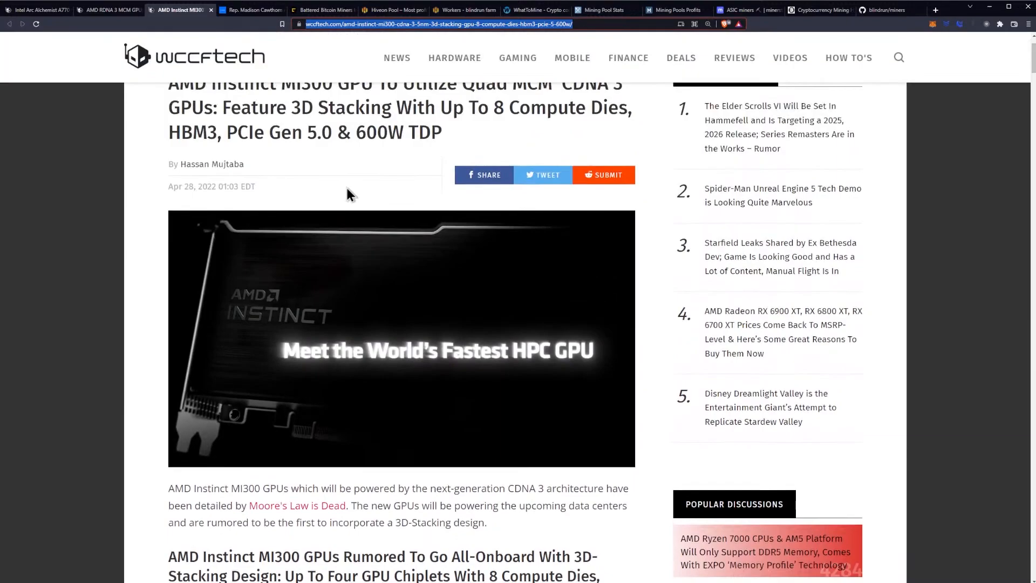
scroll("down", 3)
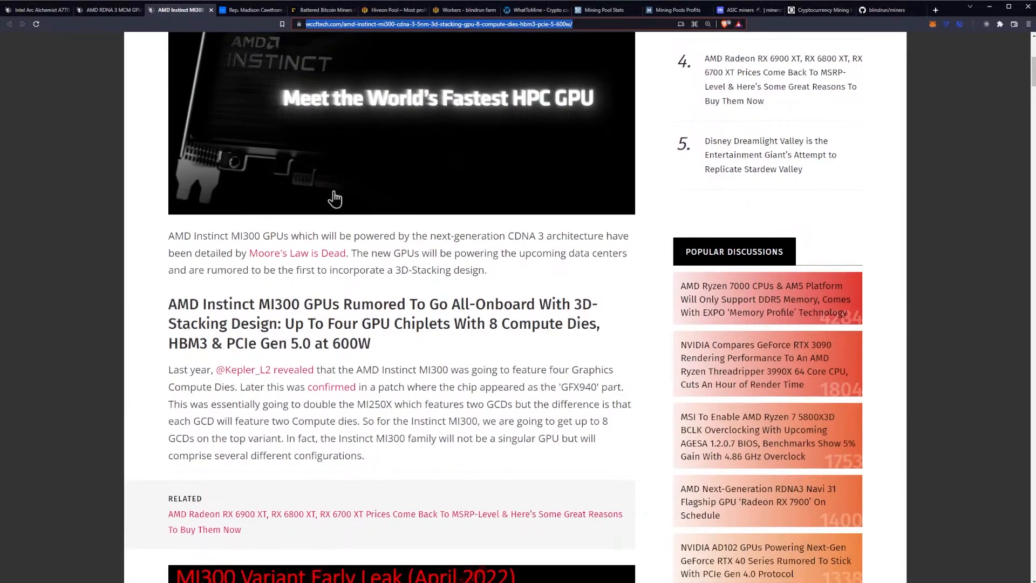
Step: Scroll through the 3D-stacking section and Related links to the MI300 Variant Early Leak slide
scroll("down", 3)
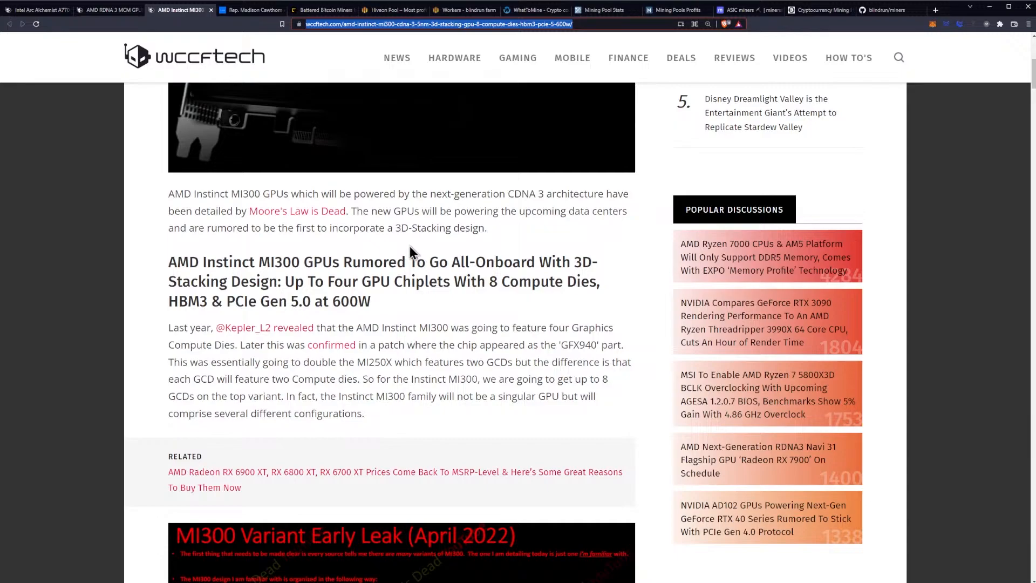
mouse_move(433, 253)
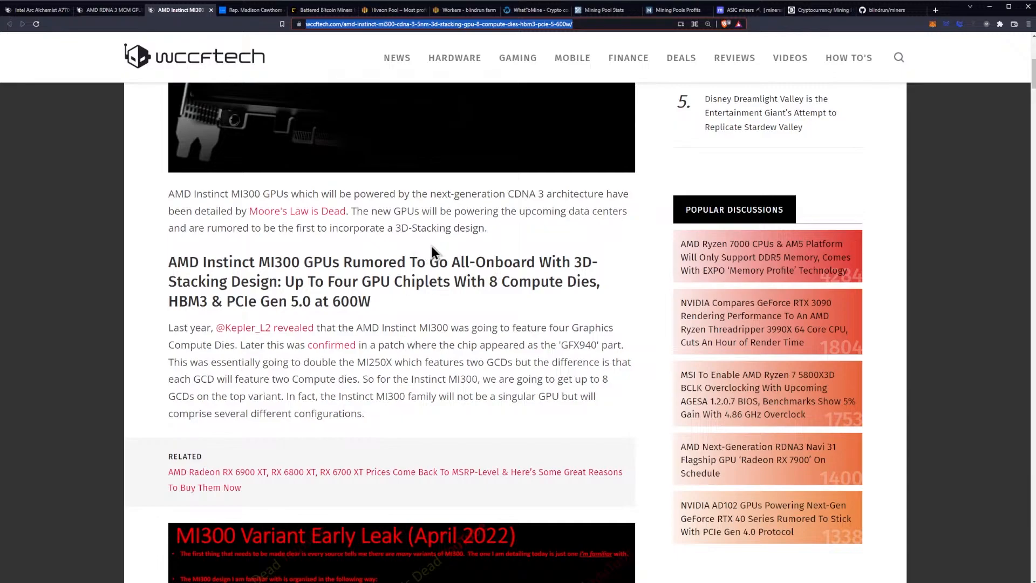
scroll("down", 3)
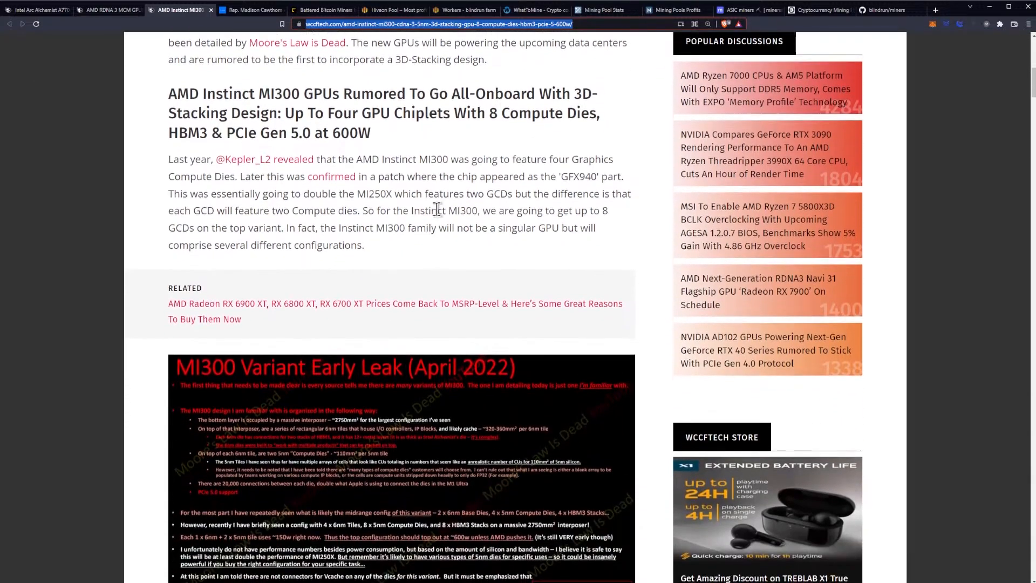
mouse_move(443, 211)
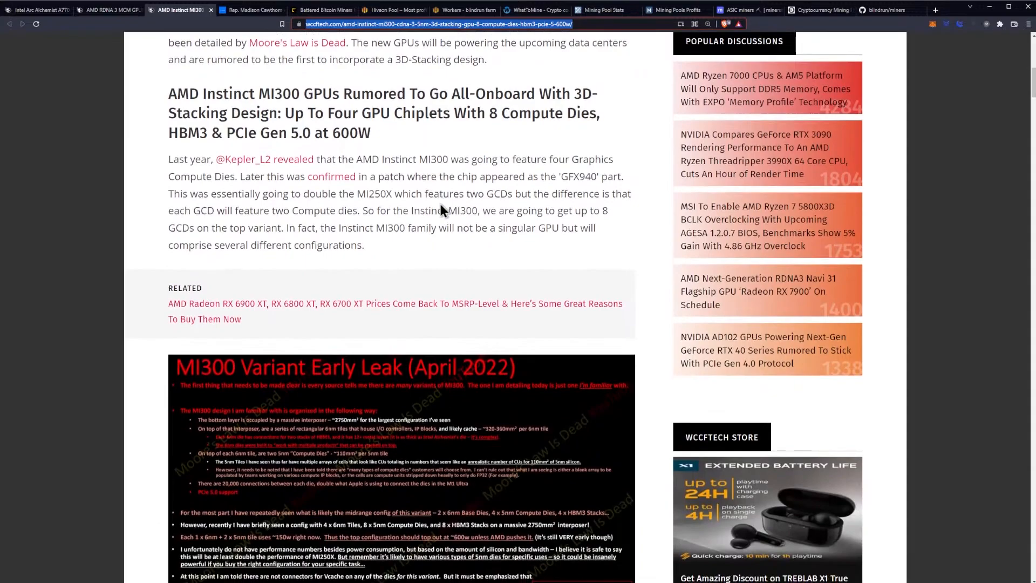
mouse_move(464, 163)
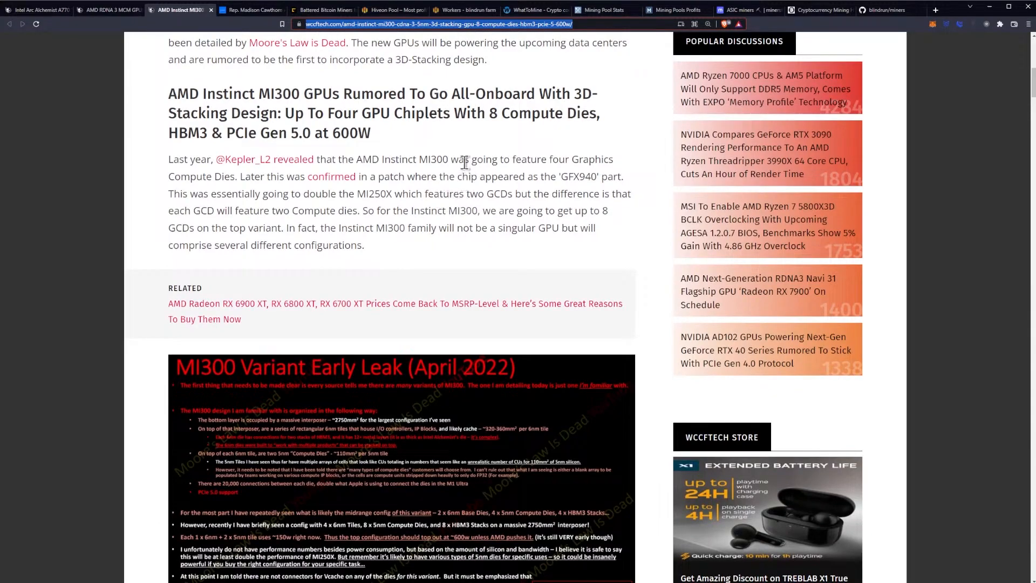
mouse_move(257, 183)
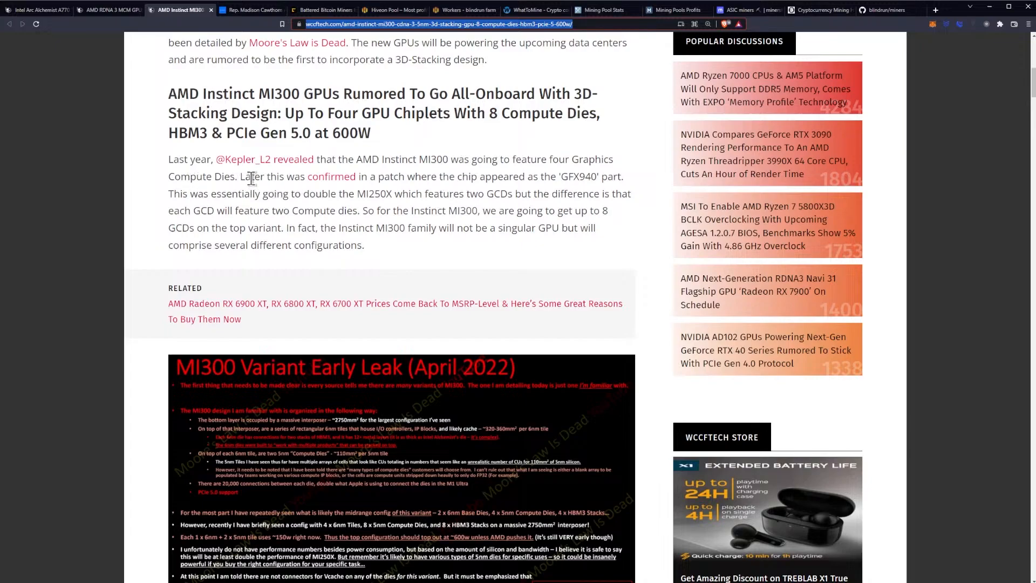
mouse_move(448, 183)
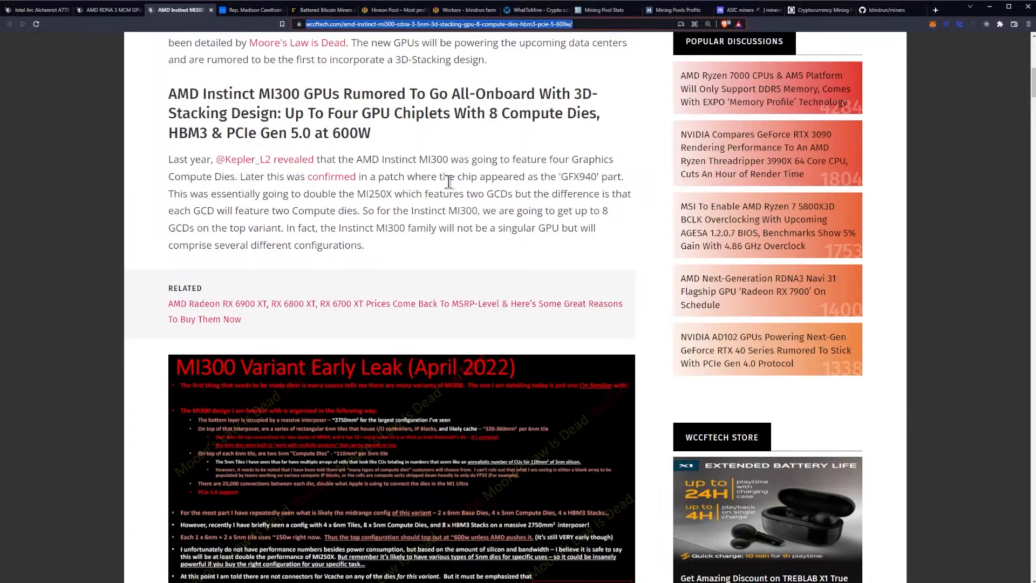
scroll("down", 3)
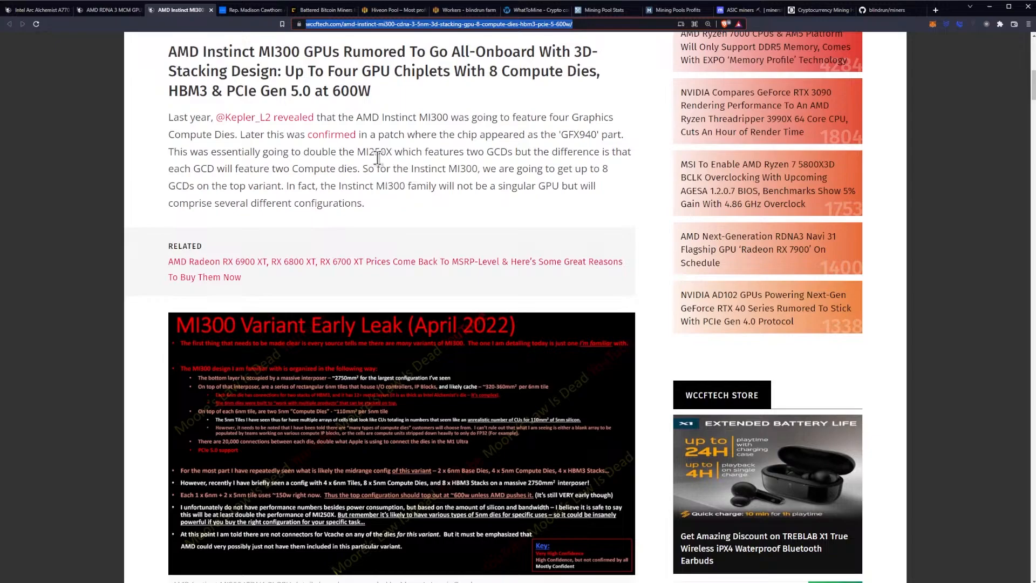
mouse_move(469, 157)
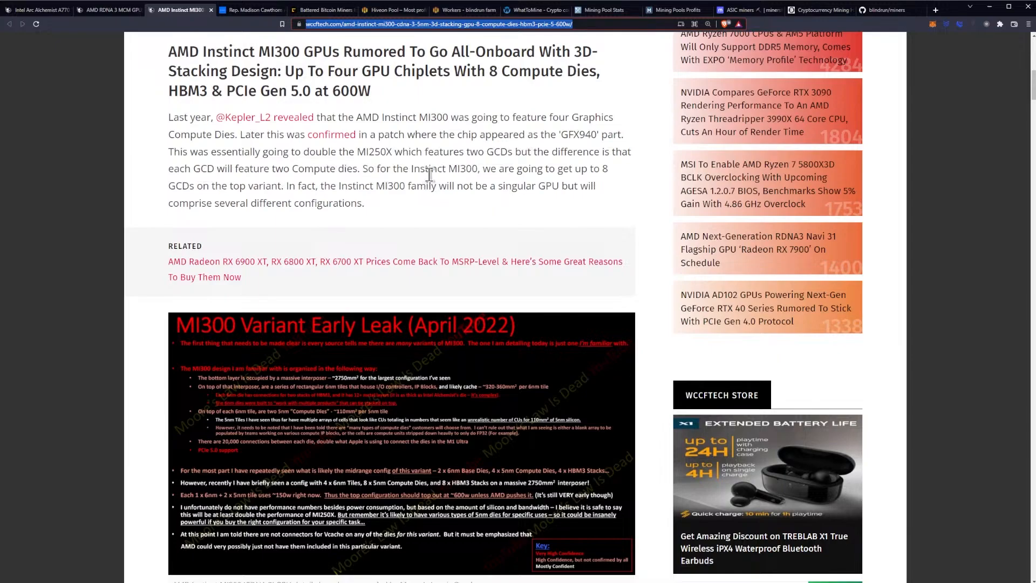
mouse_move(355, 185)
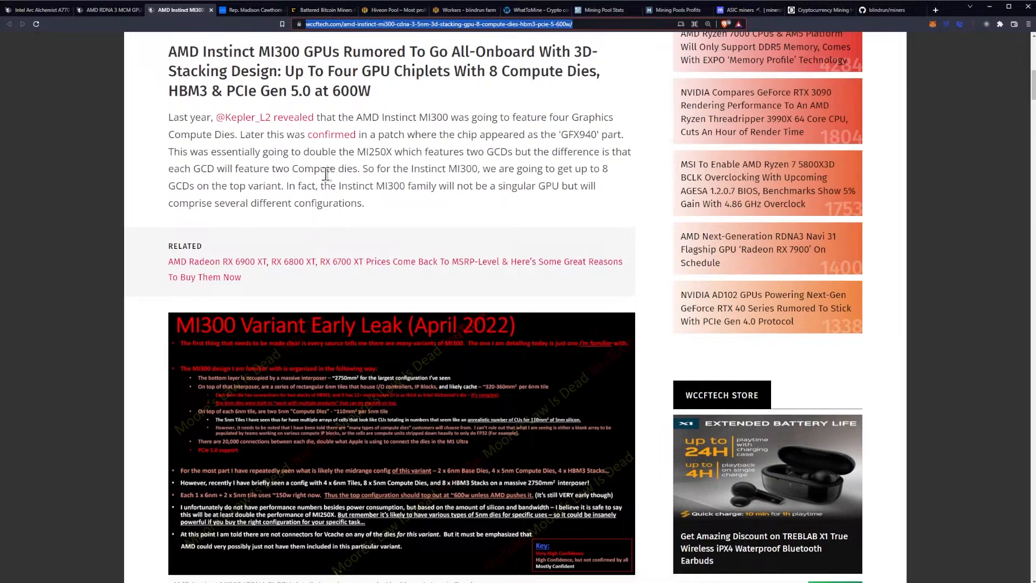
mouse_move(339, 158)
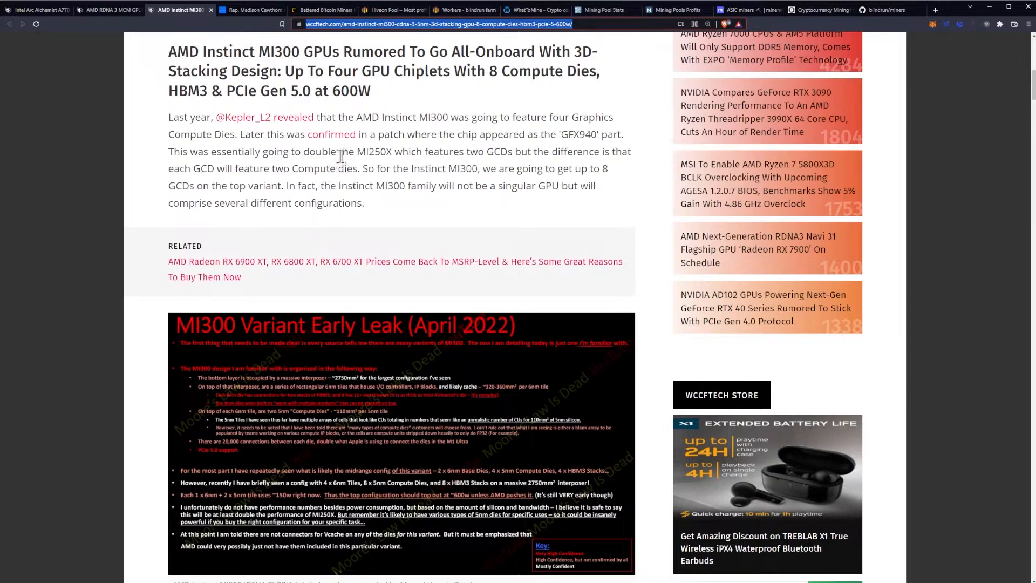
scroll("down", 3)
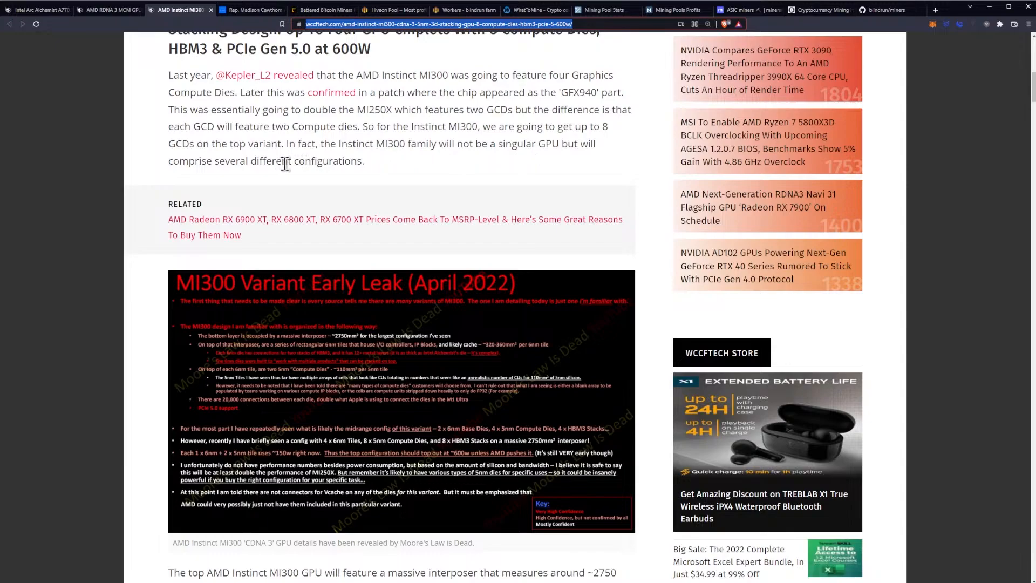
scroll("down", 3)
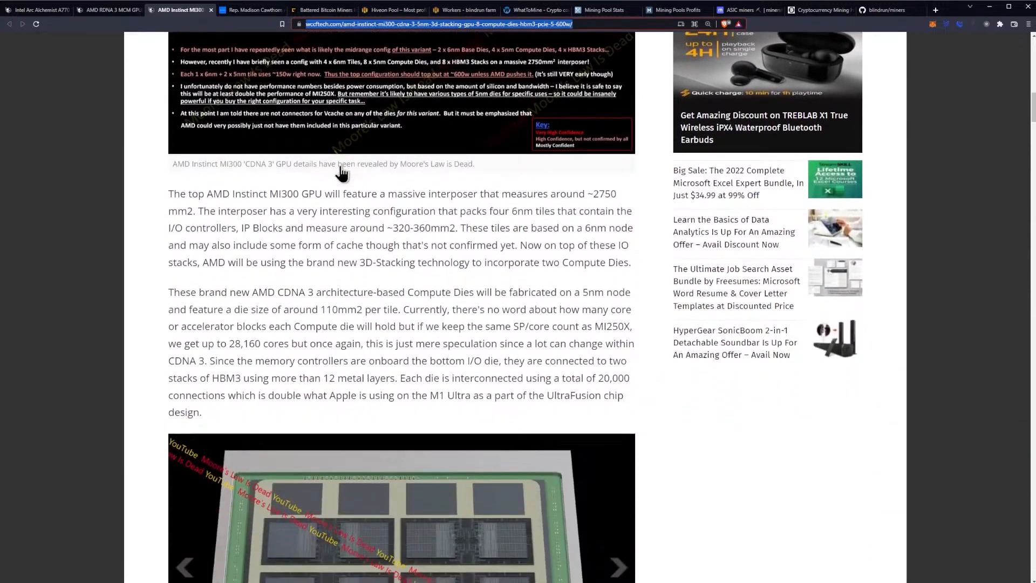
Step: Scroll past the interposer, 5nm compute-die and HBM3 paragraphs and die gallery to the HBM specs table
scroll("down", 3)
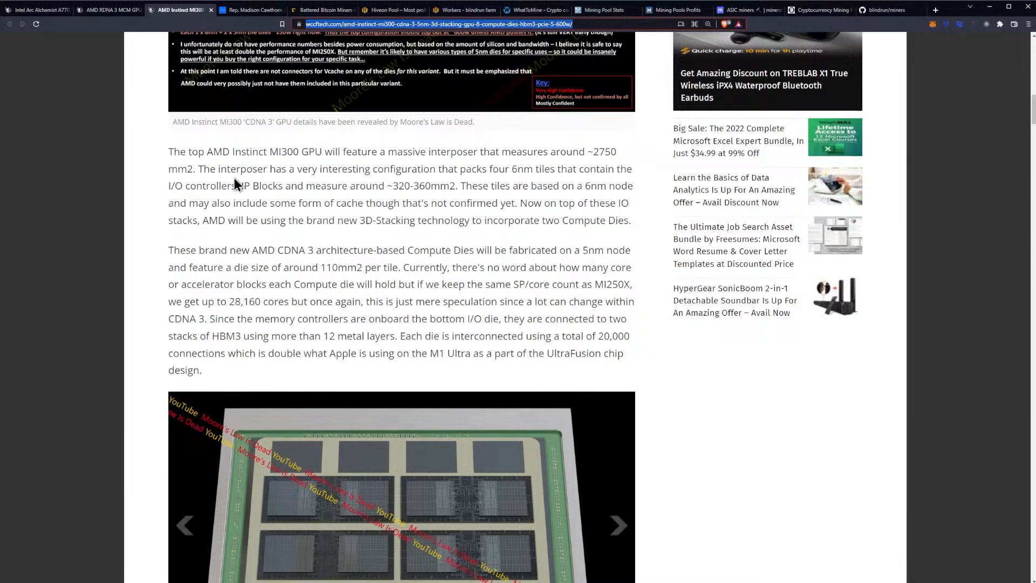
mouse_move(265, 173)
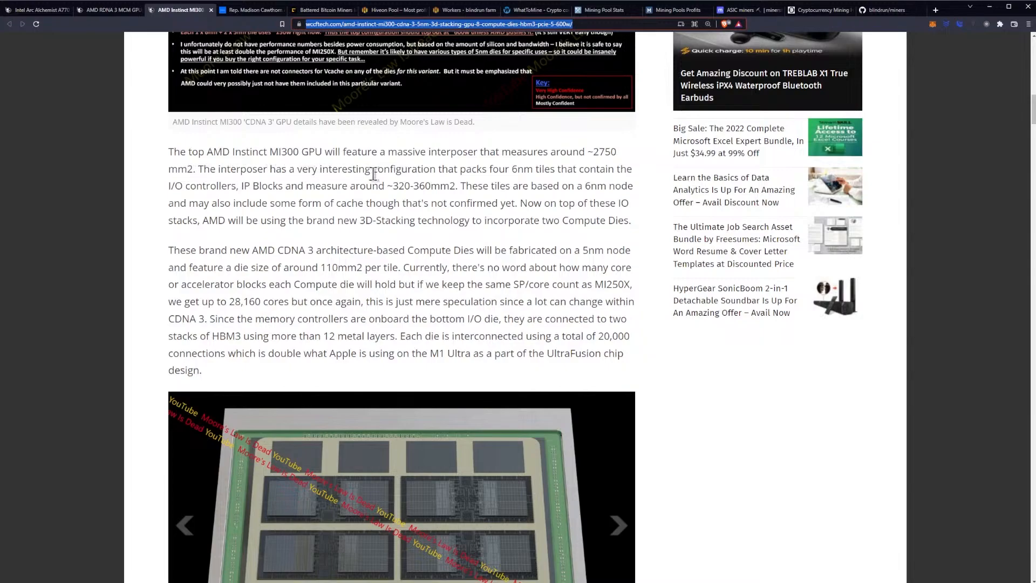
mouse_move(485, 205)
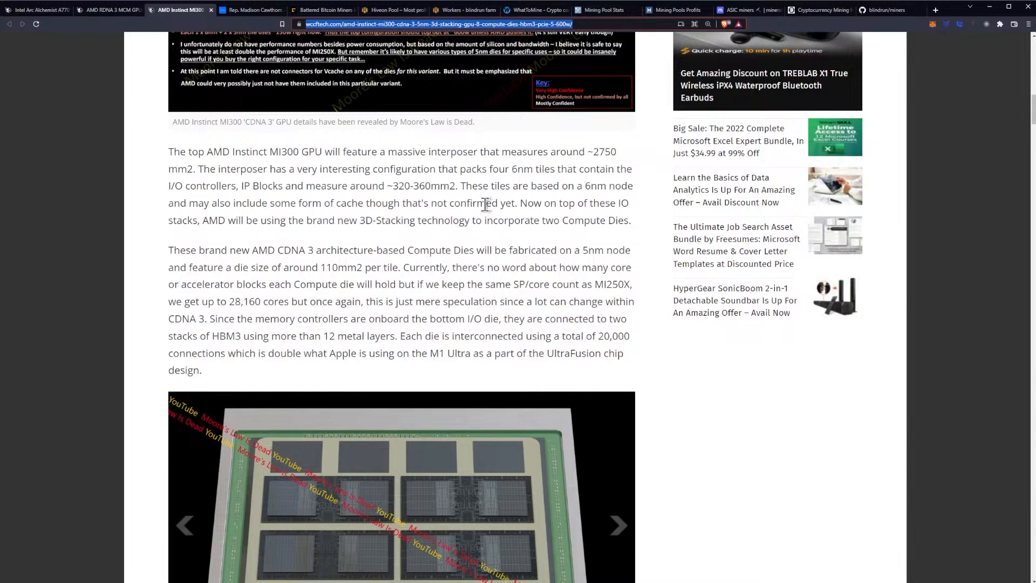
mouse_move(489, 199)
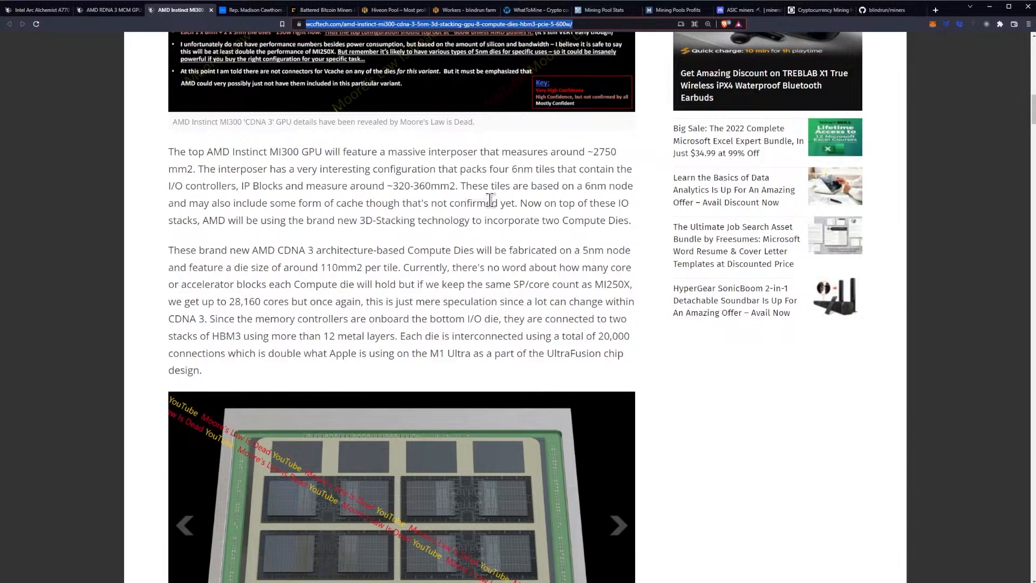
mouse_move(455, 204)
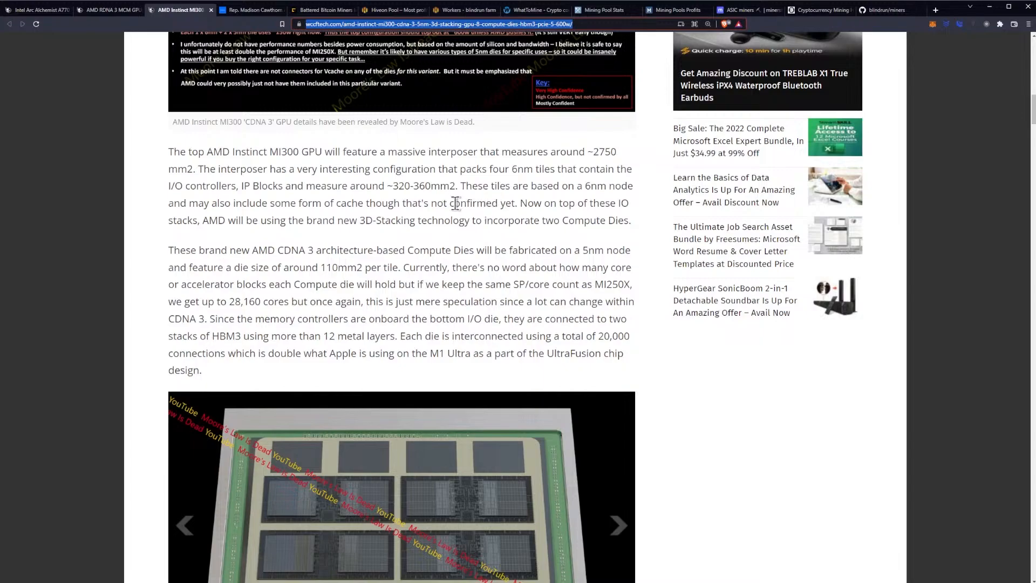
mouse_move(199, 208)
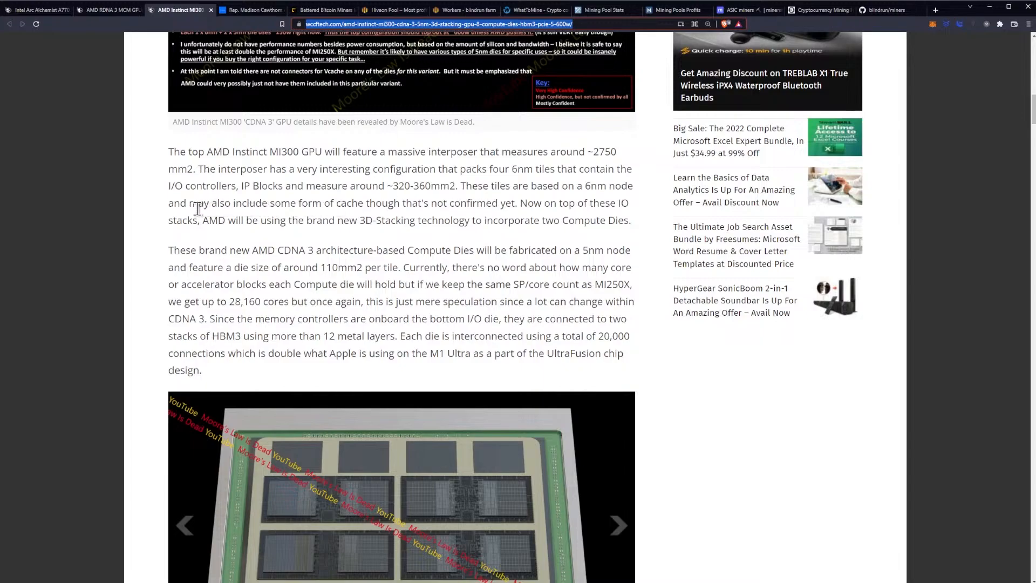
mouse_move(399, 218)
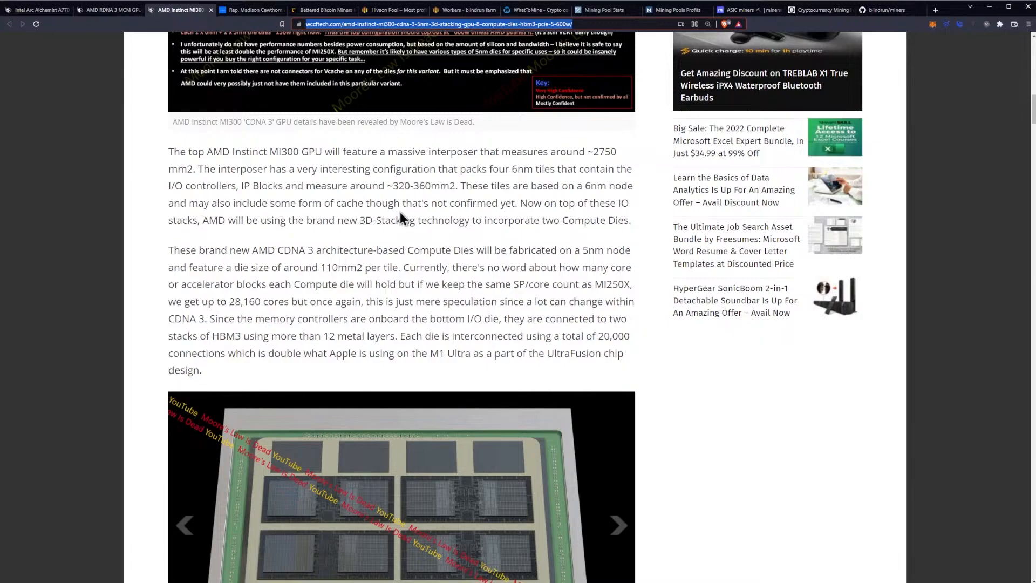
mouse_move(507, 208)
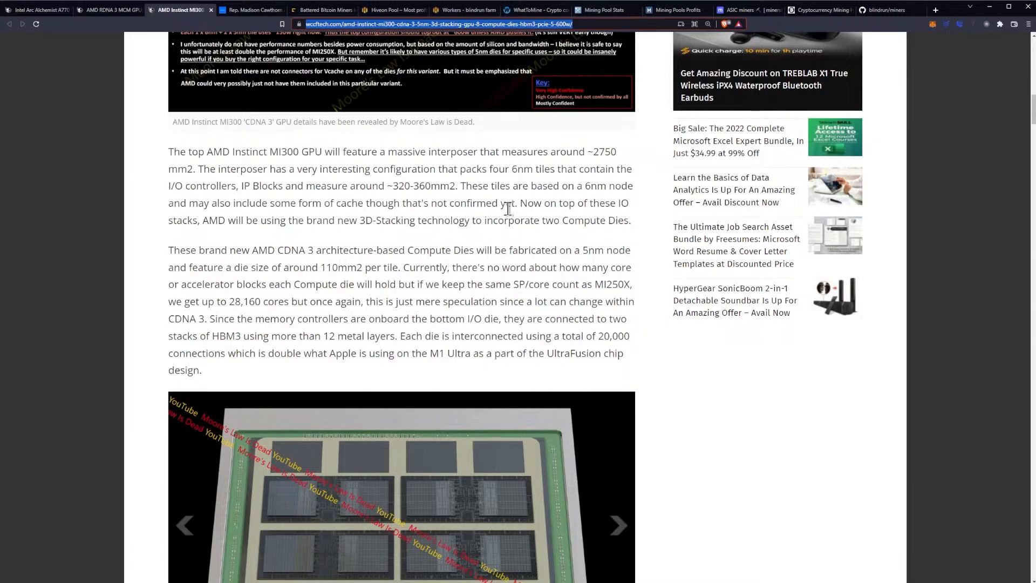
scroll("down", 3)
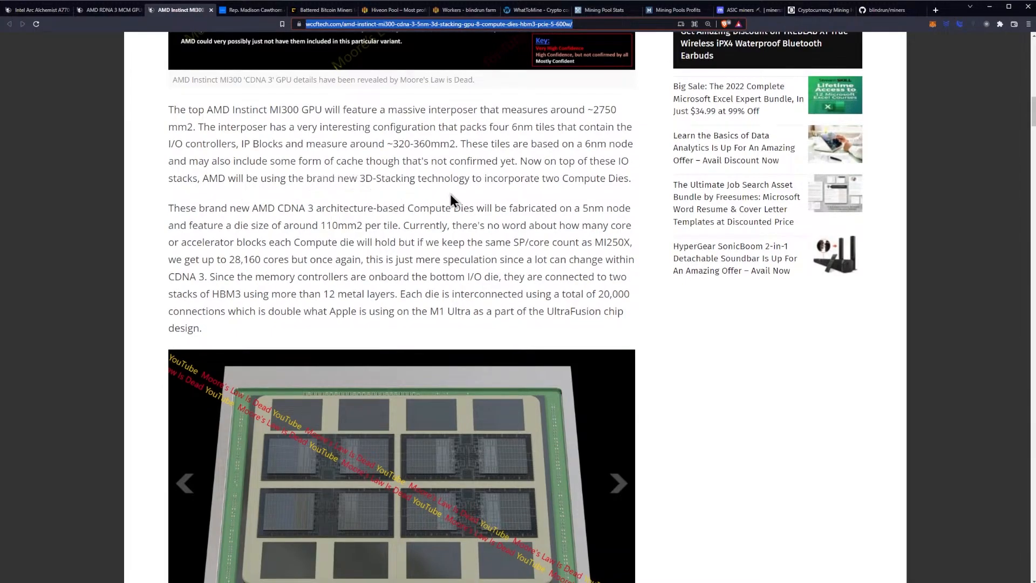
scroll("down", 3)
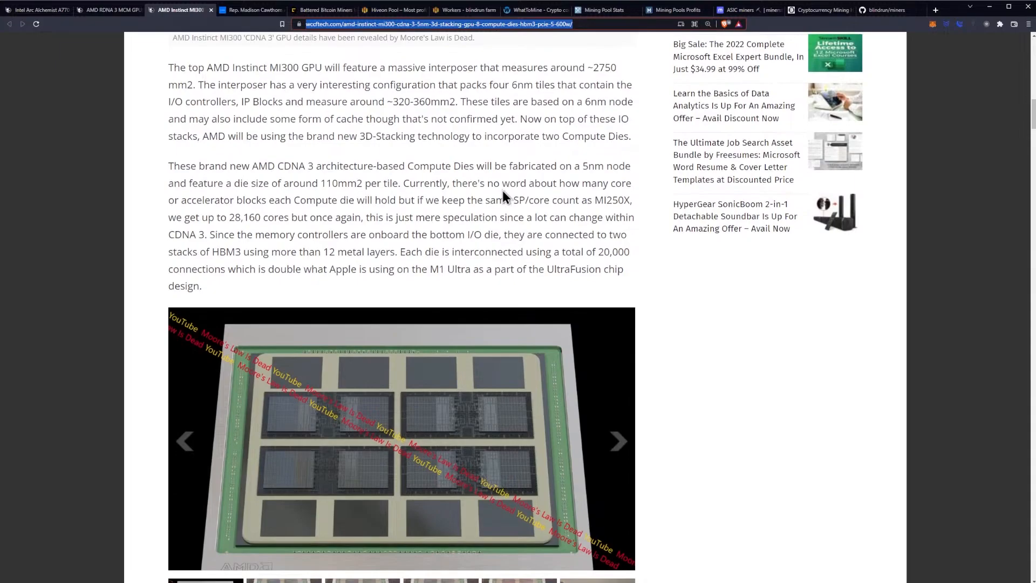
scroll("down", 3)
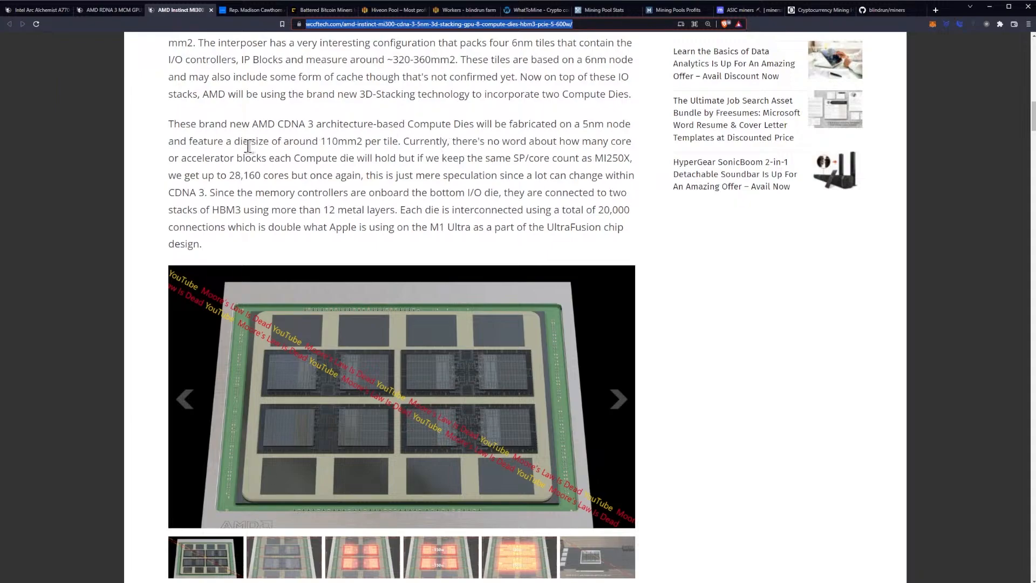
mouse_move(410, 156)
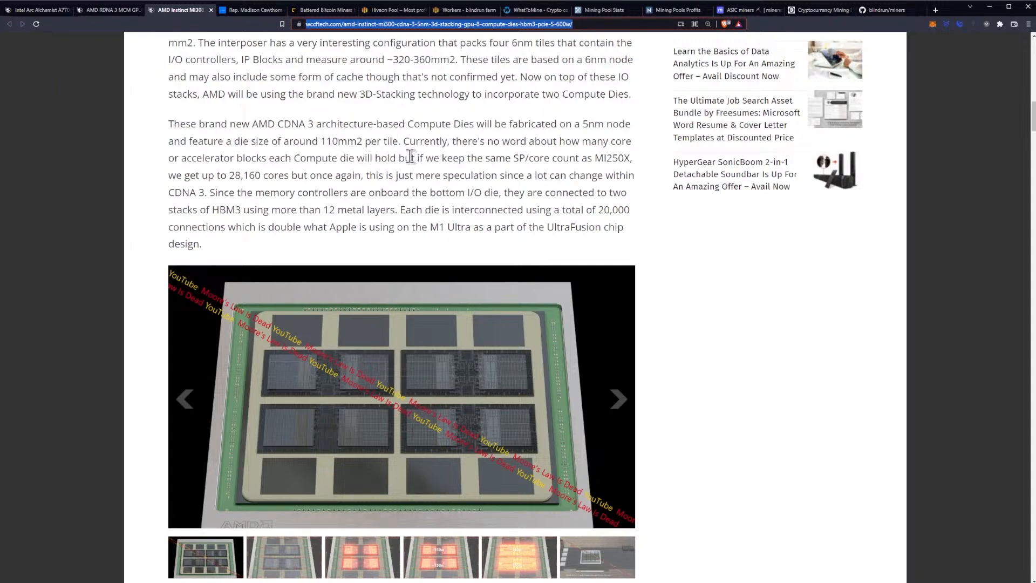
mouse_move(435, 148)
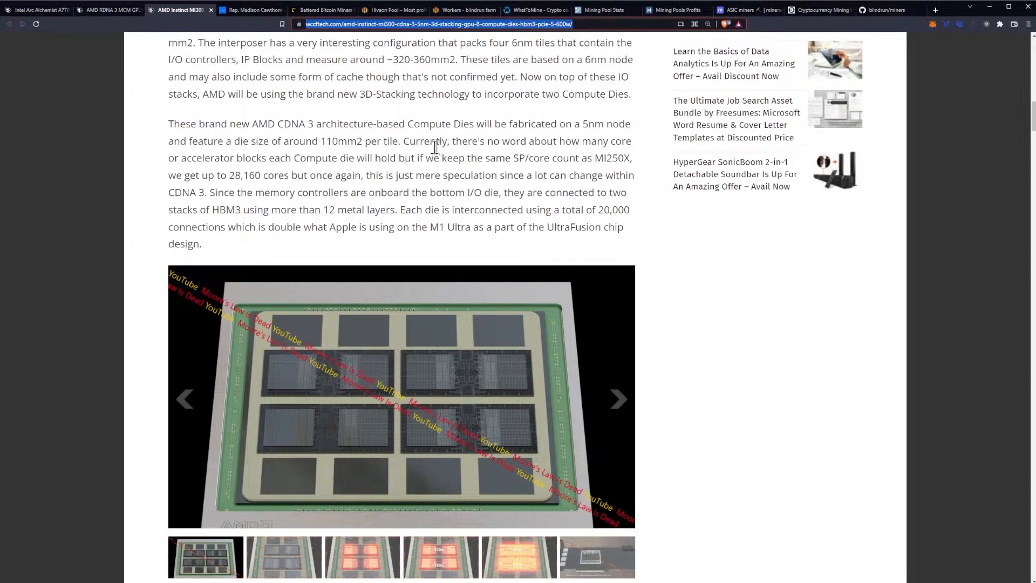
mouse_move(245, 174)
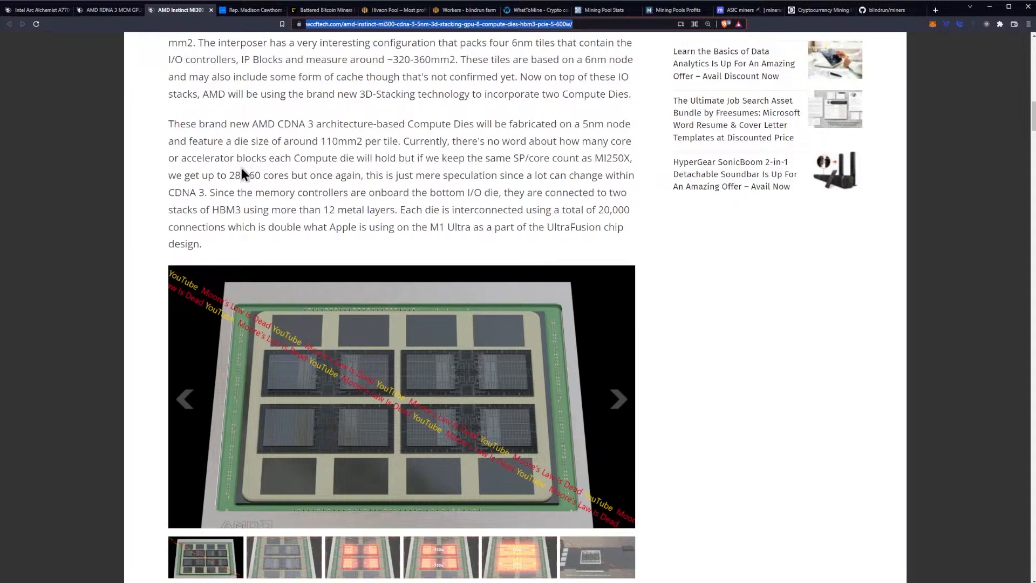
mouse_move(367, 161)
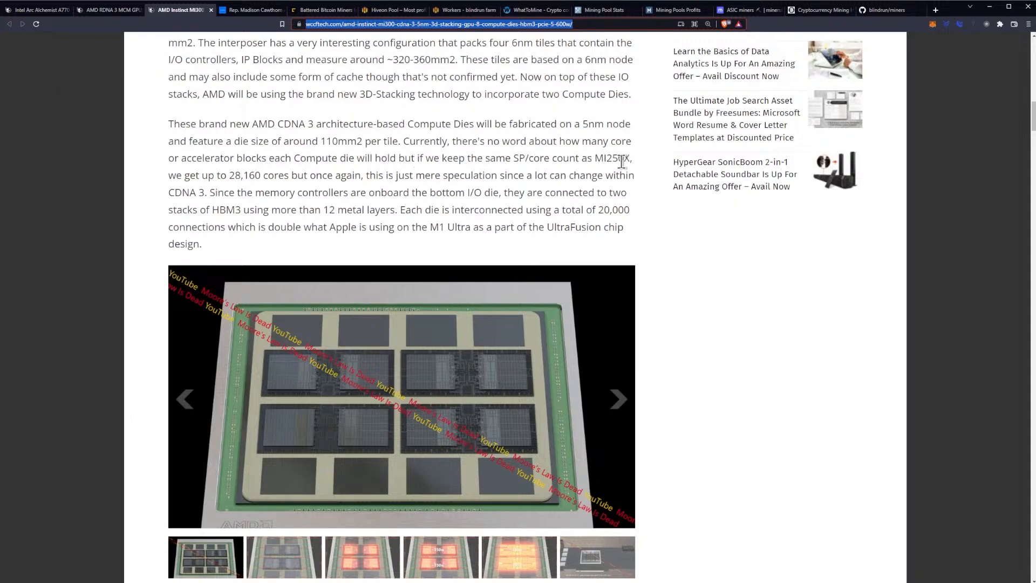
mouse_move(205, 178)
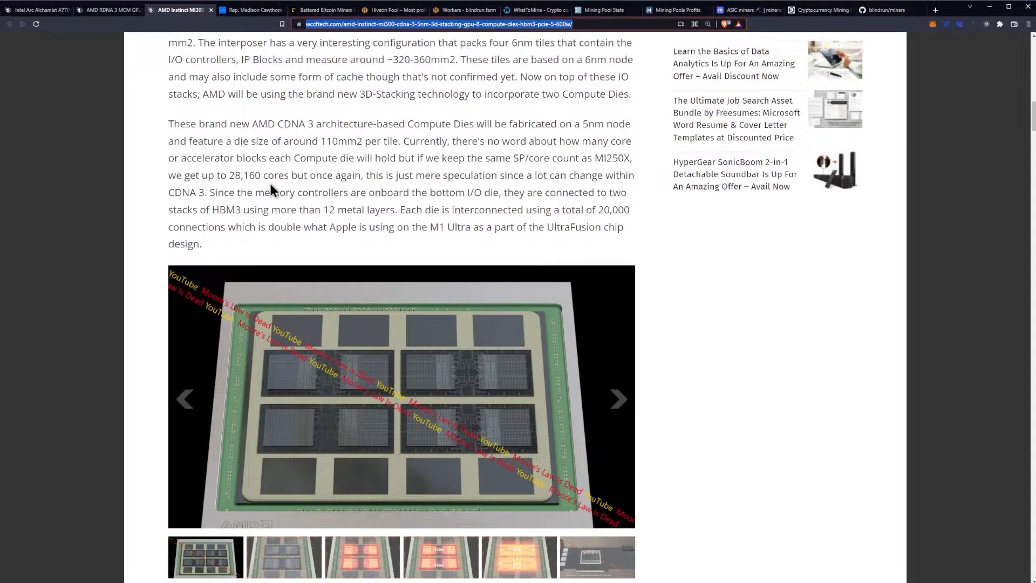
mouse_move(358, 180)
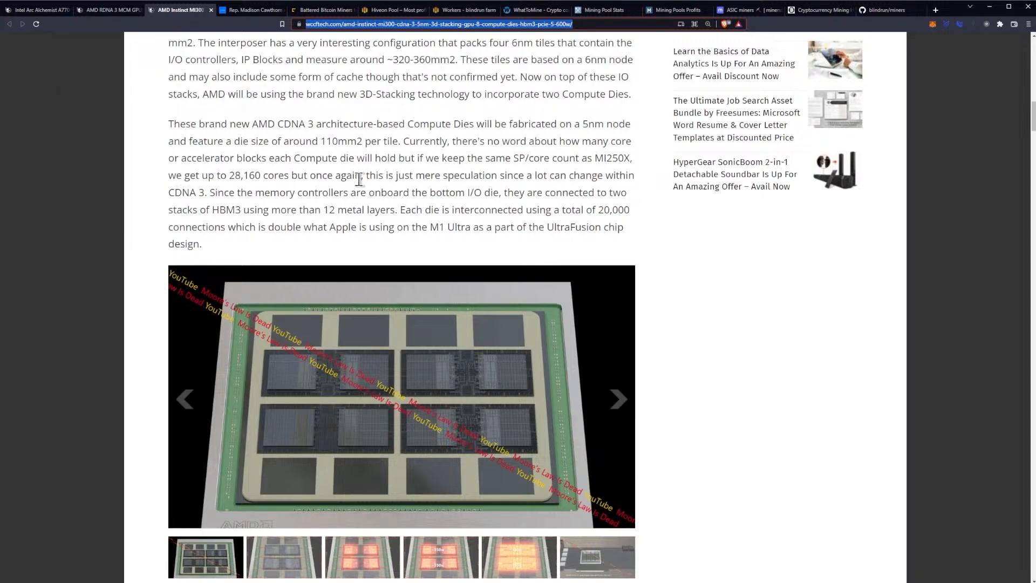
mouse_move(520, 178)
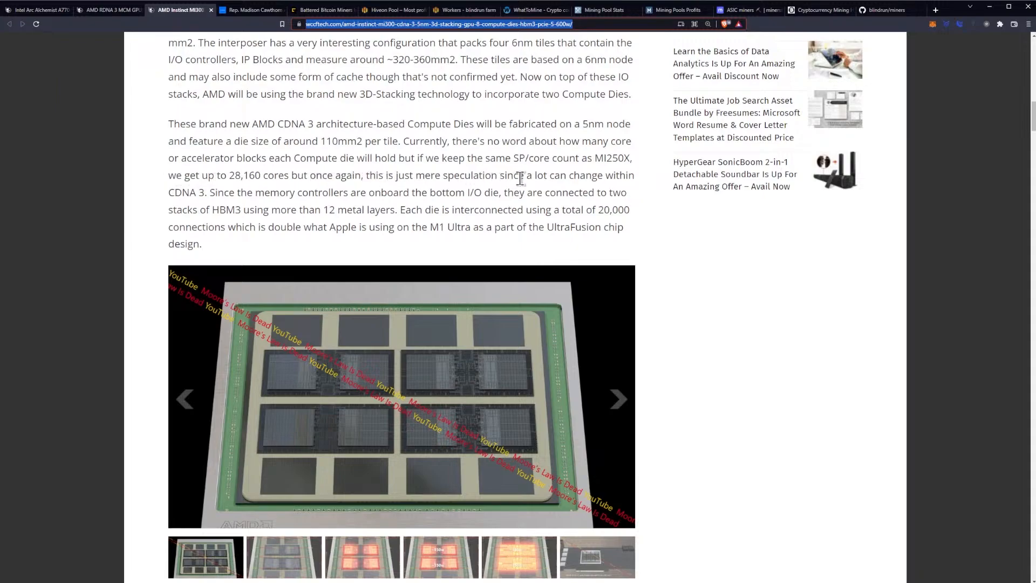
scroll("down", 3)
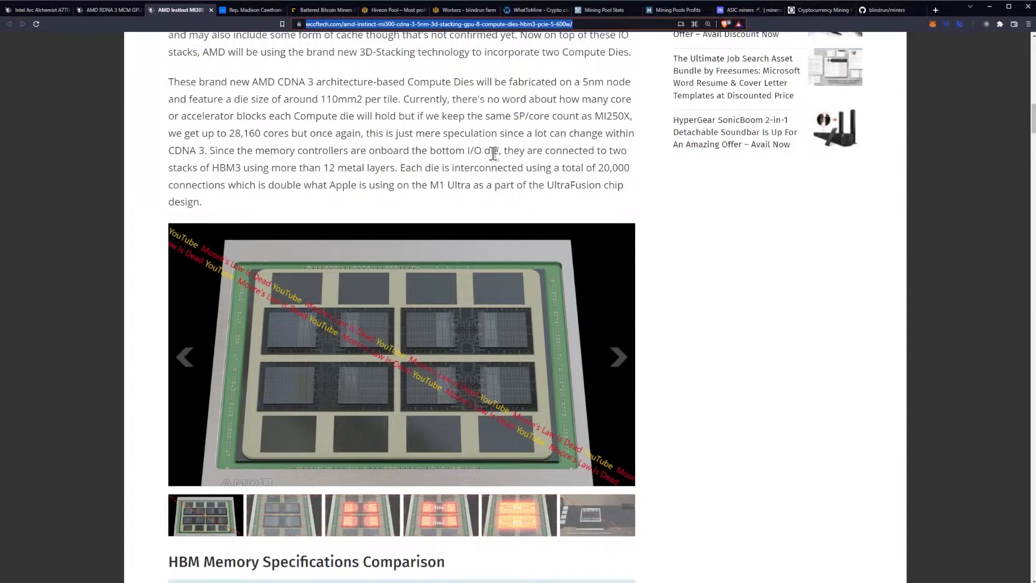
mouse_move(182, 172)
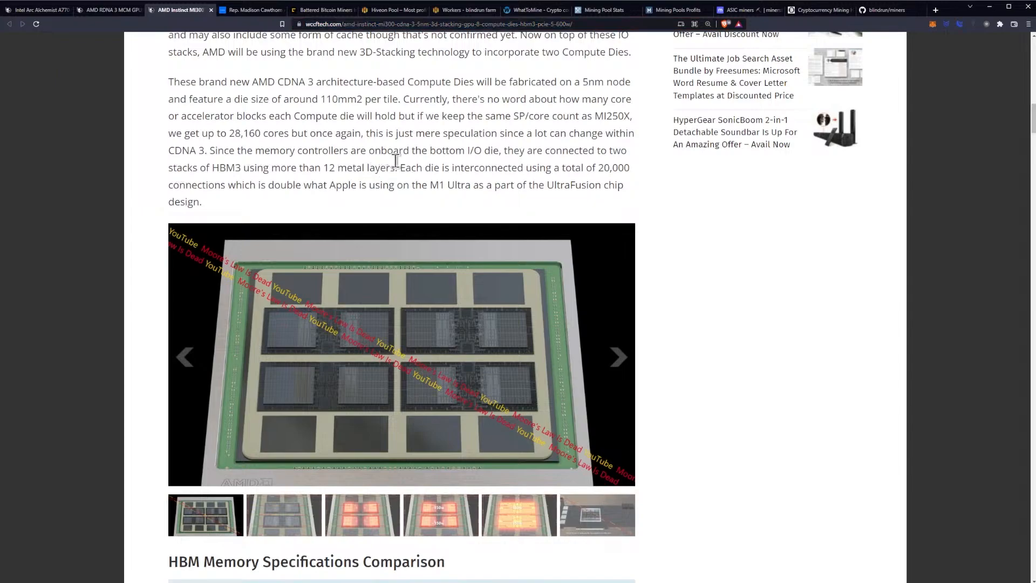
scroll("down", 3)
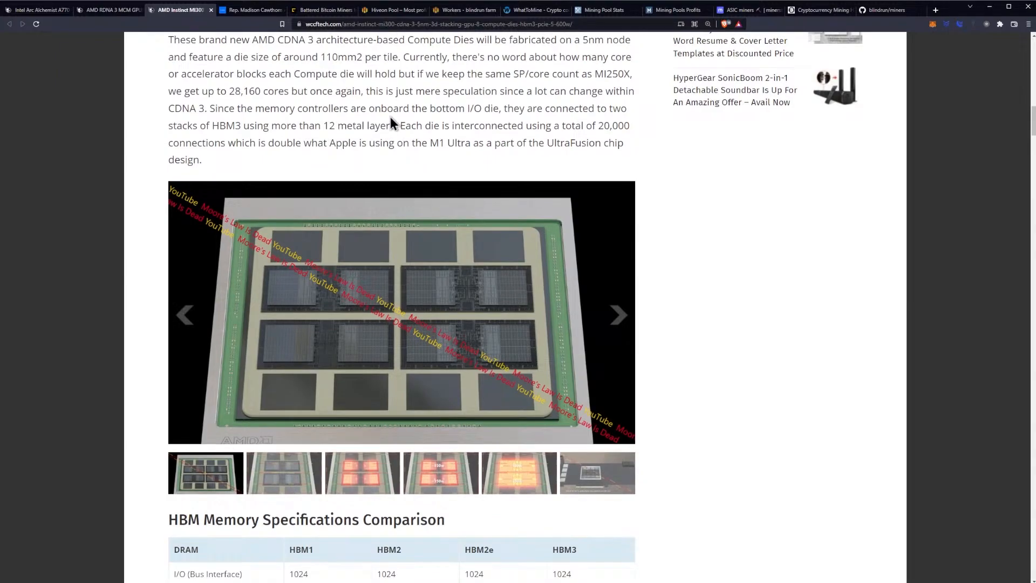
mouse_move(391, 112)
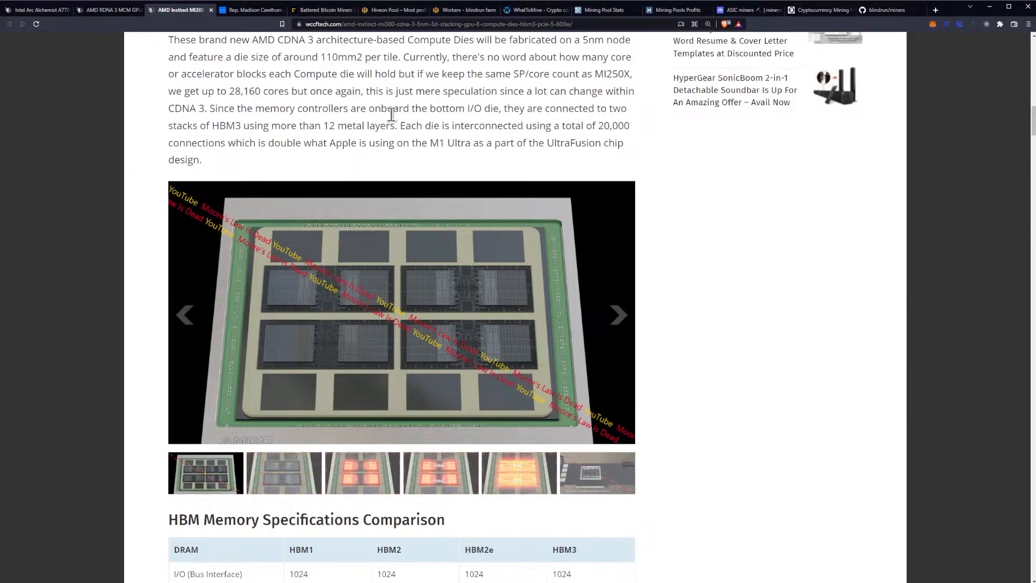
Step: Read the HBM3 8-stack memory paragraph, highlighting the maximum bandwidth figure
scroll("down", 3)
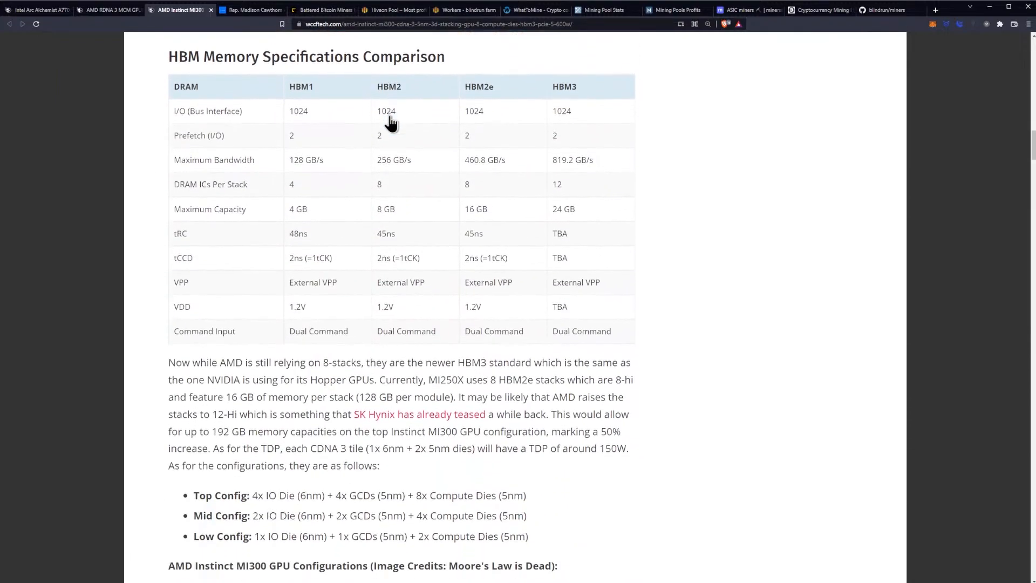
double_click(565, 87)
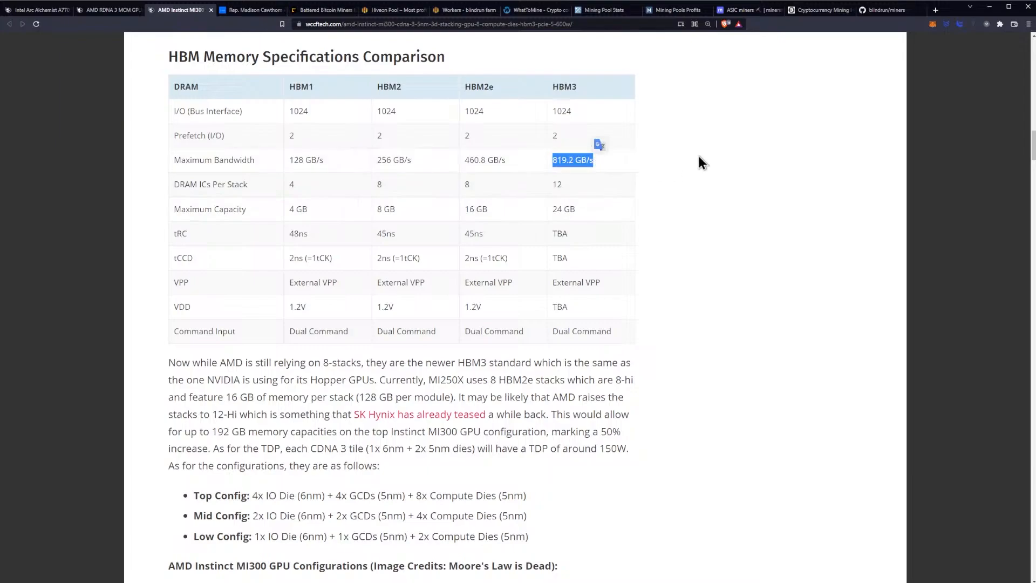
mouse_move(674, 151)
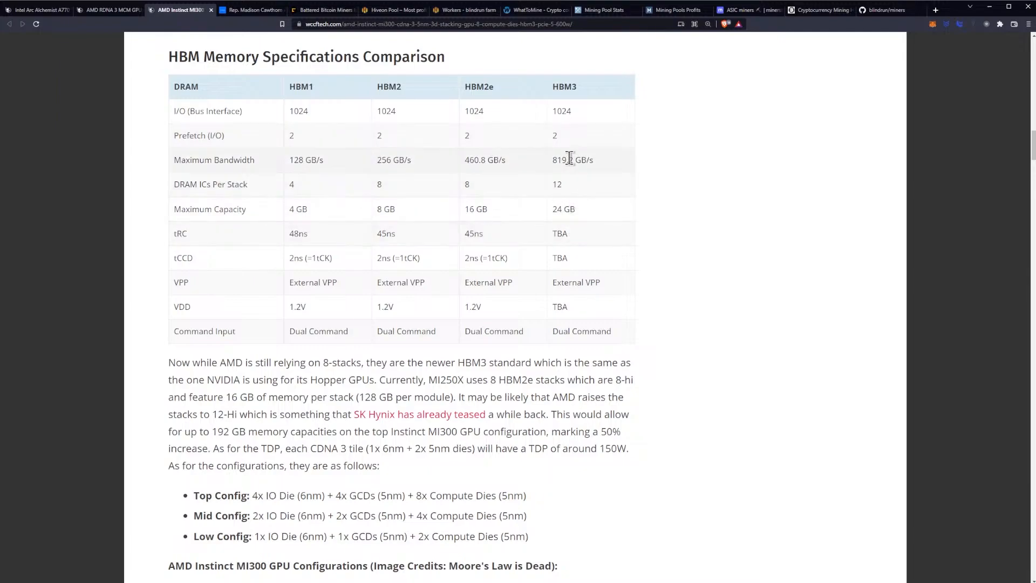
scroll("down", 3)
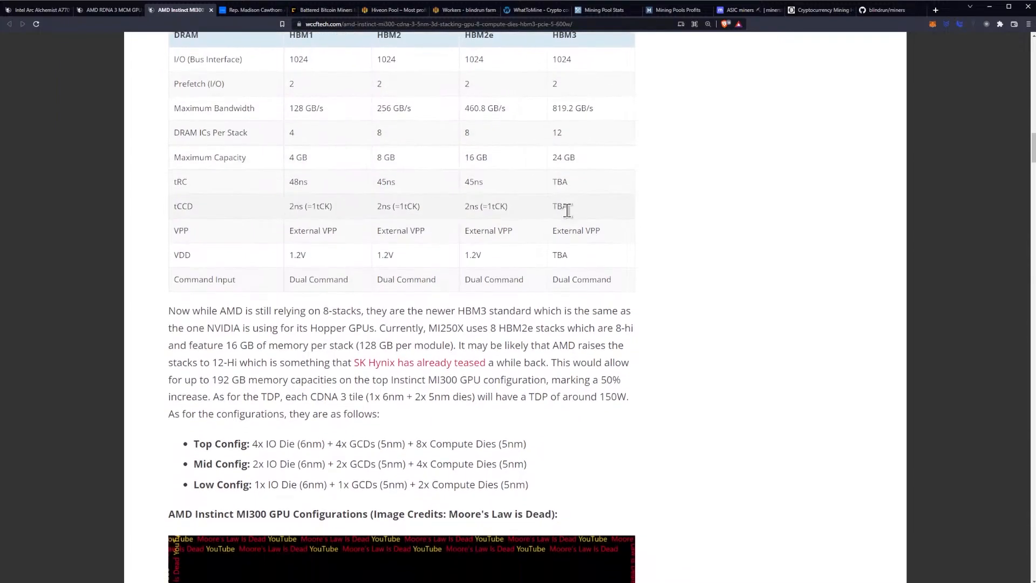
Step: Bring the Top, Mid and Low MI300 configuration list and the GPU configurations image into view
scroll("down", 3)
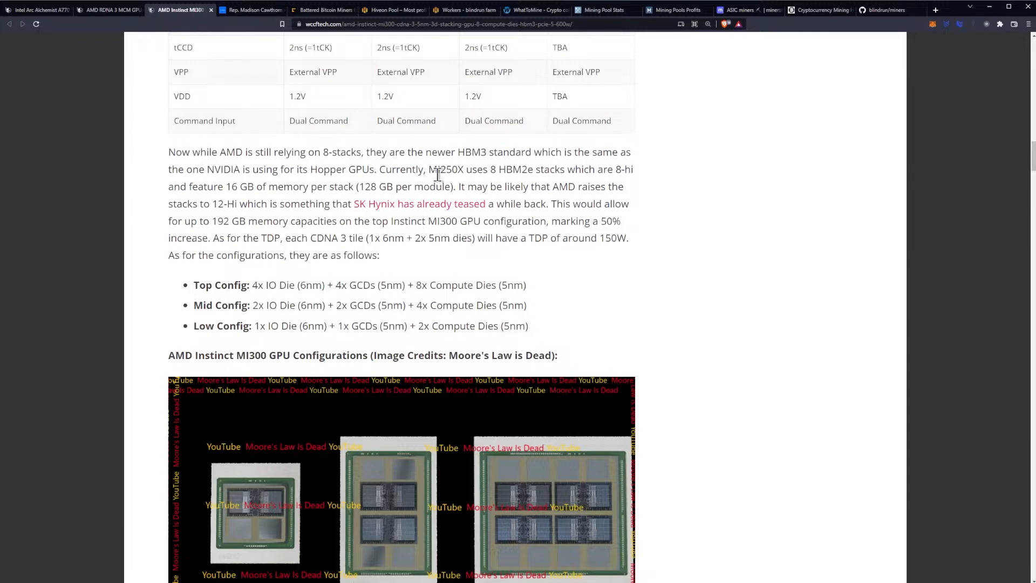
mouse_move(482, 155)
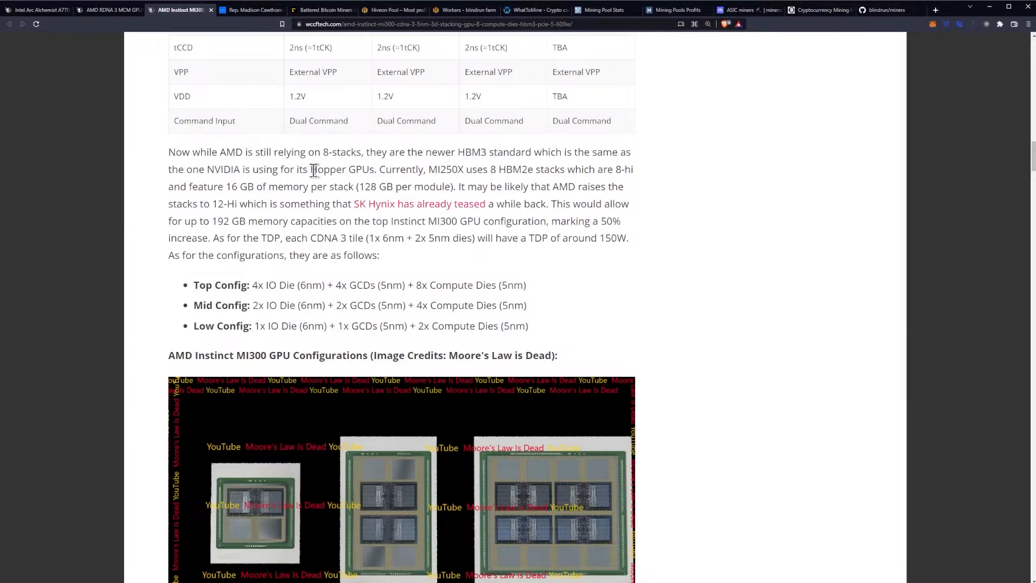
mouse_move(469, 176)
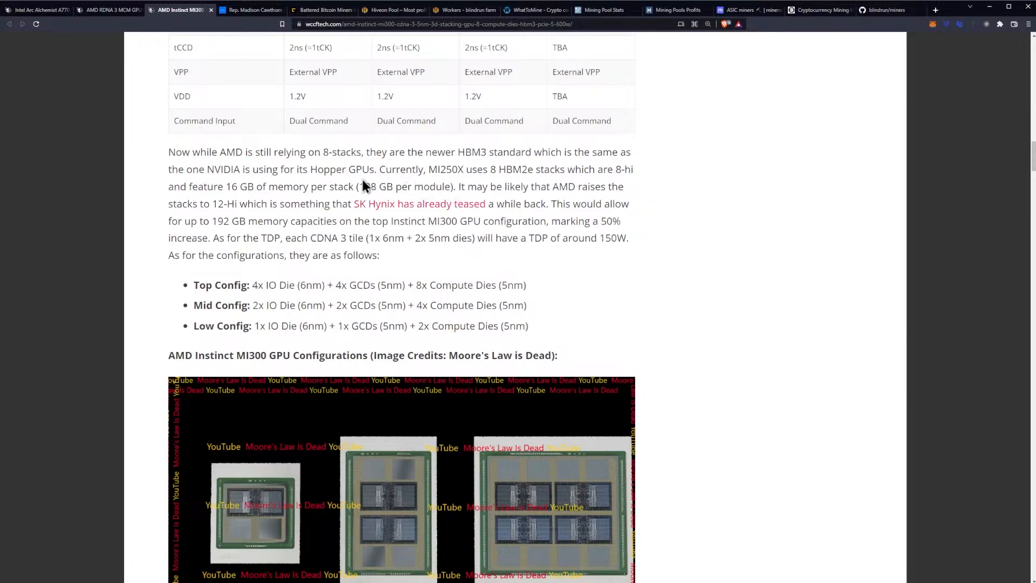
scroll("down", 3)
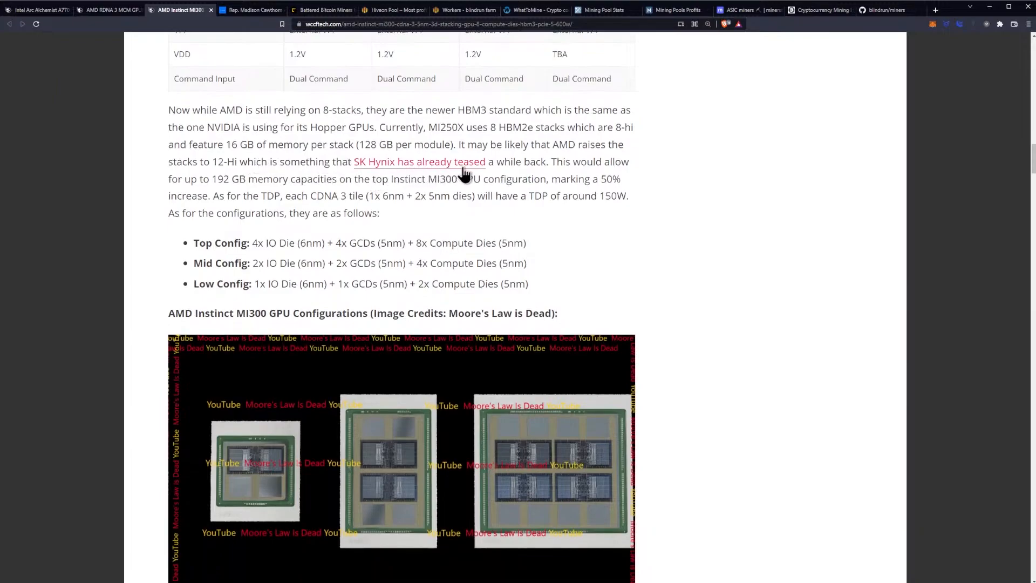
scroll("down", 3)
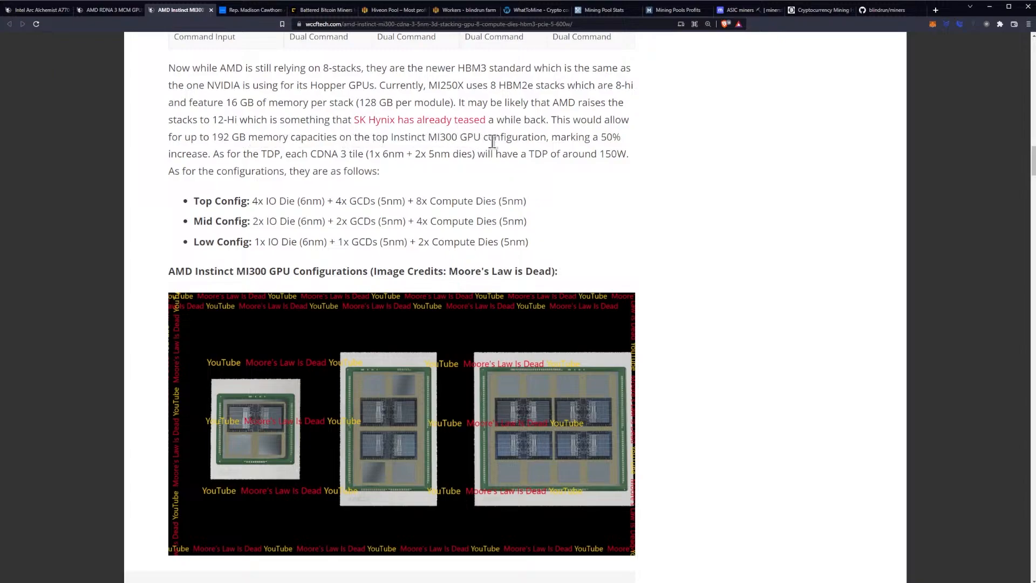
mouse_move(504, 137)
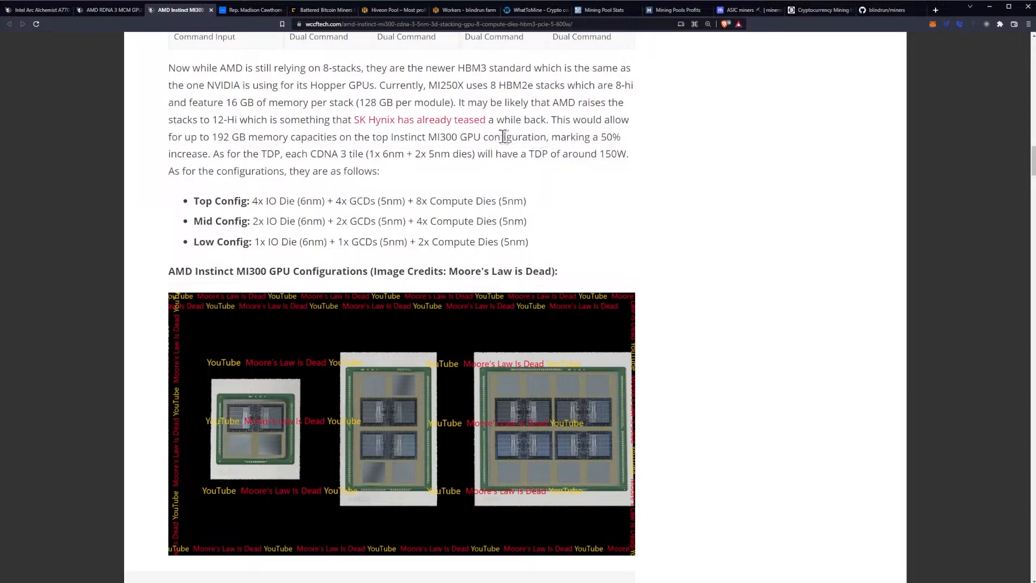
mouse_move(393, 132)
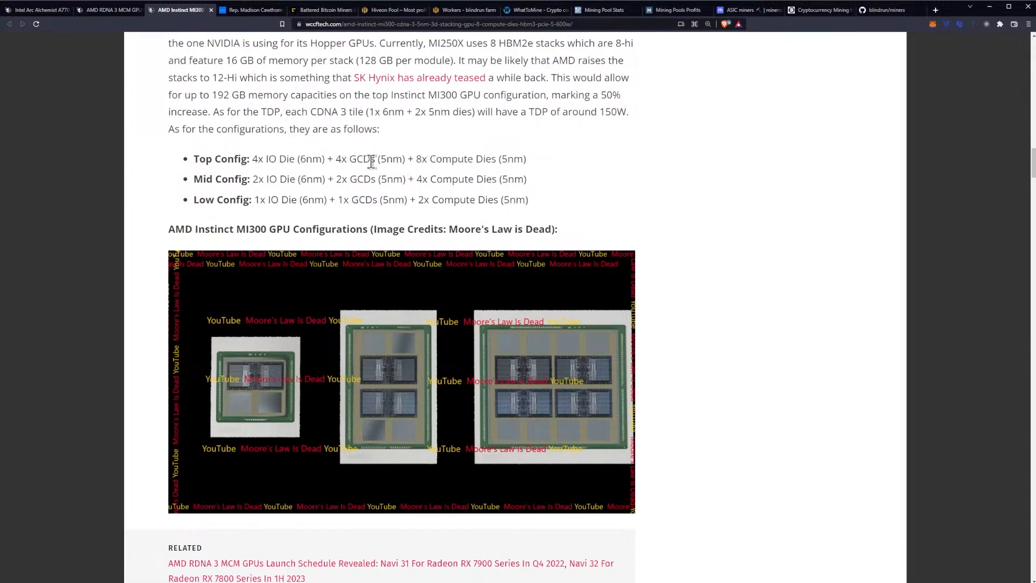
Step: Scroll past the power-consumption paragraph into the AMD Radeon Instinct Accelerators 2020 table's VRAM rows
scroll("down", 3)
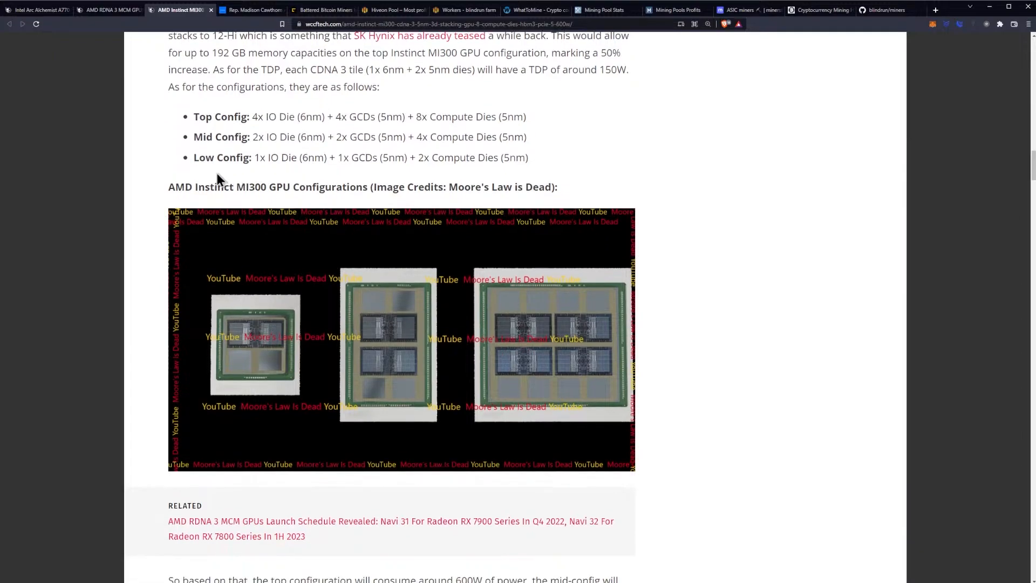
mouse_move(299, 163)
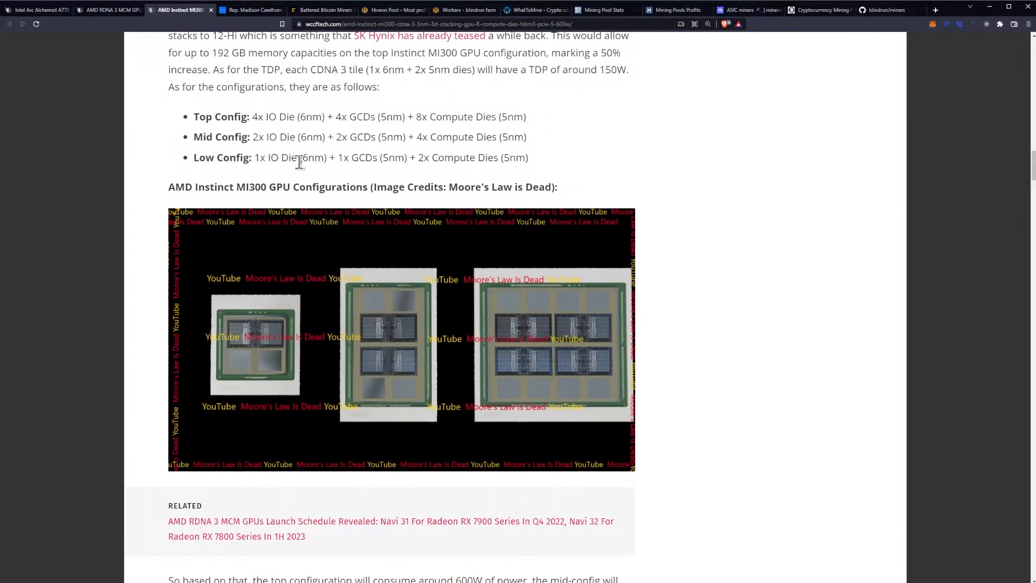
scroll("down", 3)
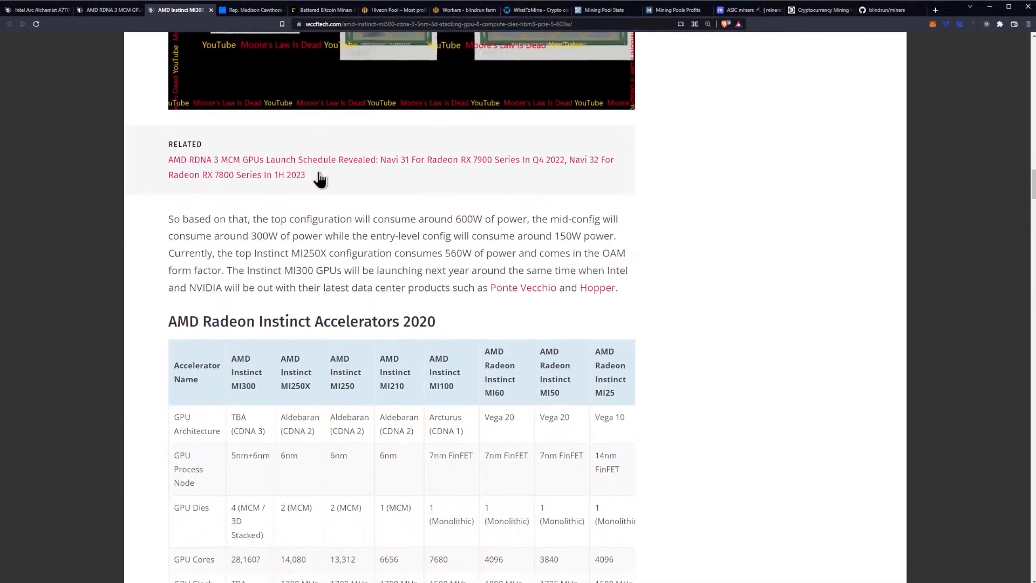
scroll("down", 3)
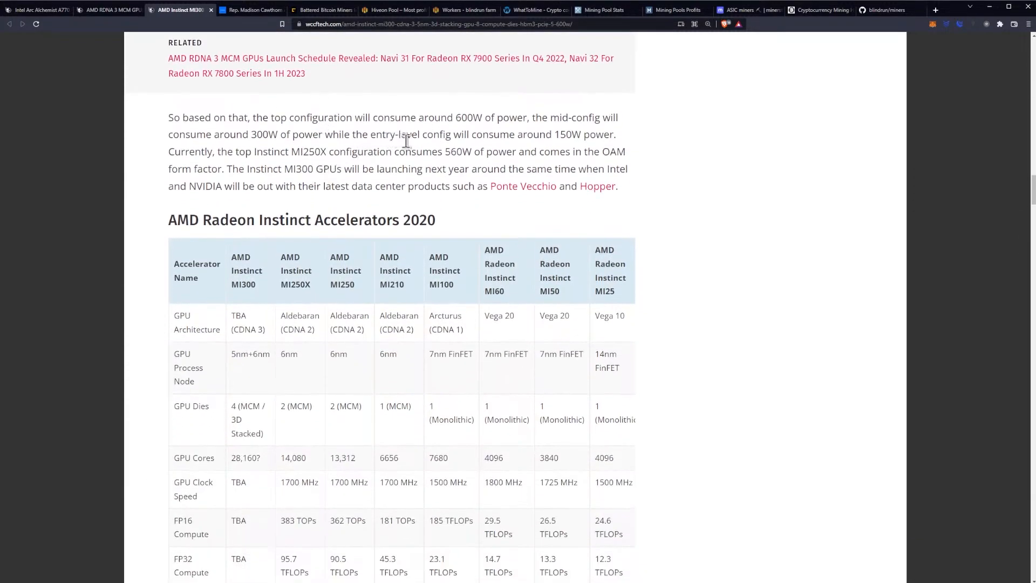
mouse_move(516, 211)
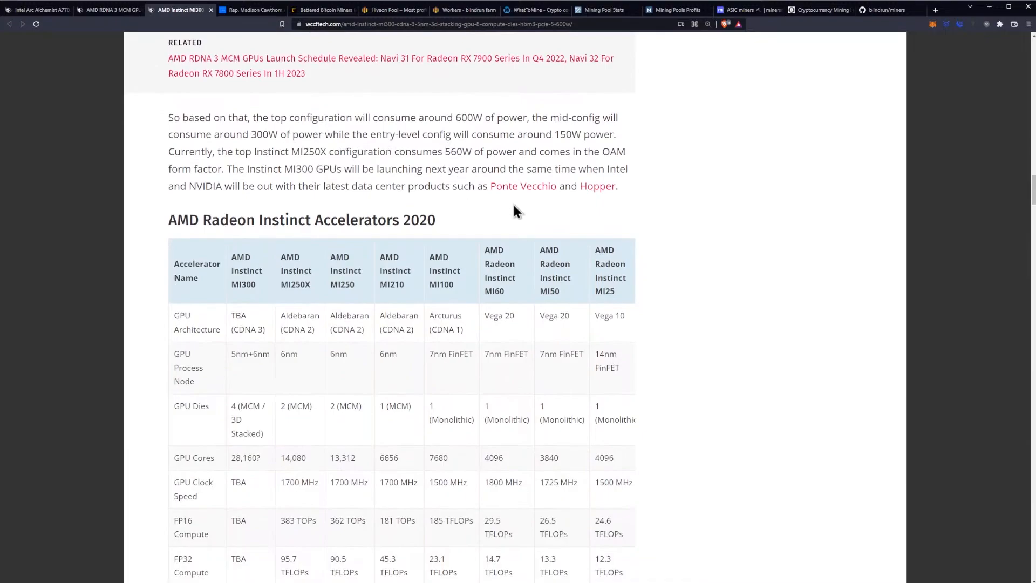
mouse_move(547, 198)
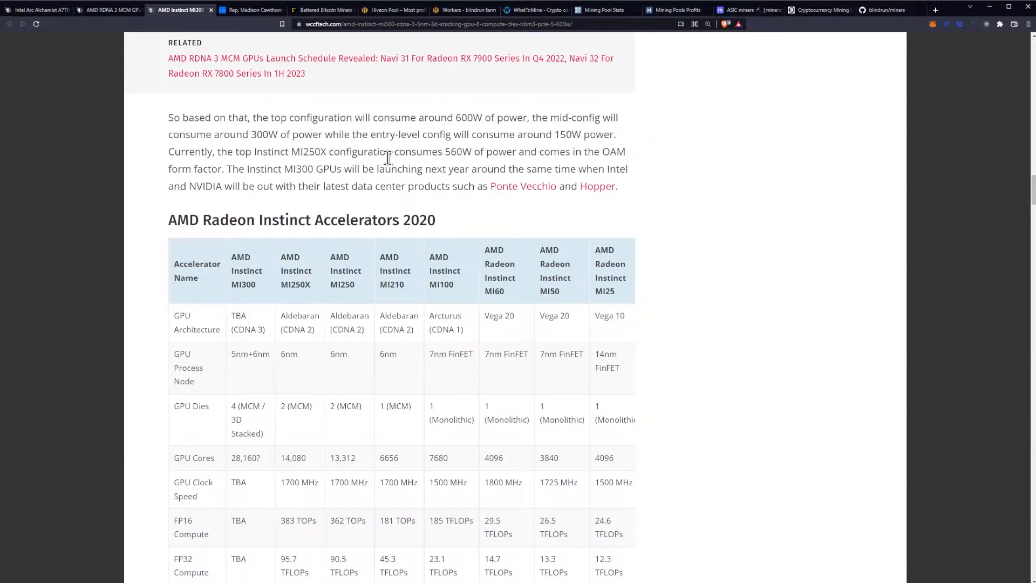
mouse_move(461, 154)
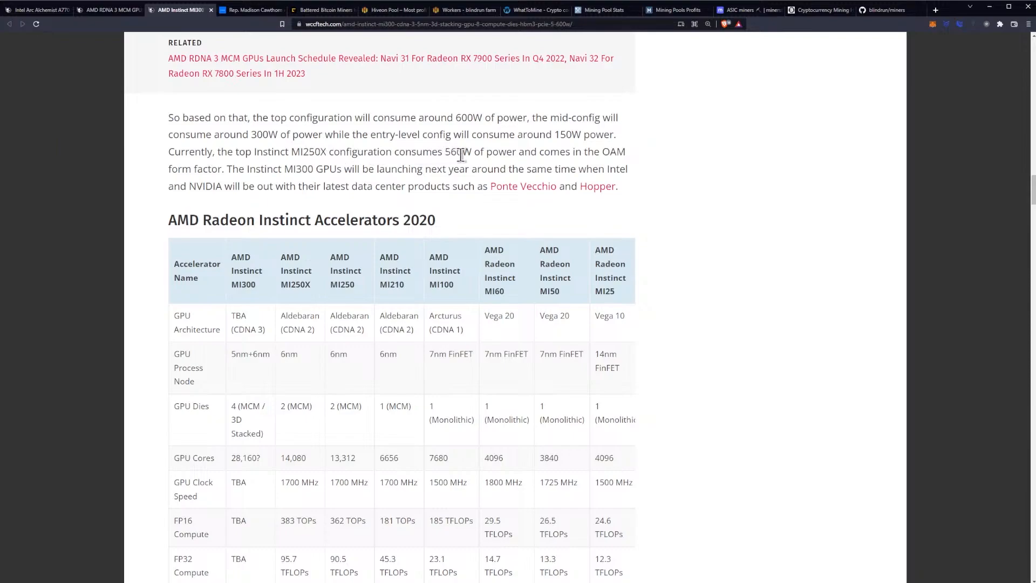
mouse_move(214, 170)
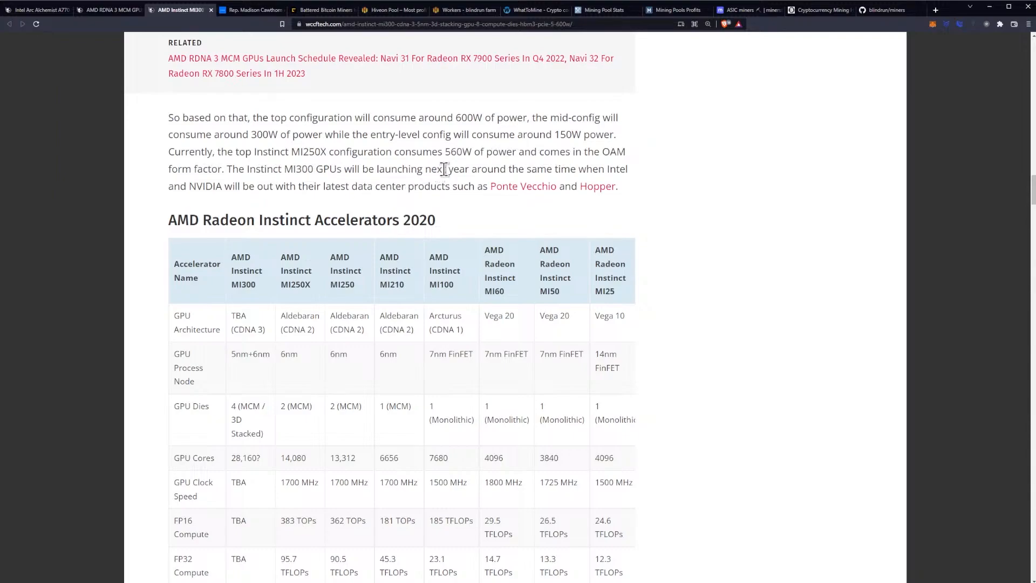
scroll("down", 3)
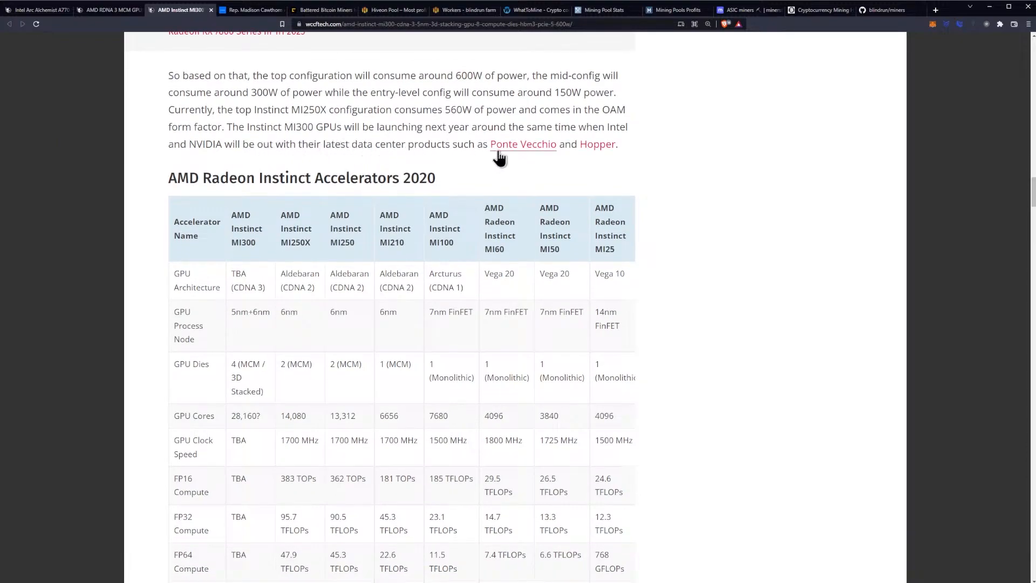
mouse_move(399, 126)
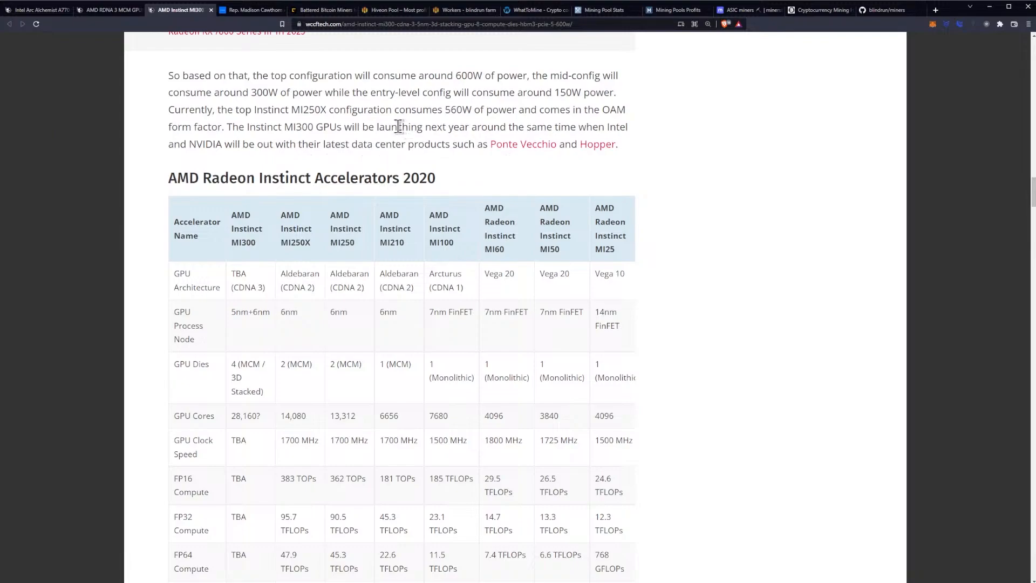
scroll("down", 3)
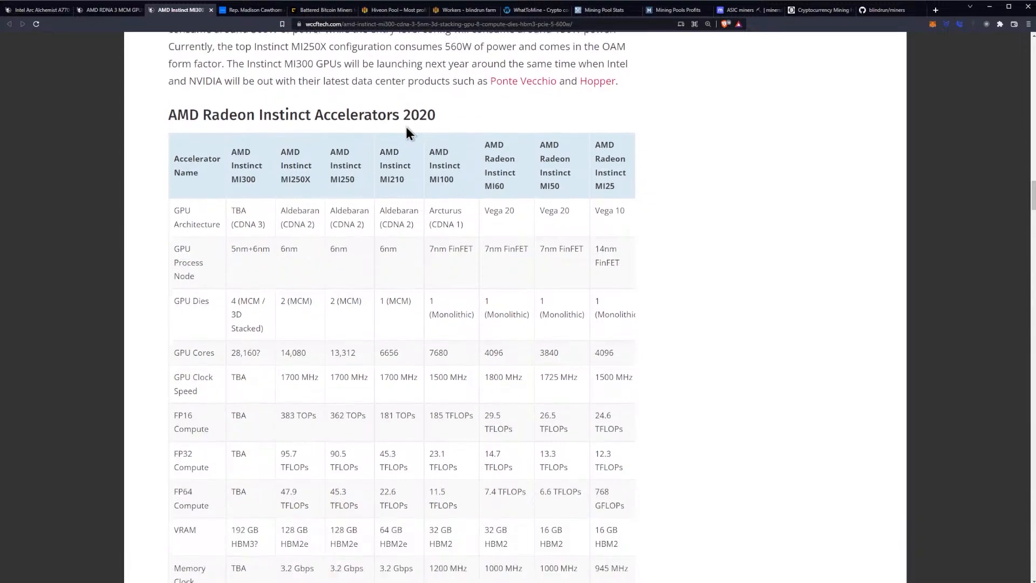
Step: Scroll through the table's TDP row and related stories, then back up to the compute-die gallery
scroll("down", 3)
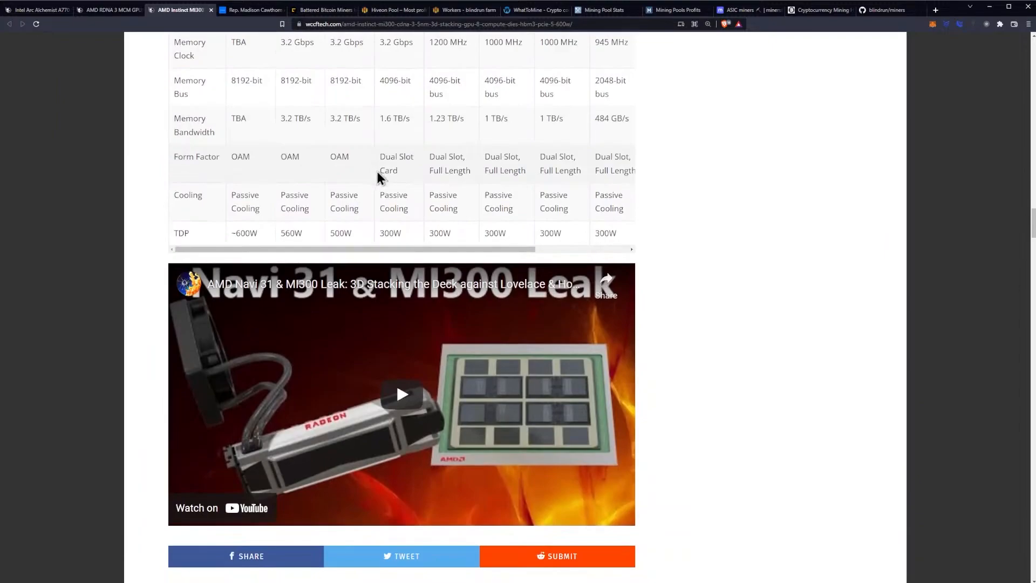
scroll("up", 3)
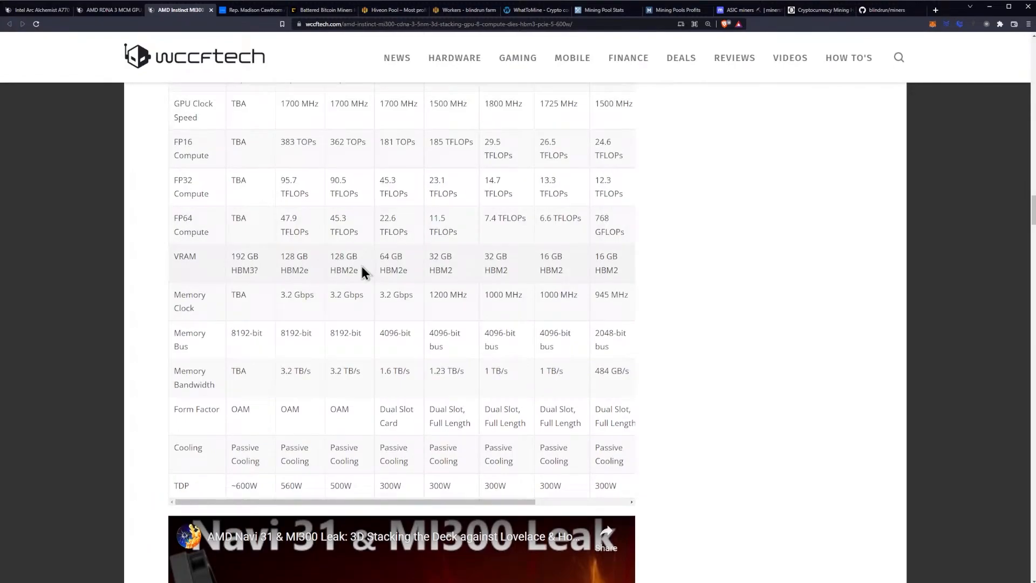
scroll("down", 3)
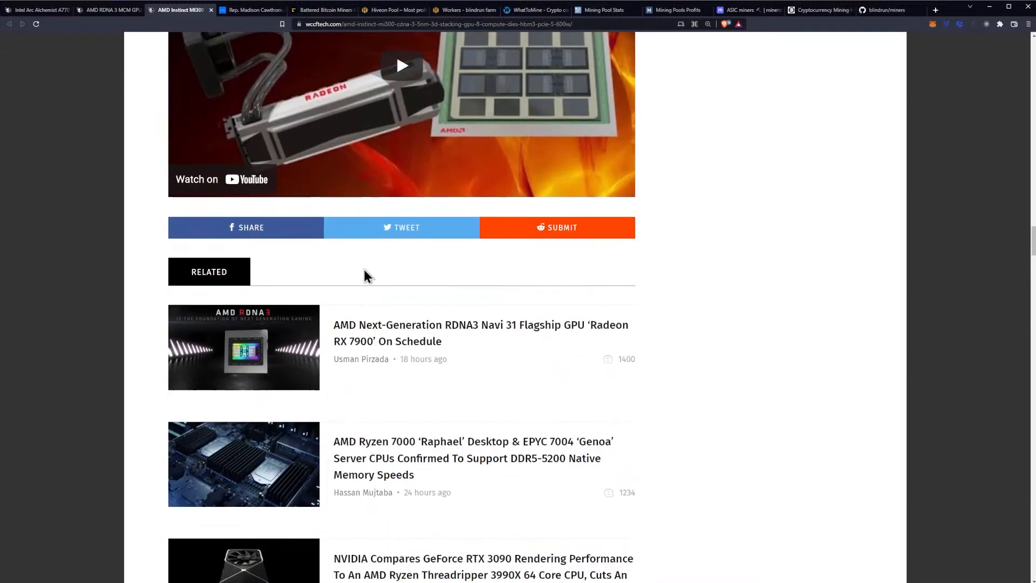
scroll("up", 3)
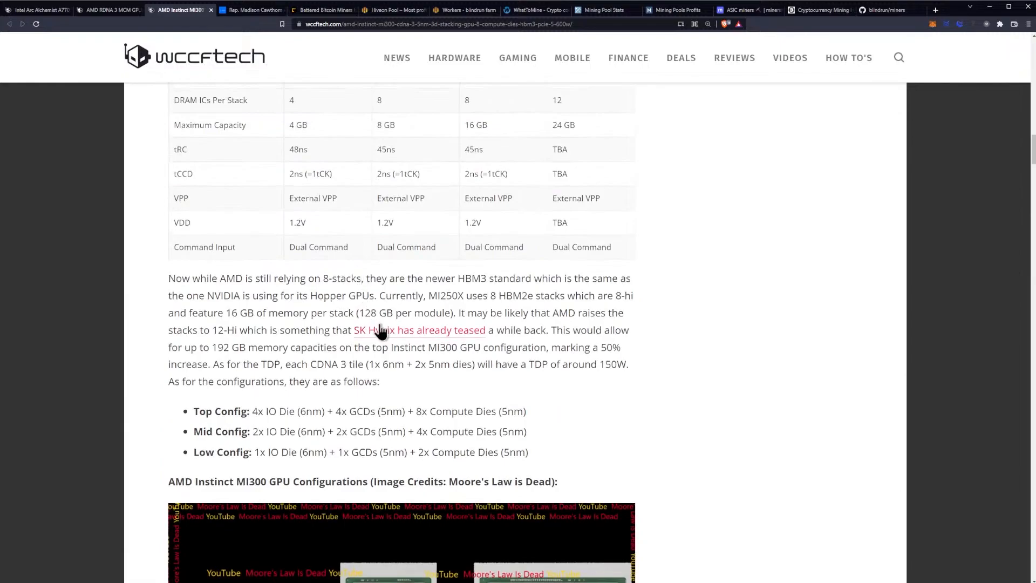
scroll("down", 3)
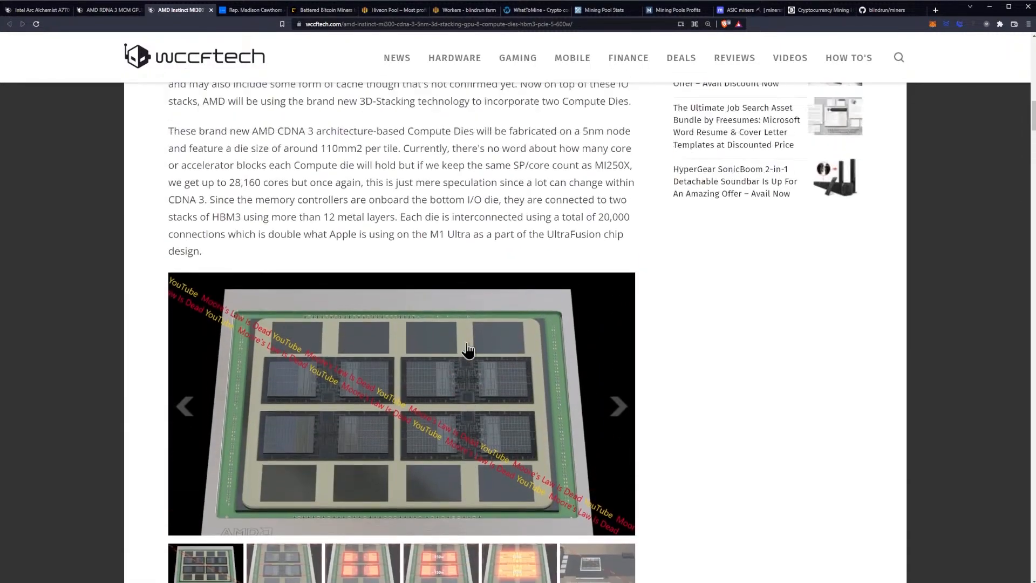